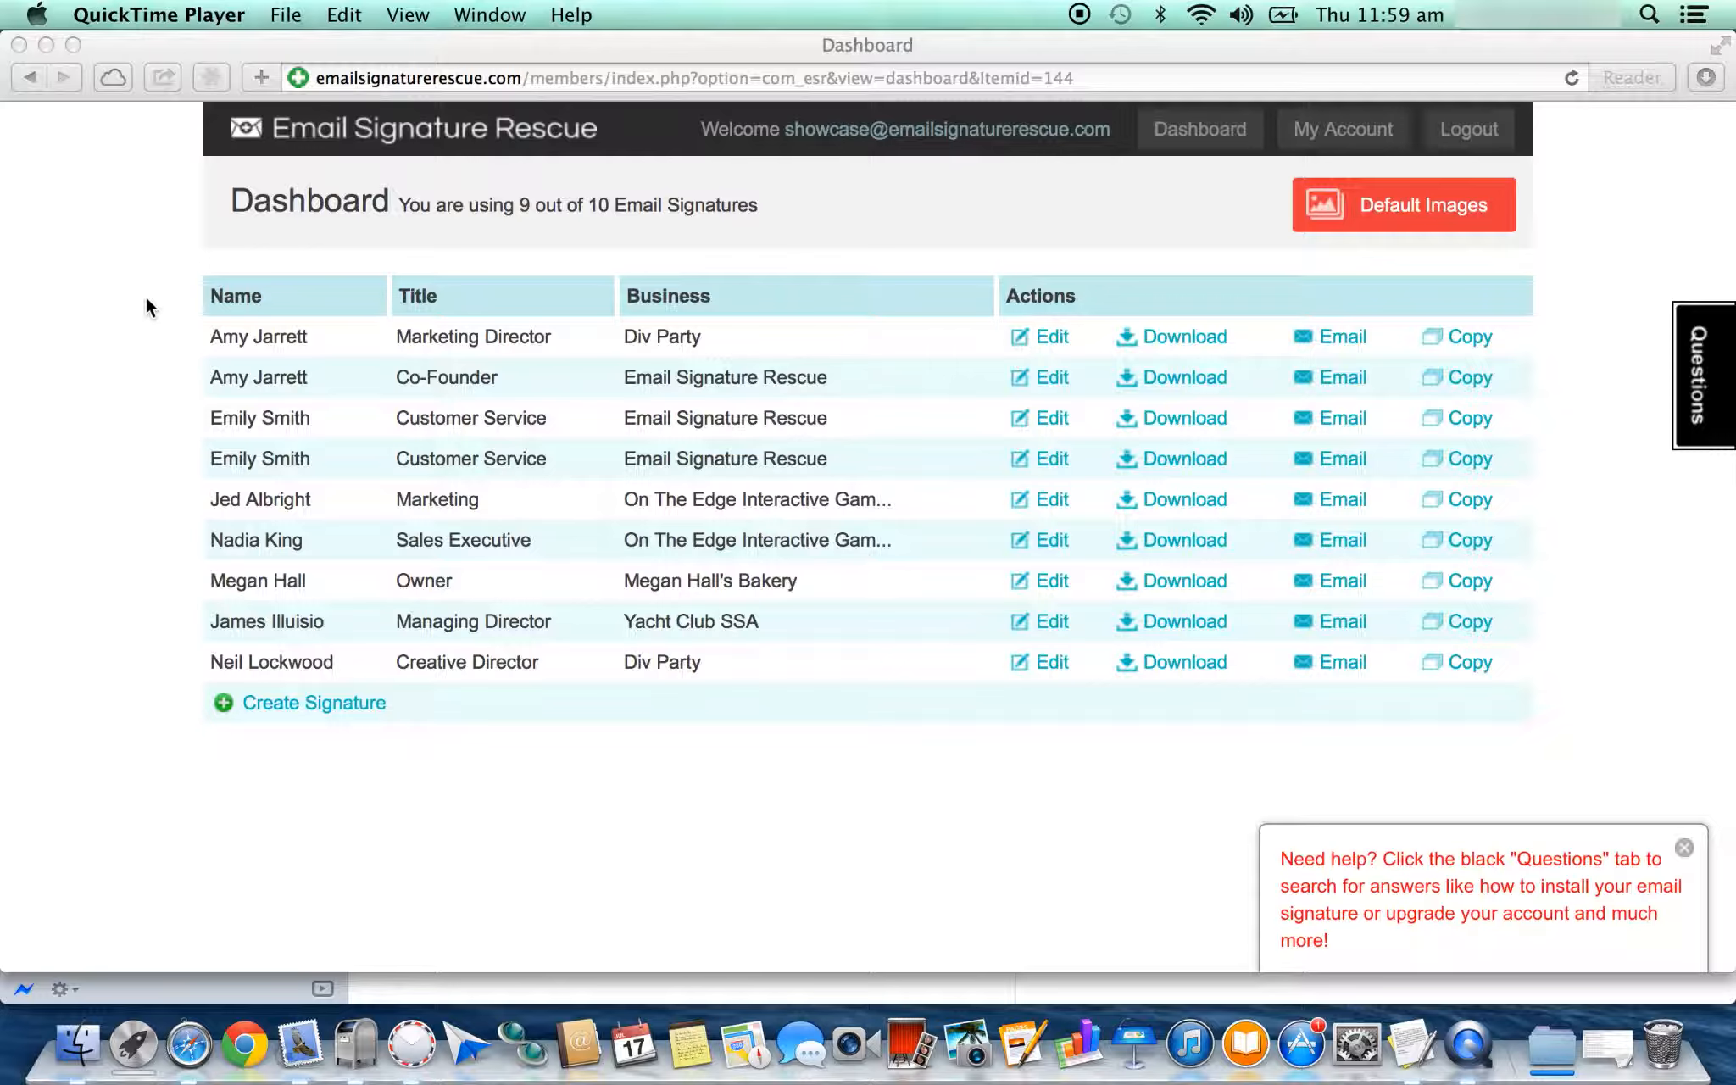
pyautogui.moveTo(346, 217)
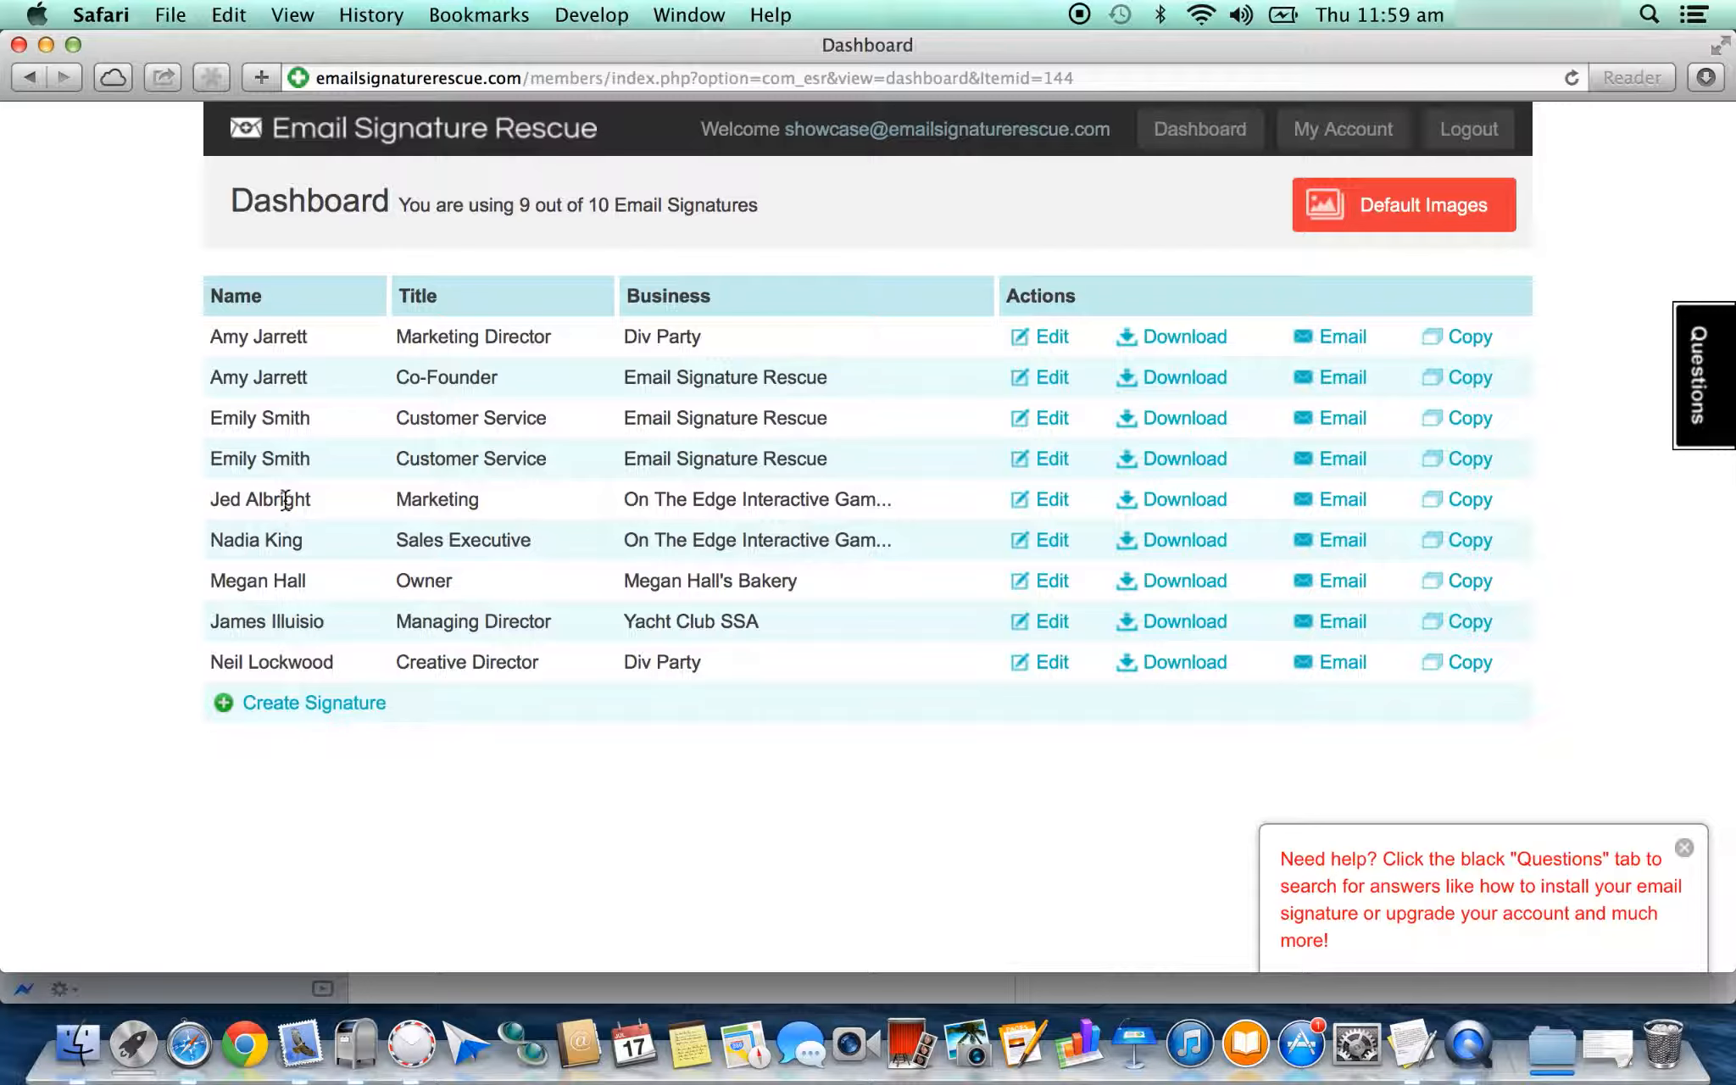
pyautogui.moveTo(302, 514)
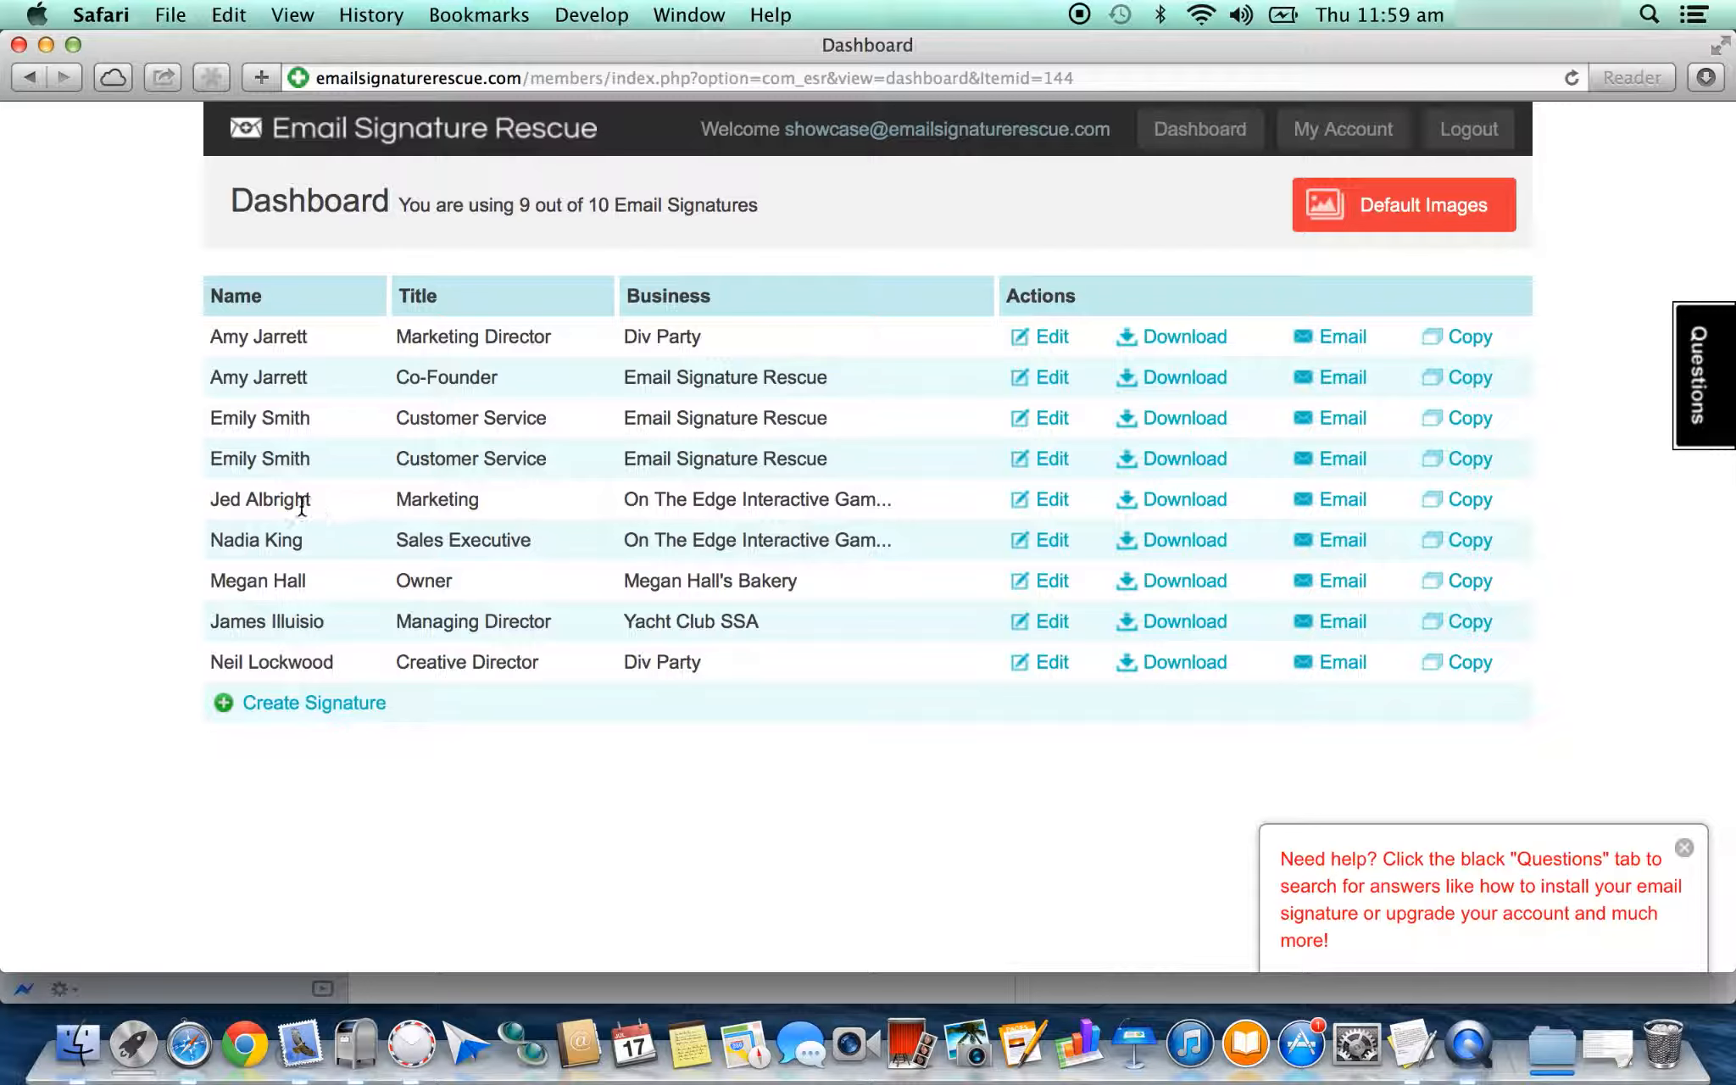
pyautogui.moveTo(1080, 514)
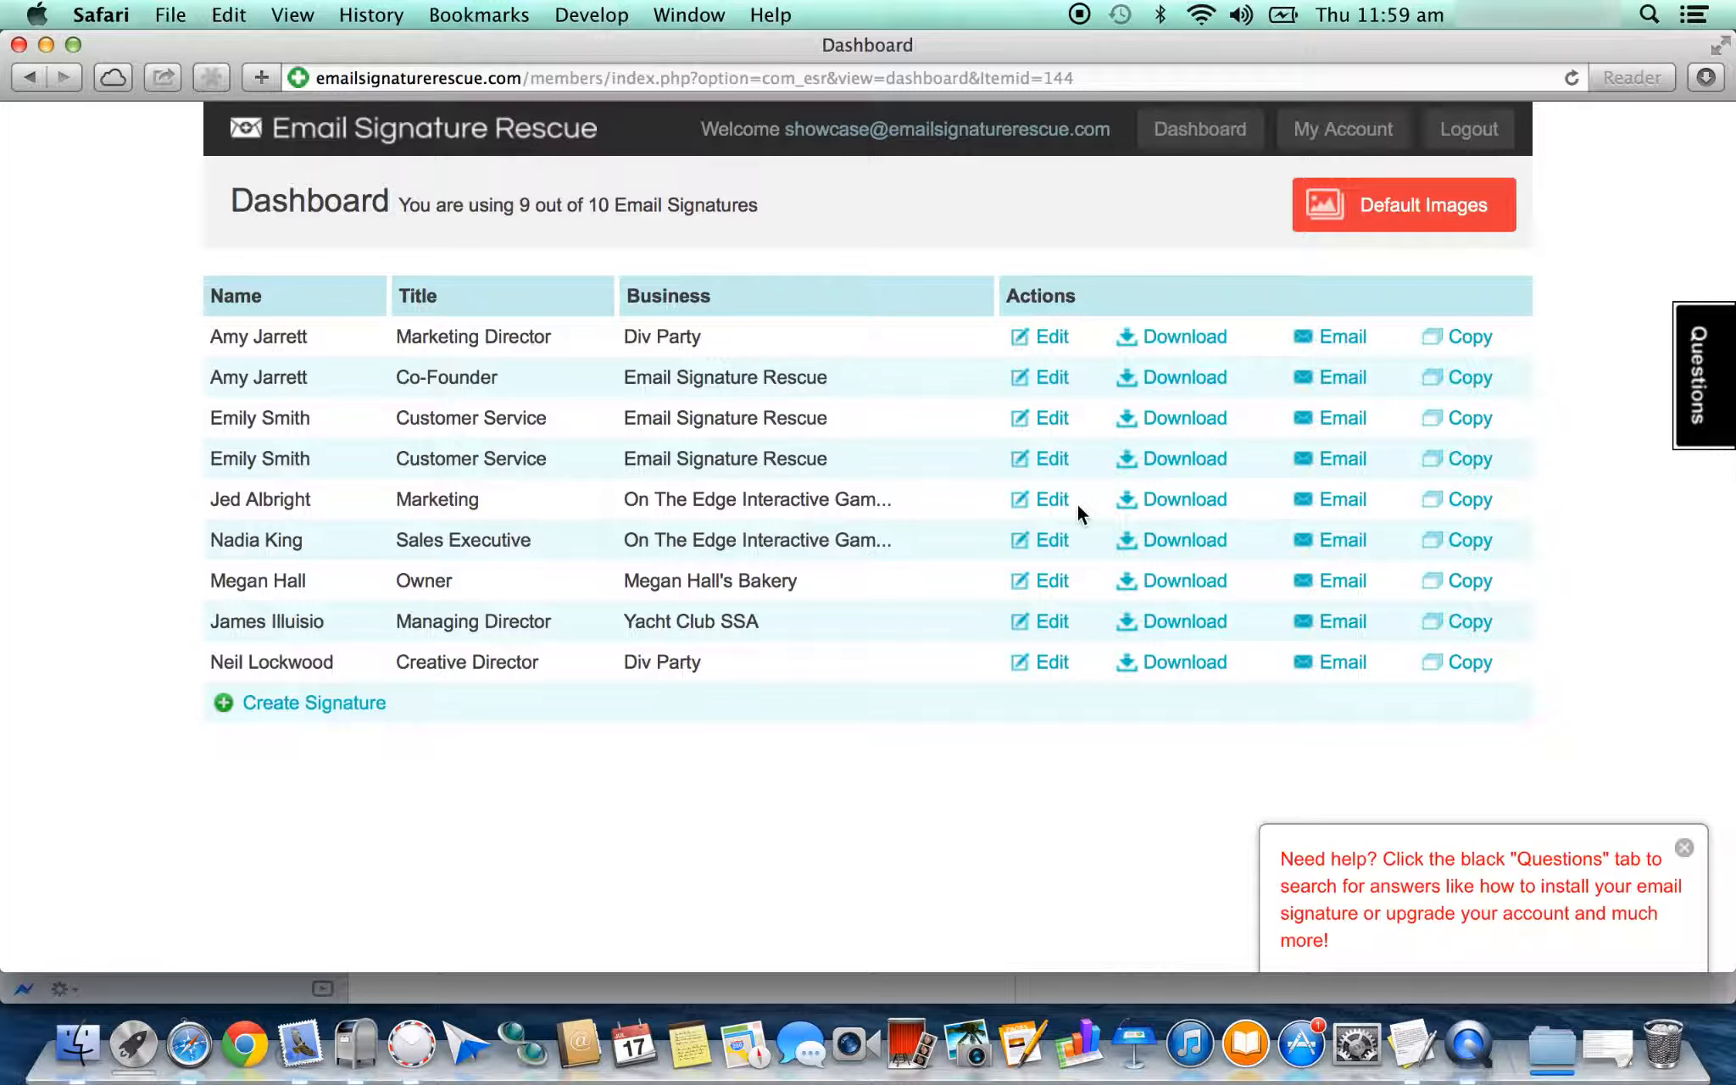
pyautogui.moveTo(698, 529)
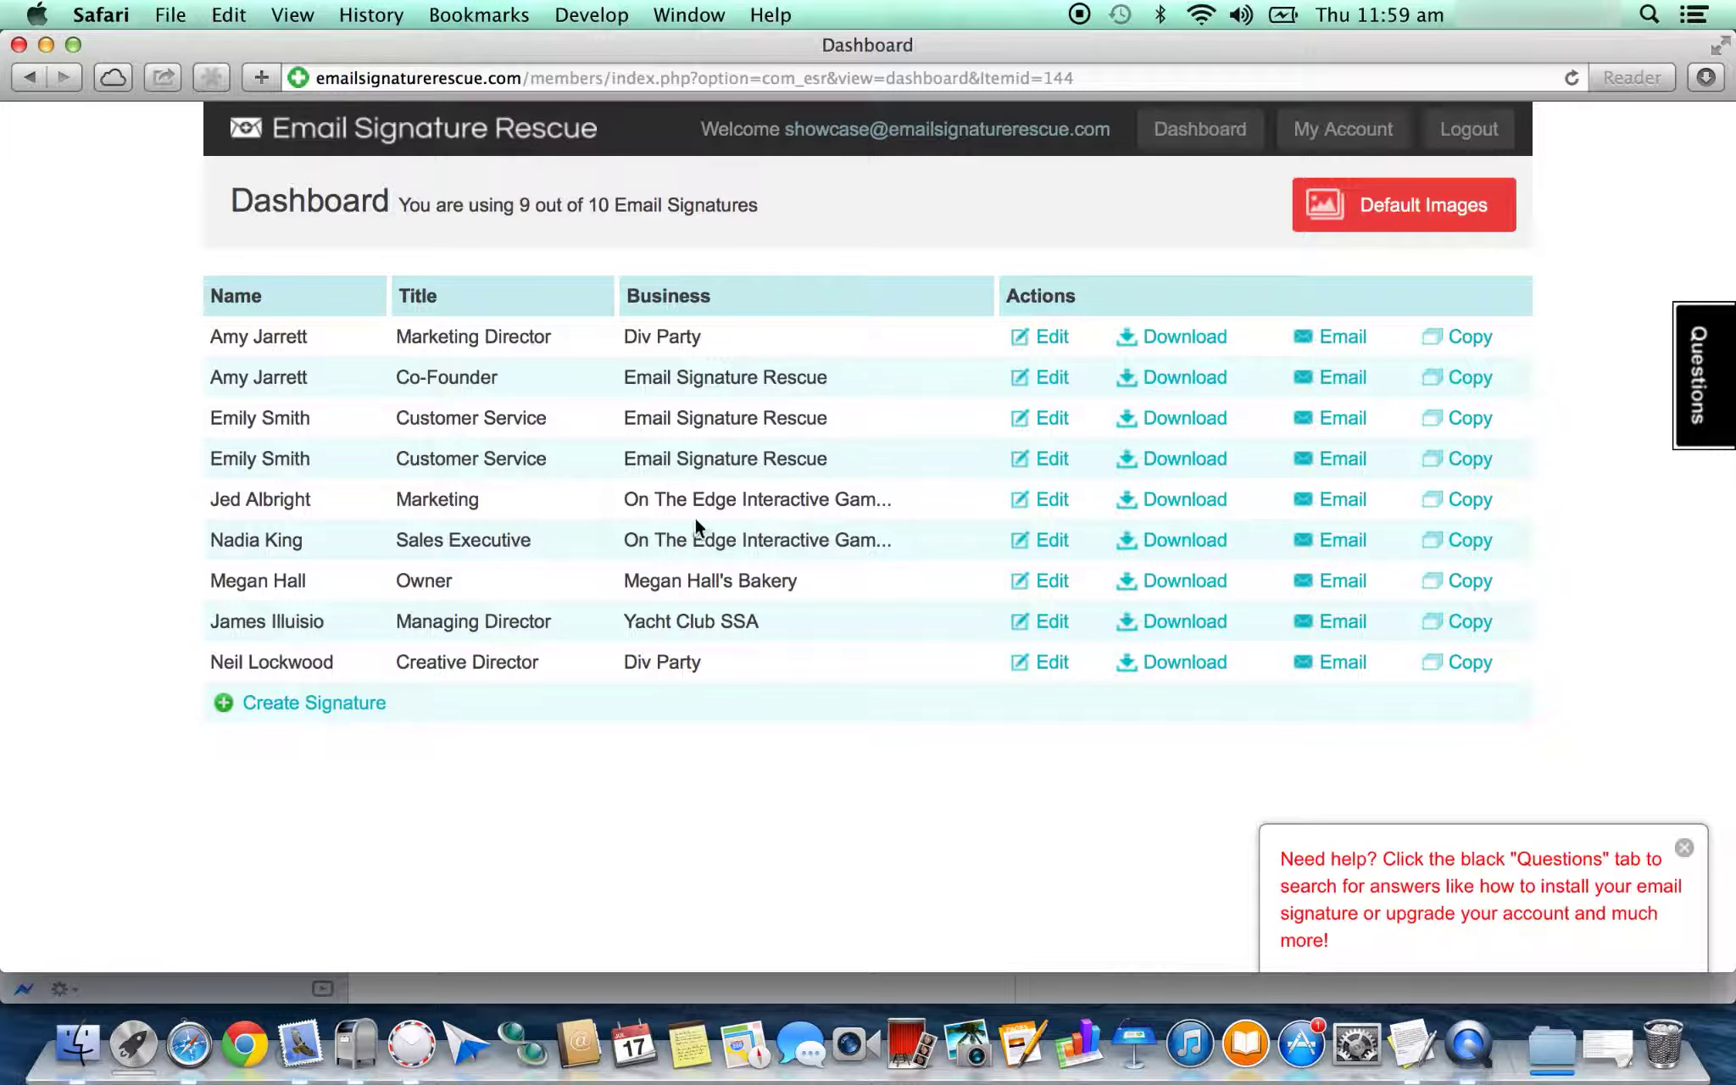
pyautogui.moveTo(1206, 541)
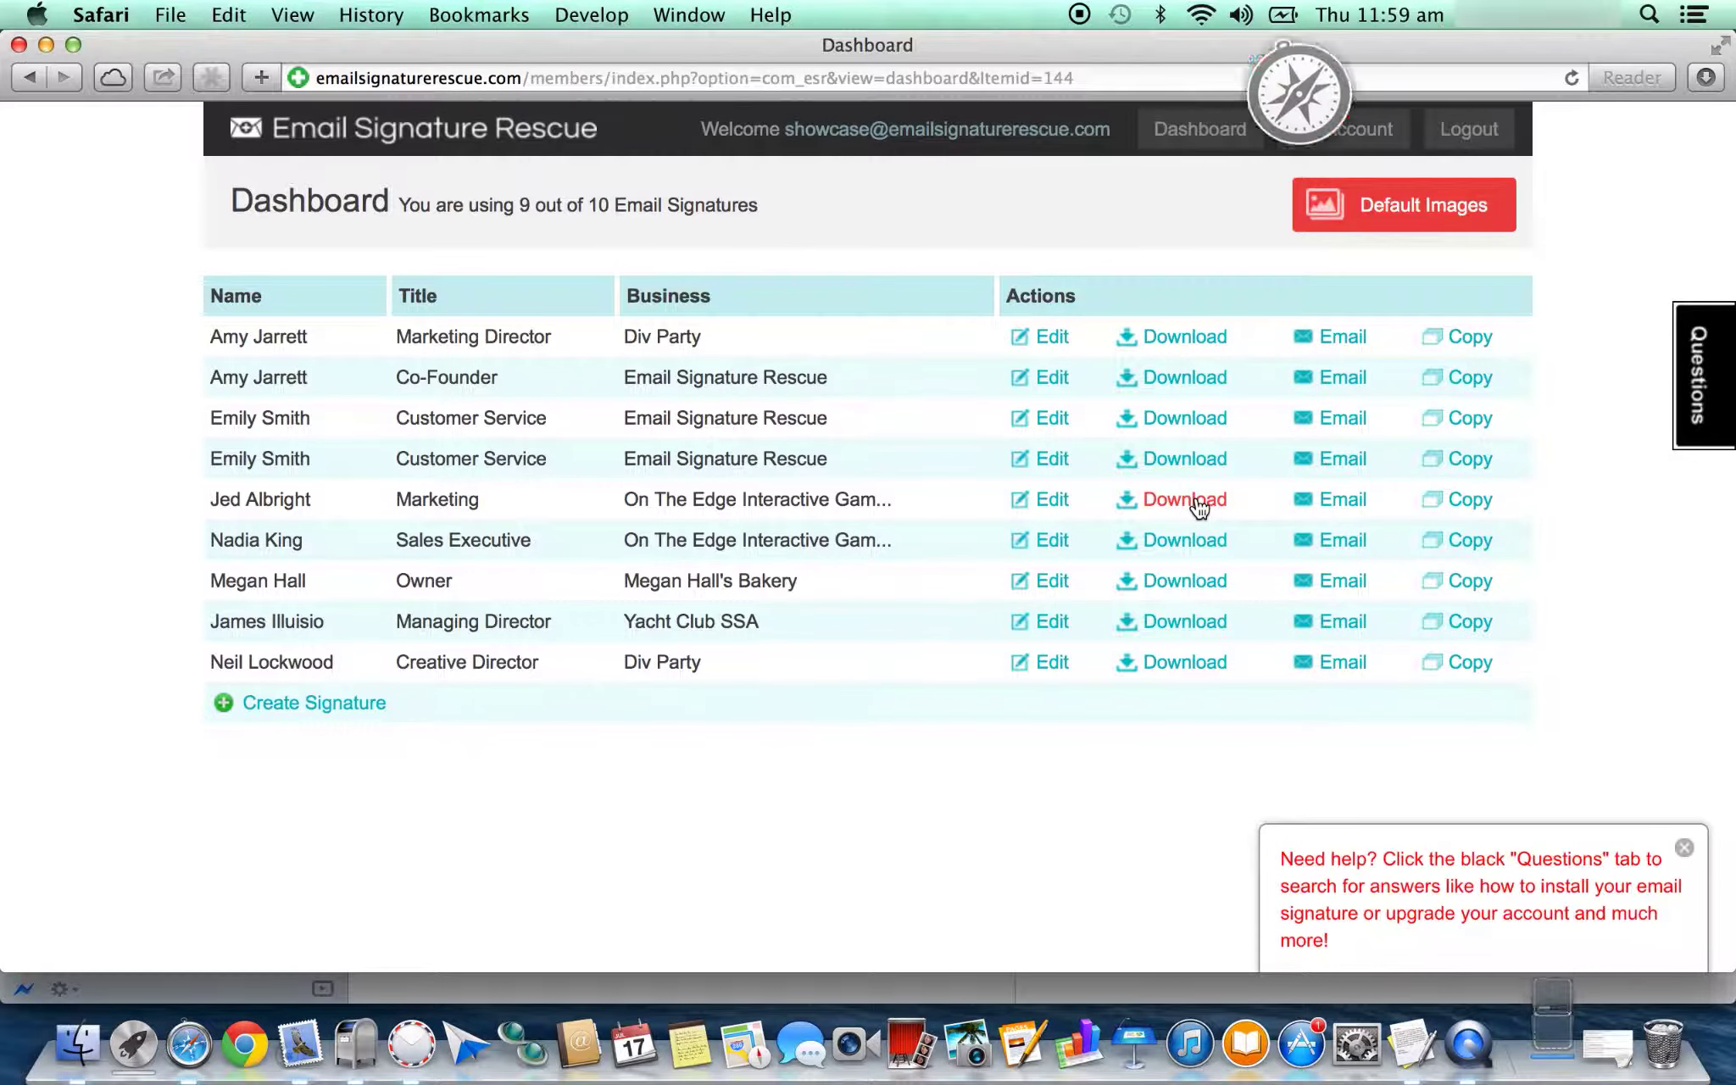
pyautogui.click(1184, 499)
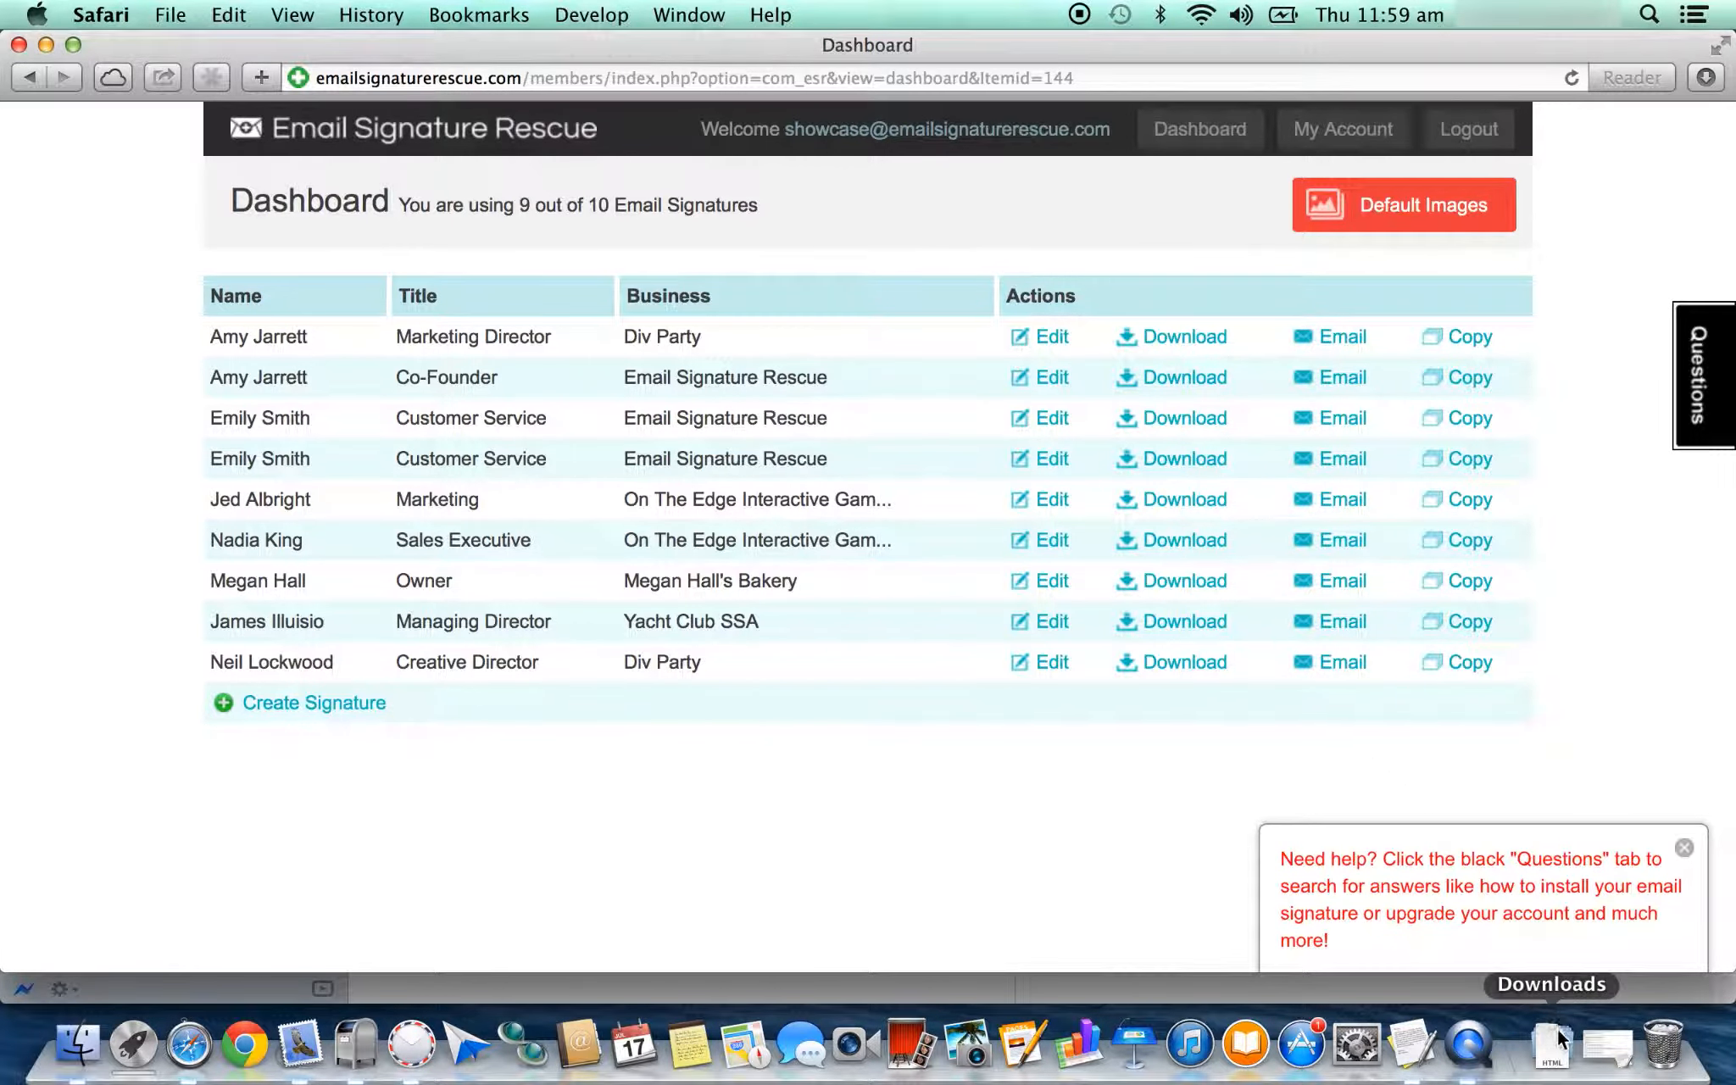
# Step: From Downloads, open email_signature.html with TextEdit via the gear menu's Open With
pyautogui.click(1556, 1048)
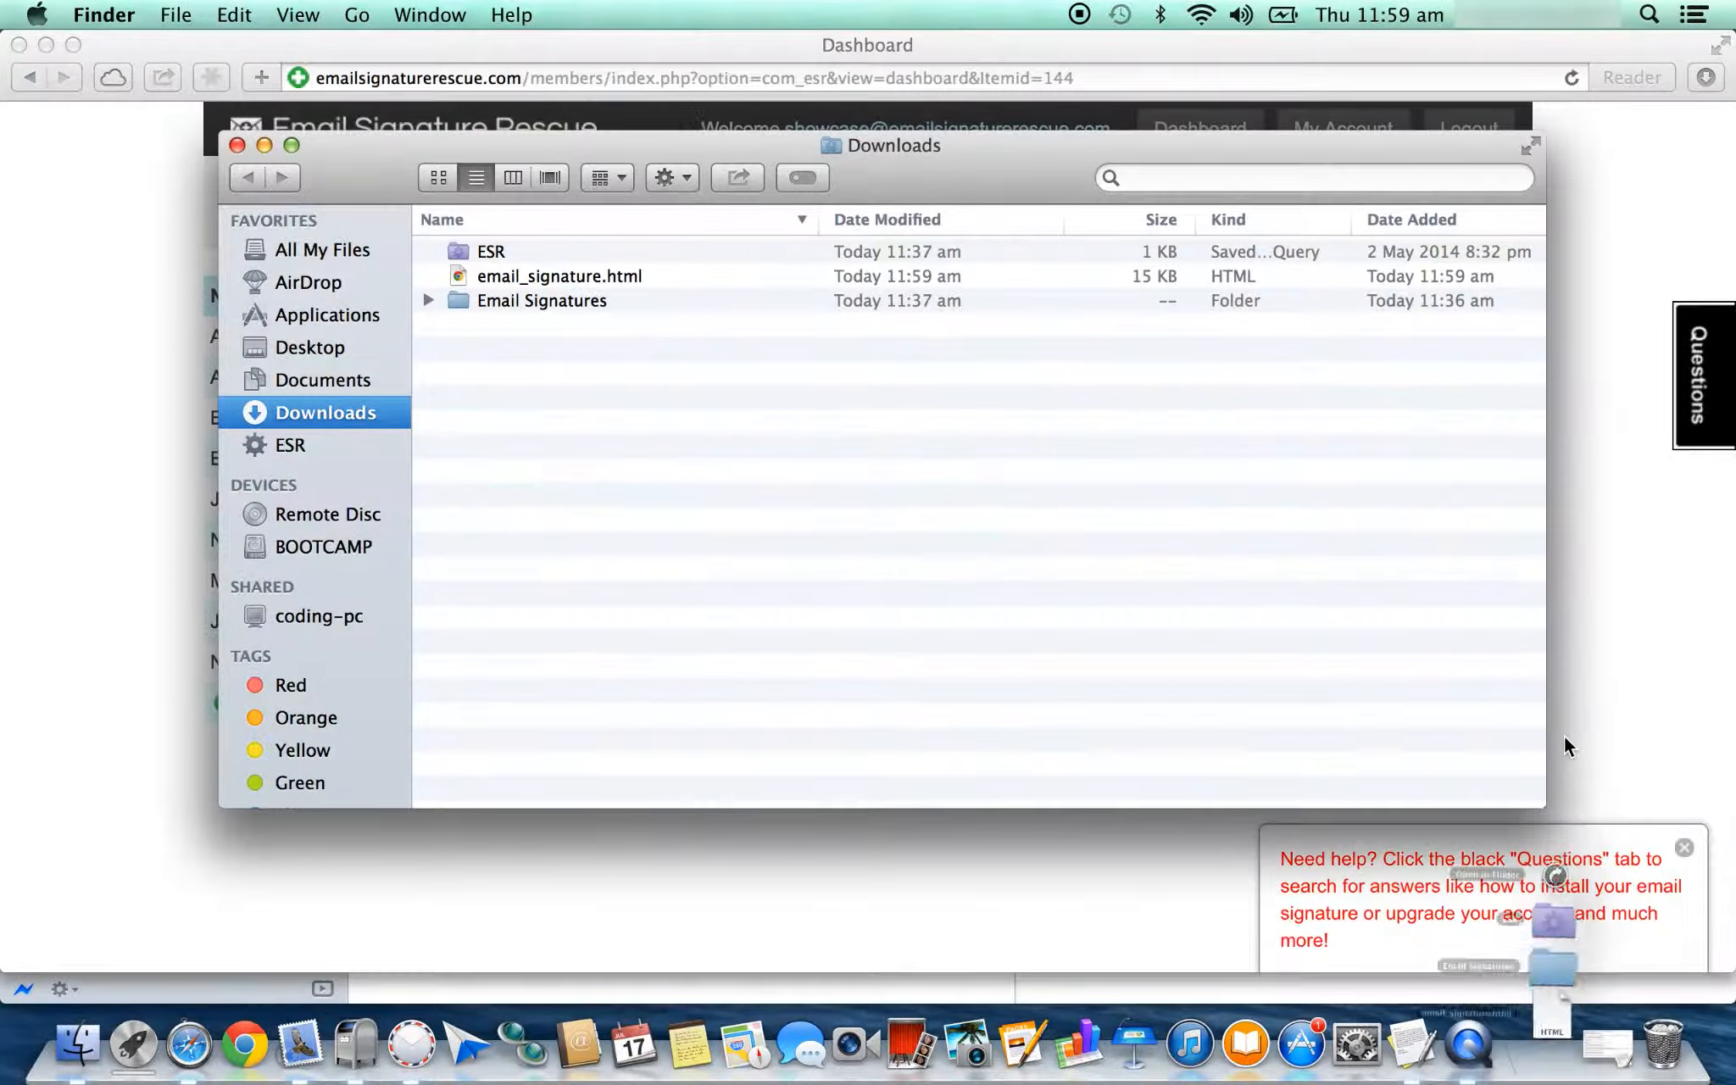
pyautogui.click(559, 276)
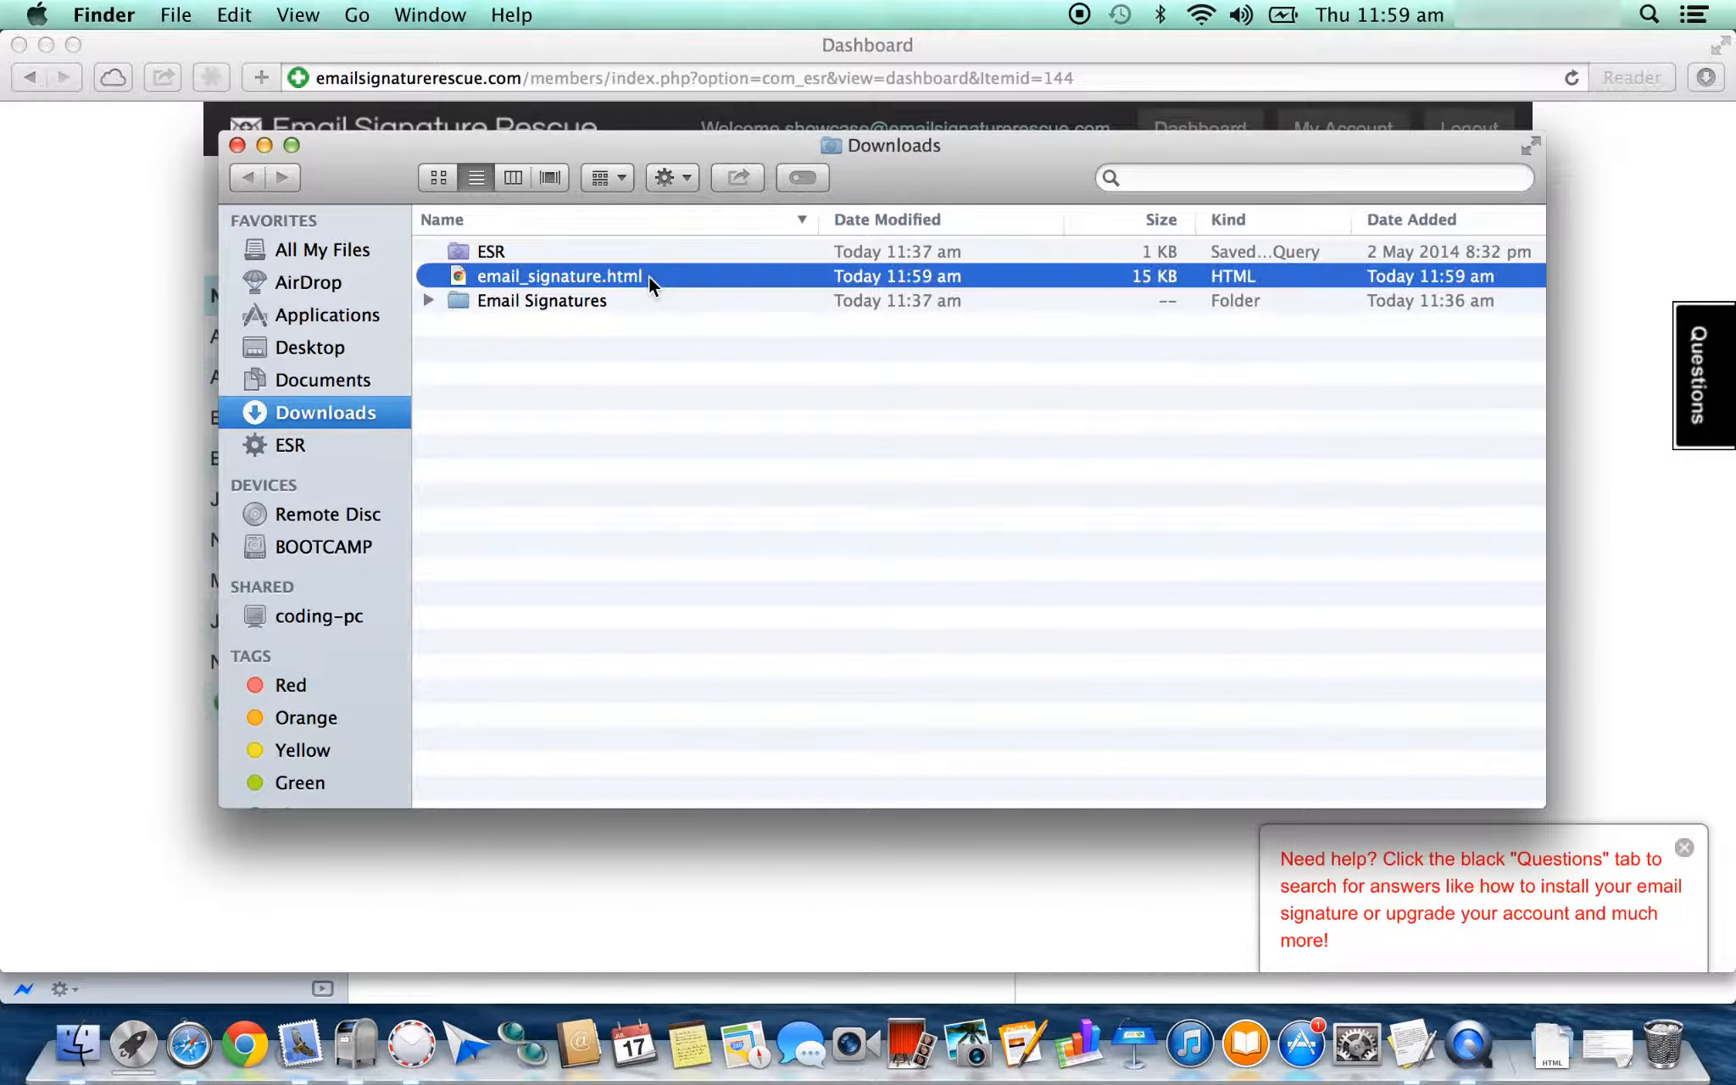
pyautogui.moveTo(692, 188)
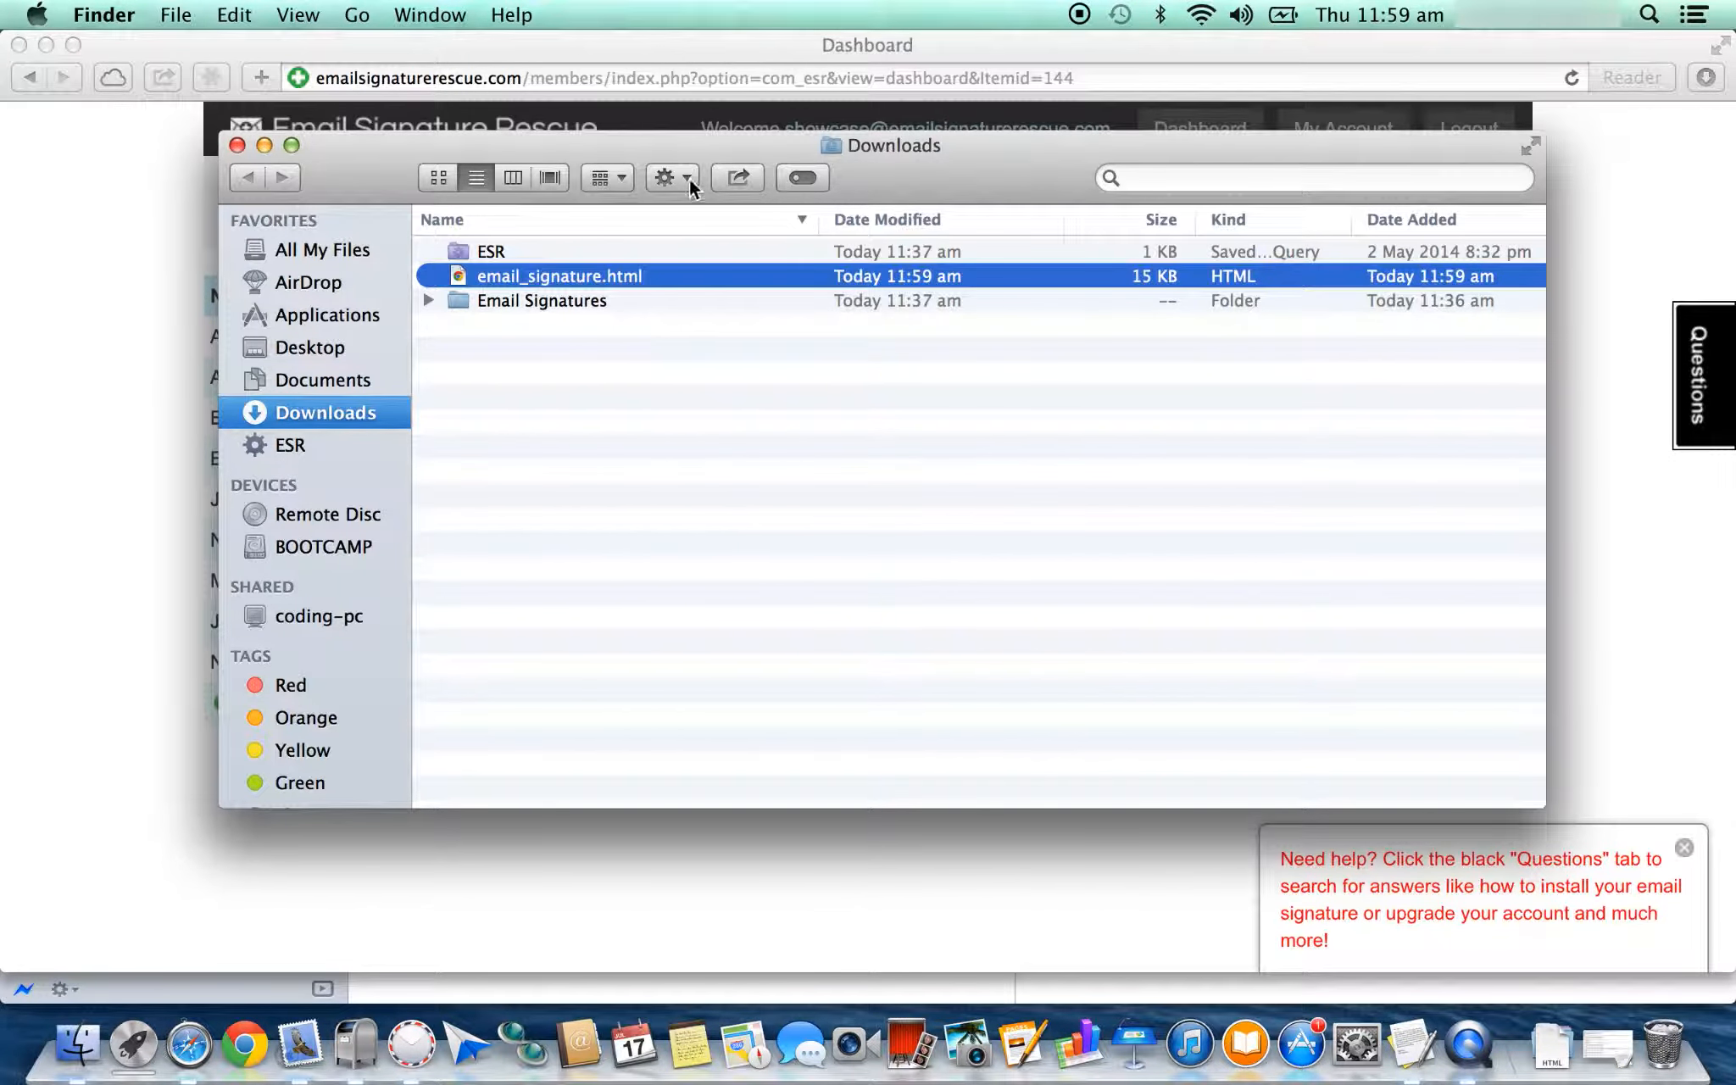
pyautogui.click(664, 176)
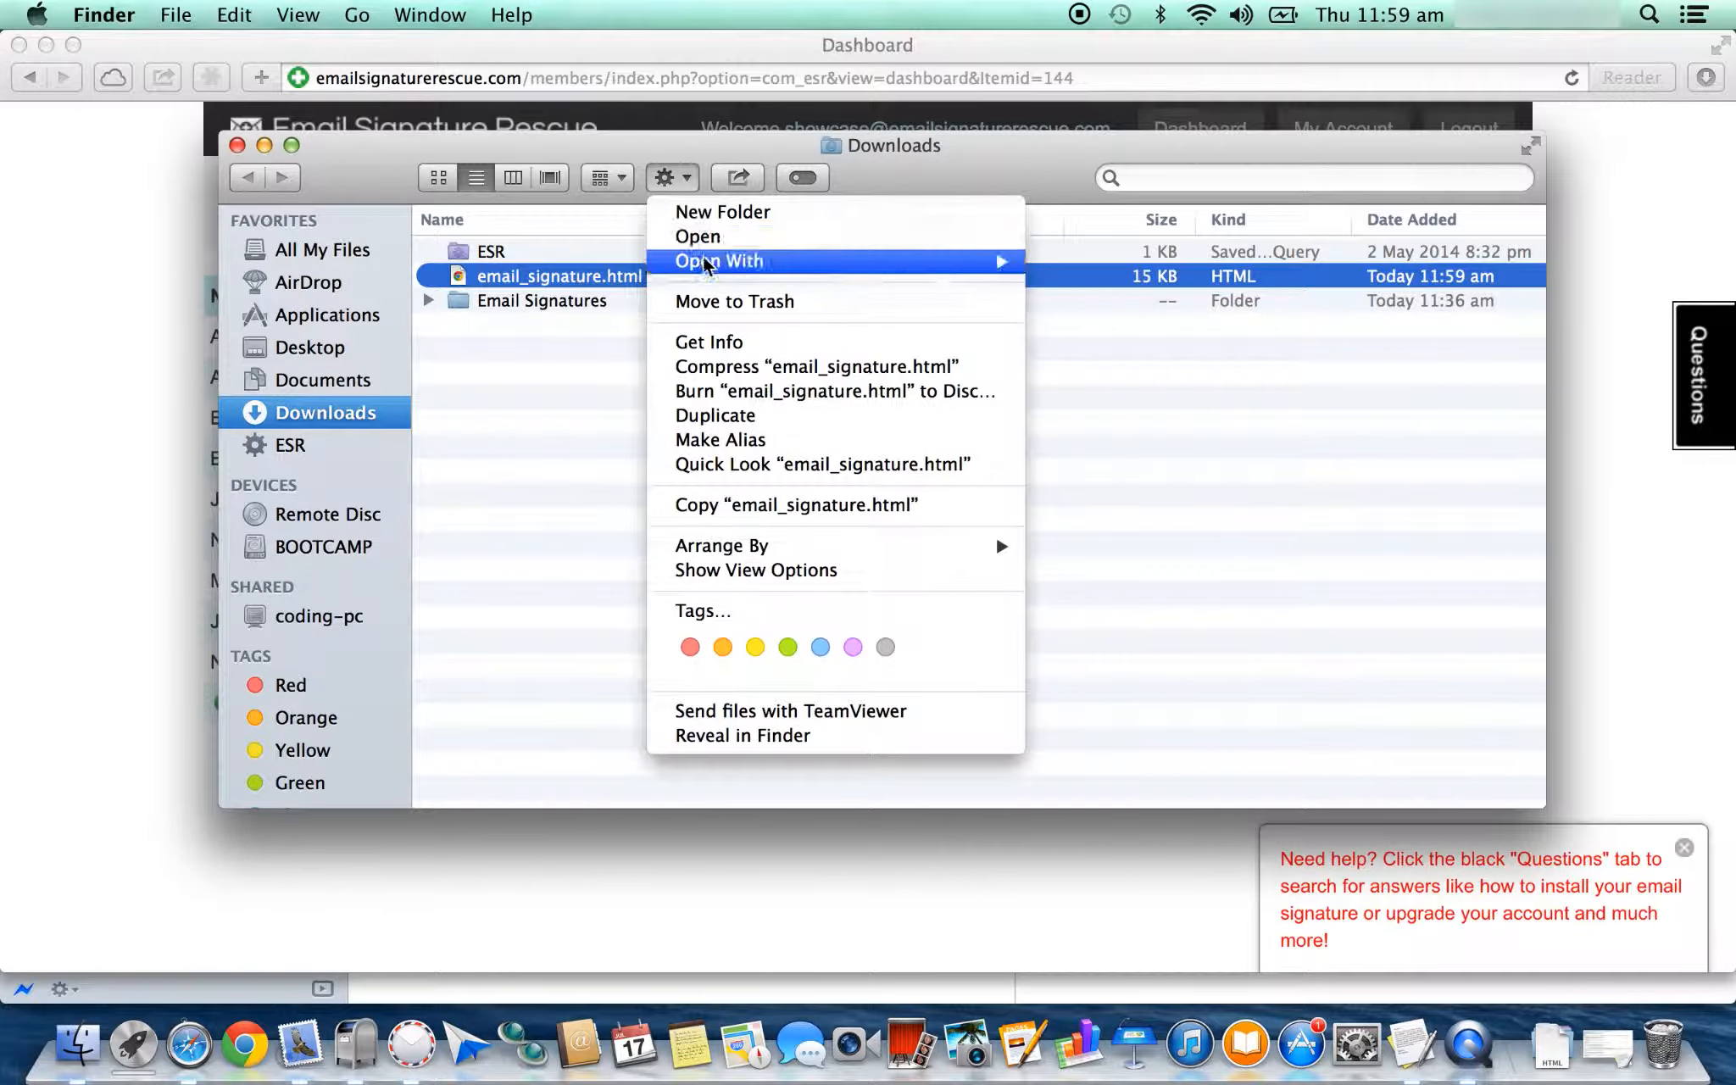
pyautogui.moveTo(719, 261)
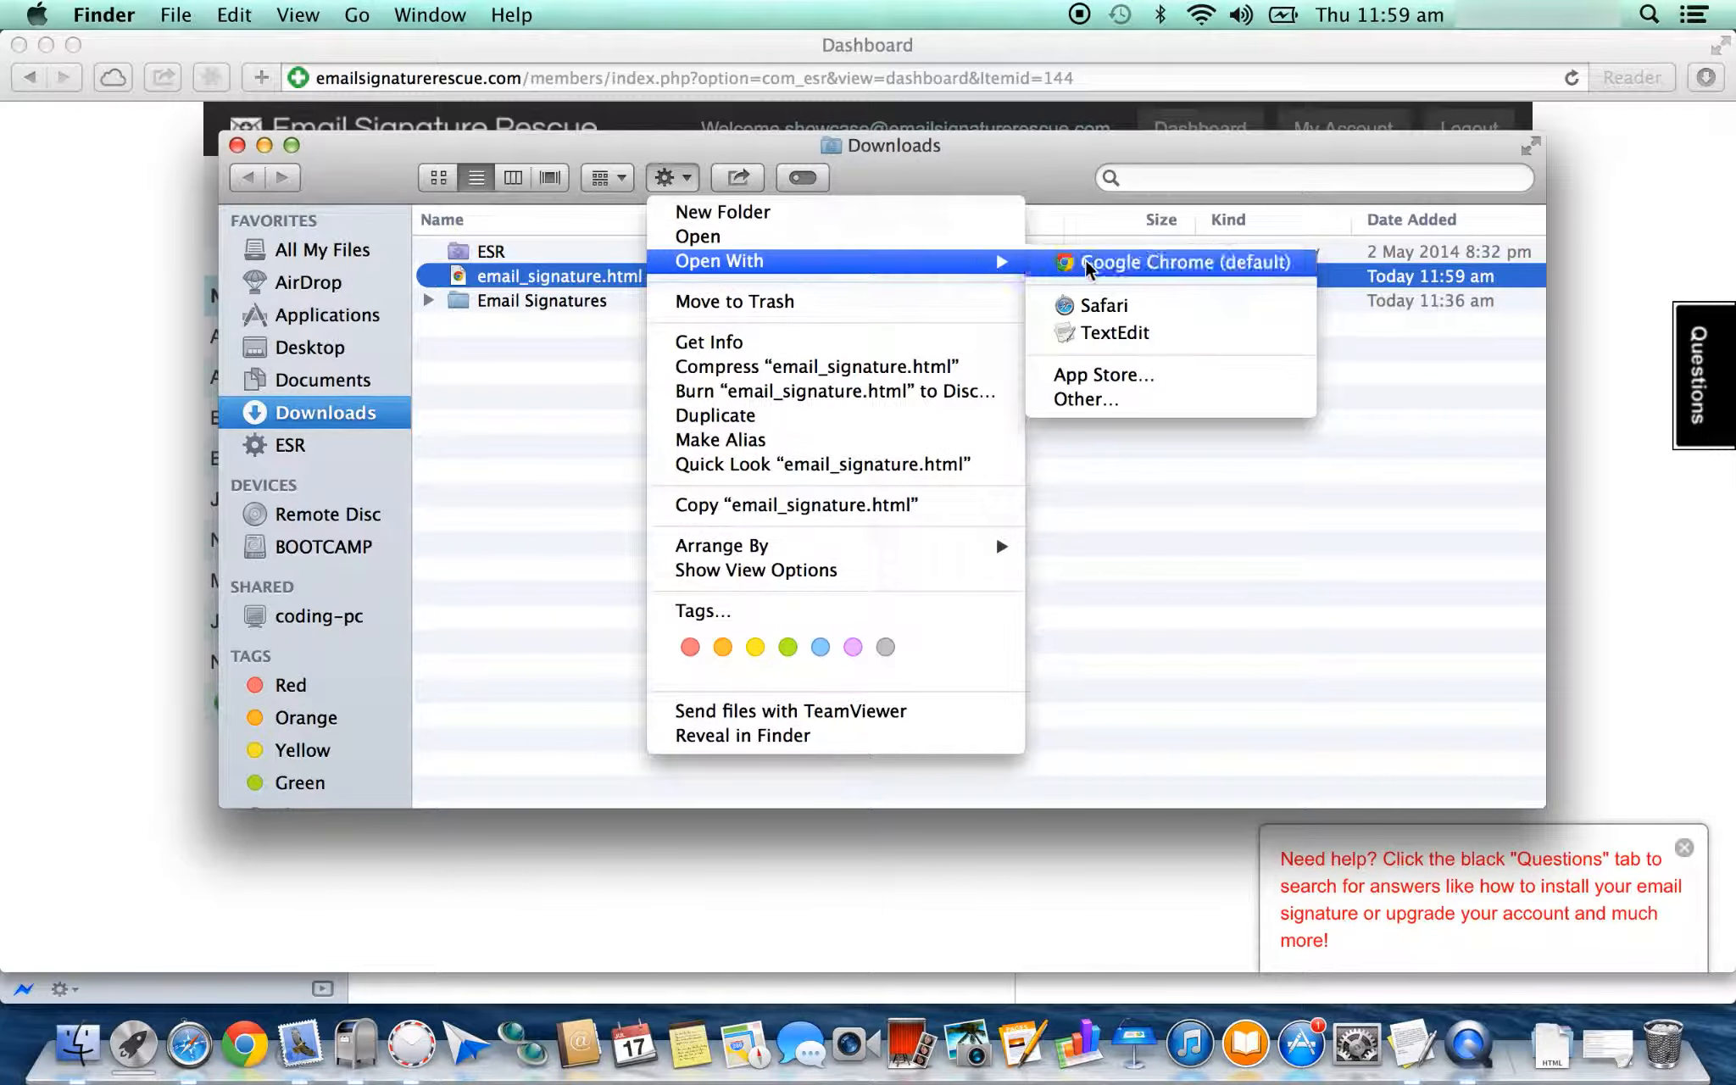
pyautogui.click(1117, 332)
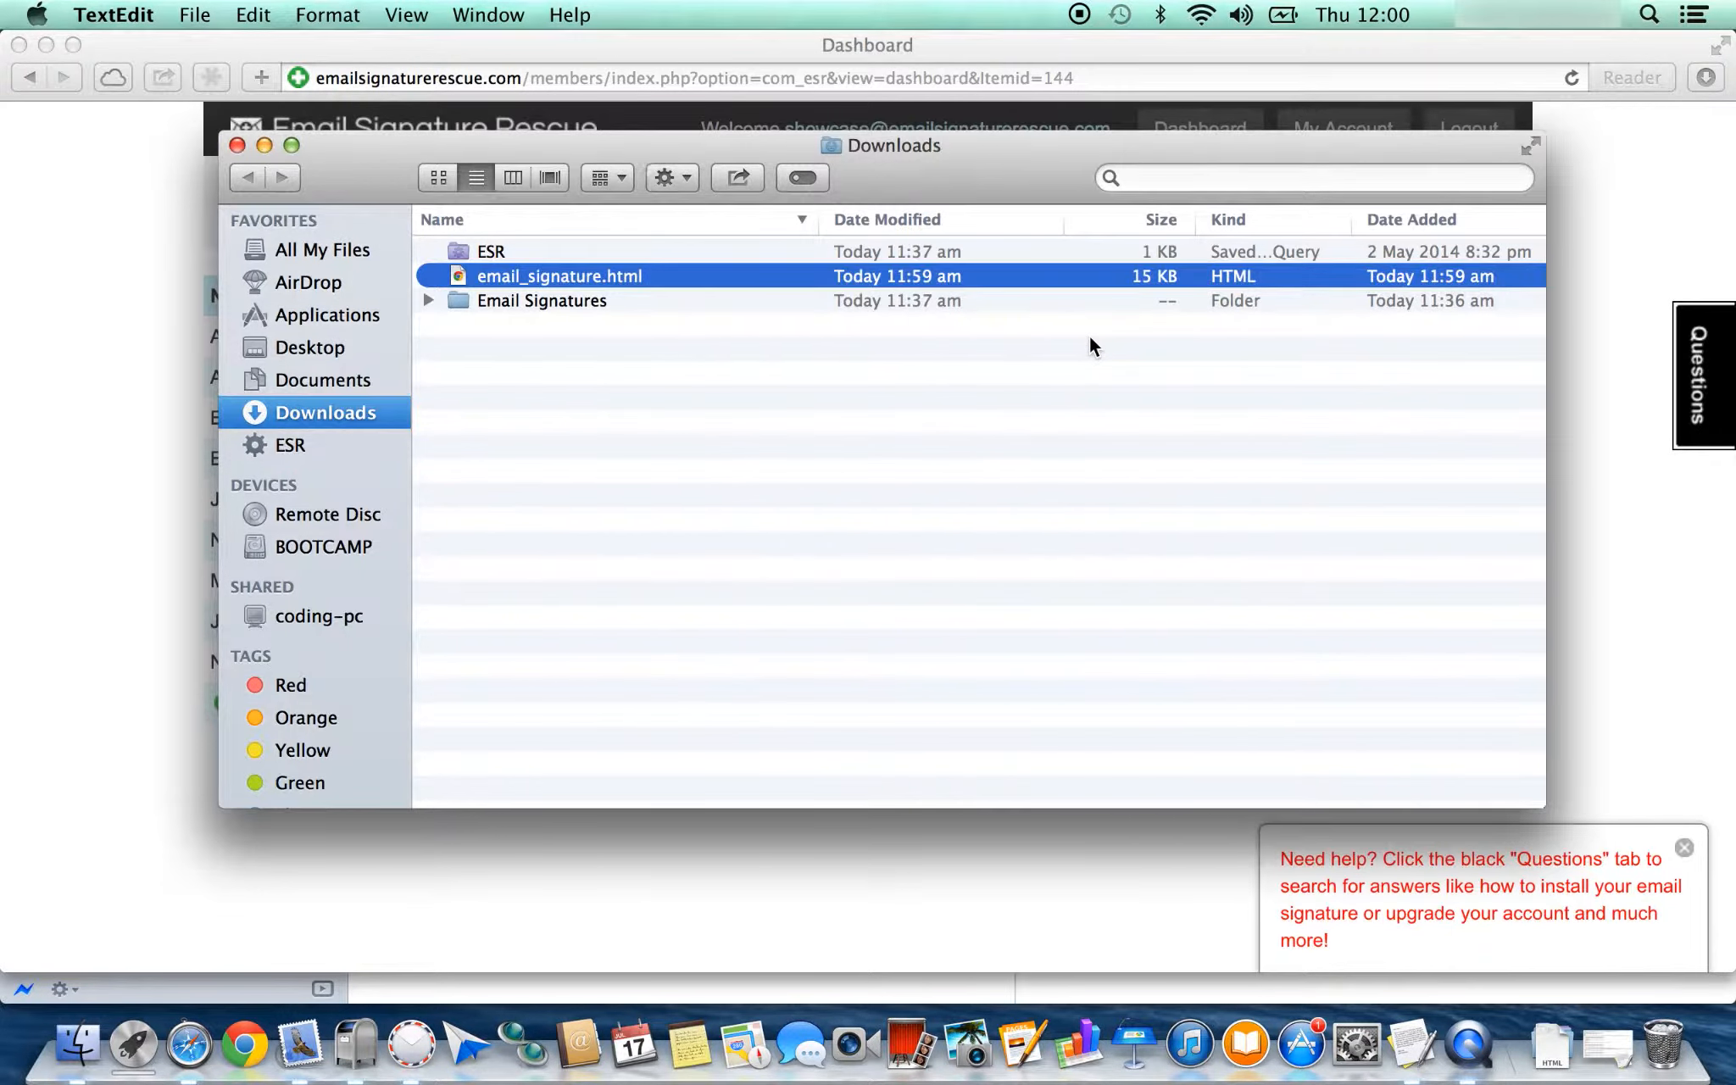
# Step: Copy the full HTML source of email_signature.html in TextEdit and close the file
pyautogui.doubleClick(564, 276)
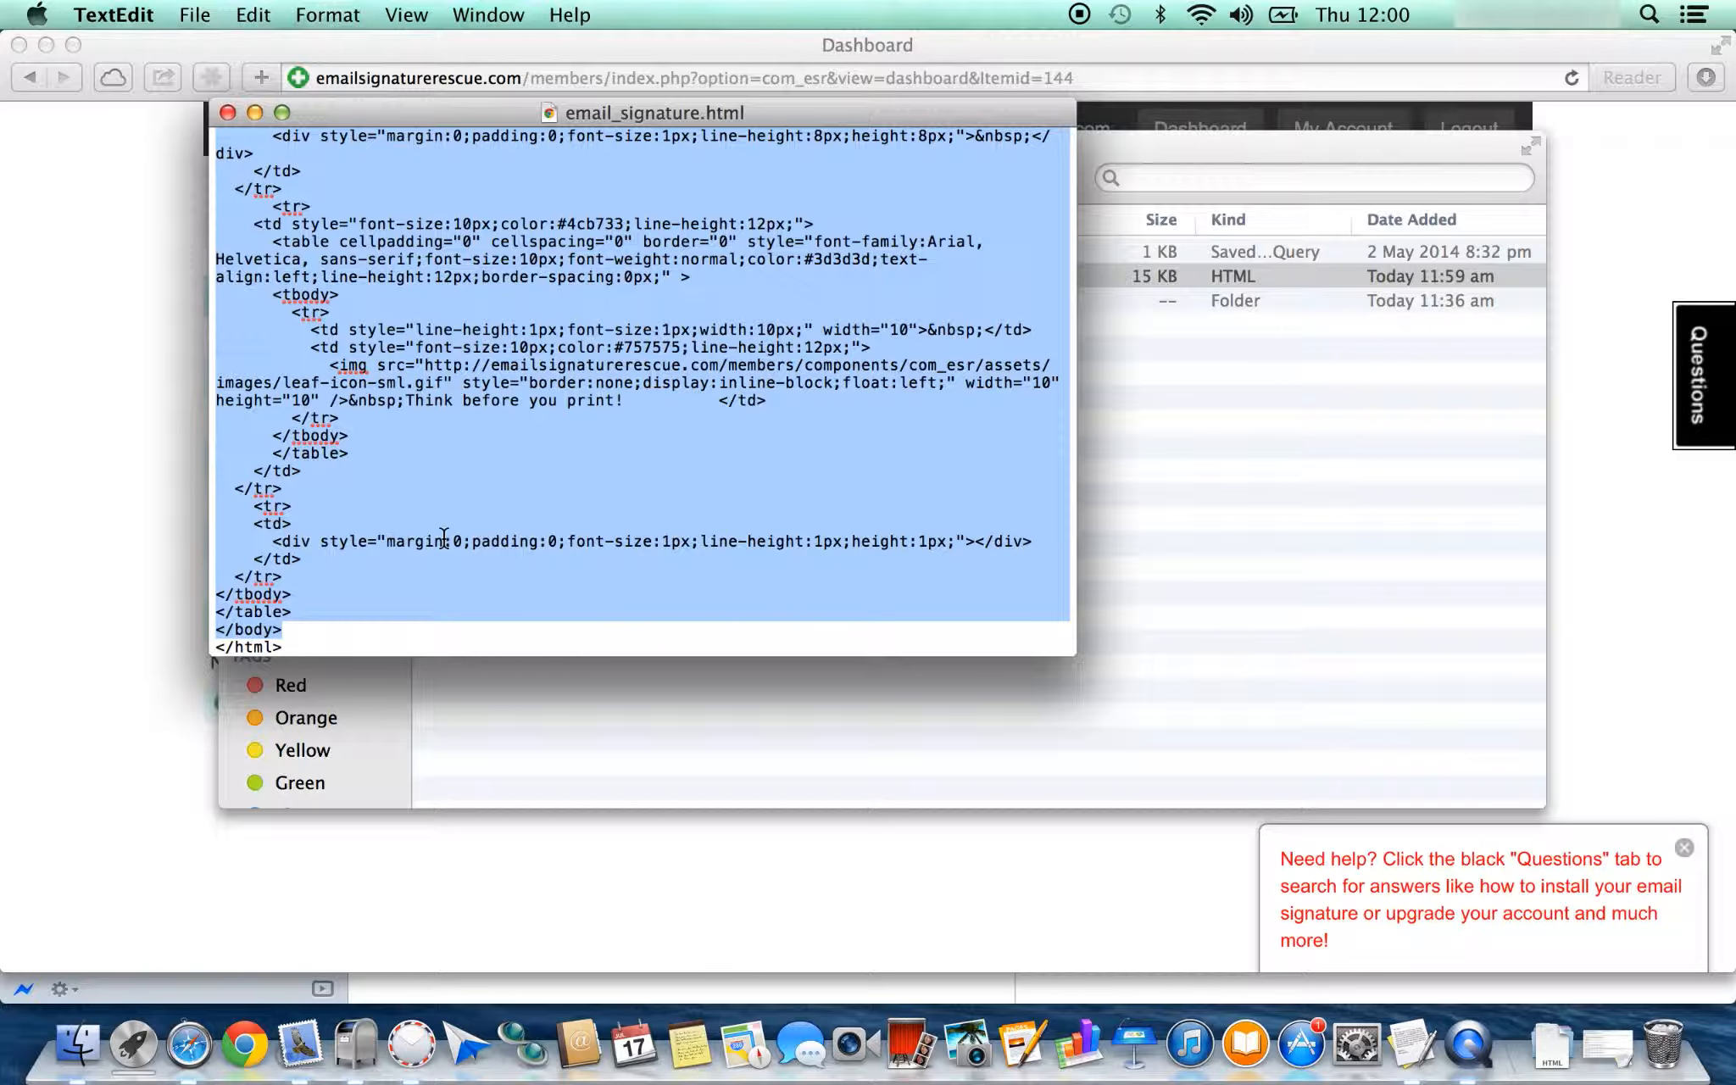
pyautogui.moveTo(230, 110)
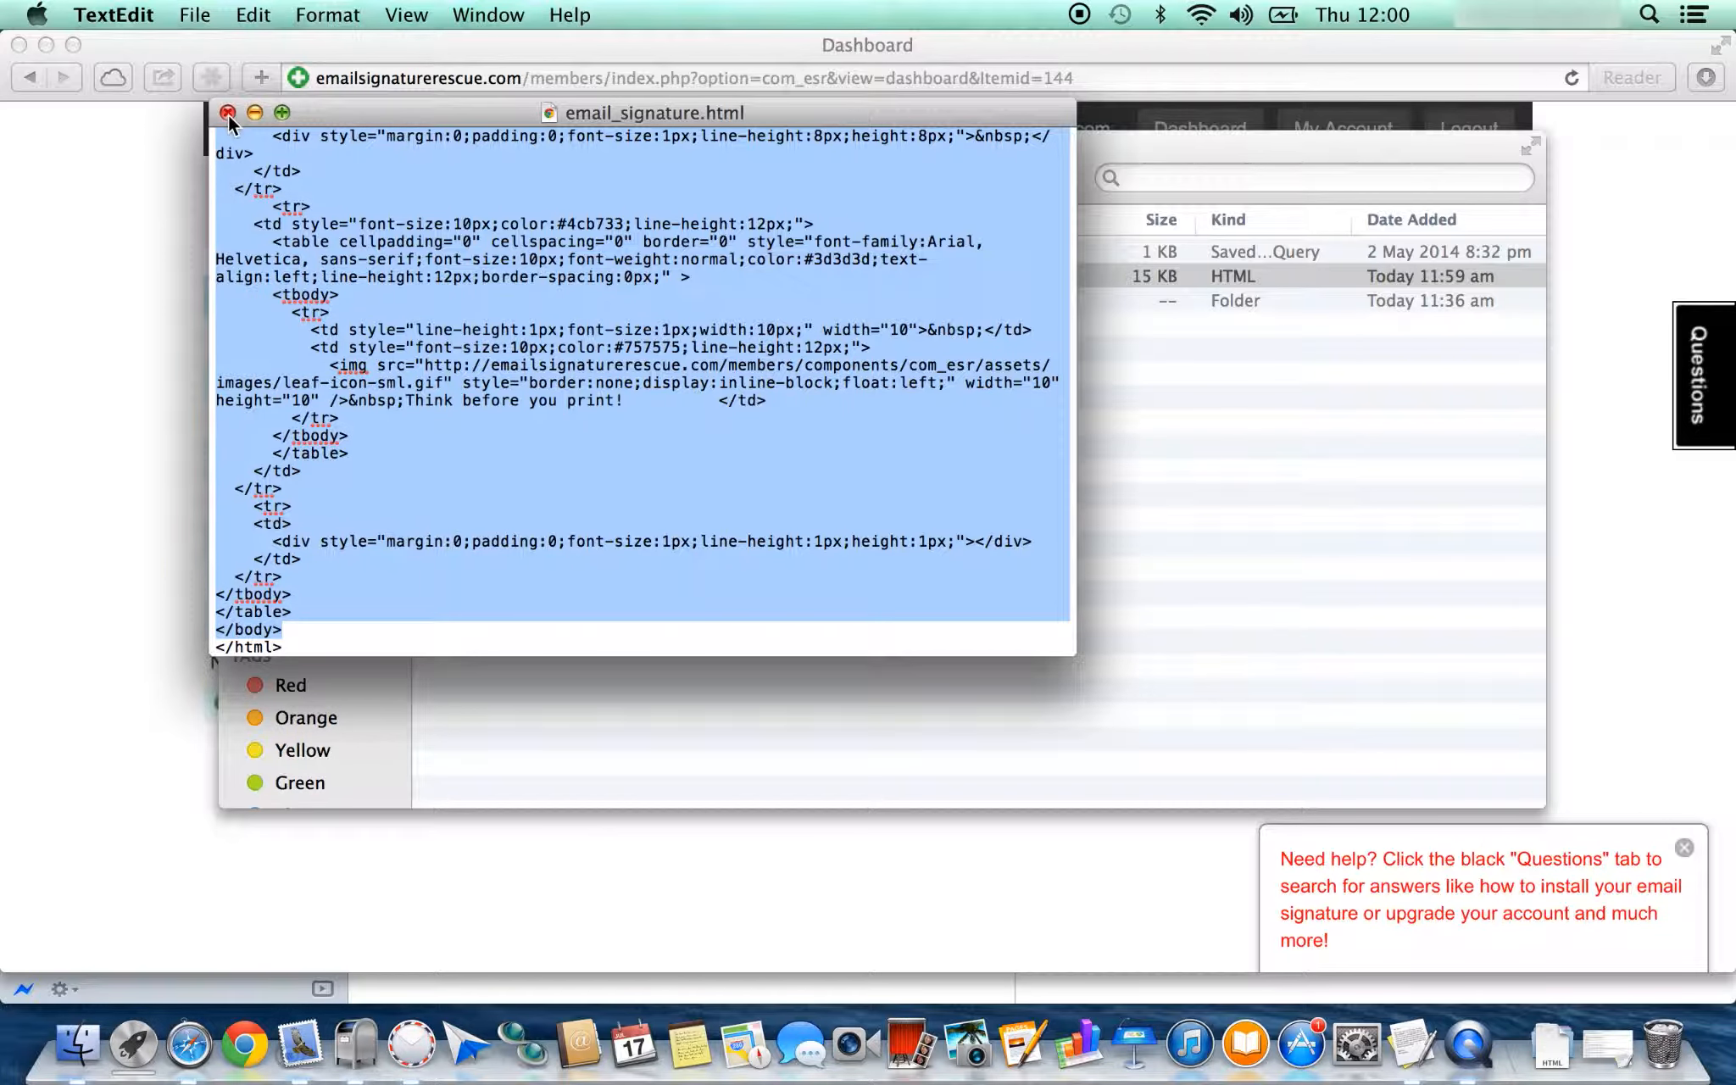
pyautogui.click(229, 112)
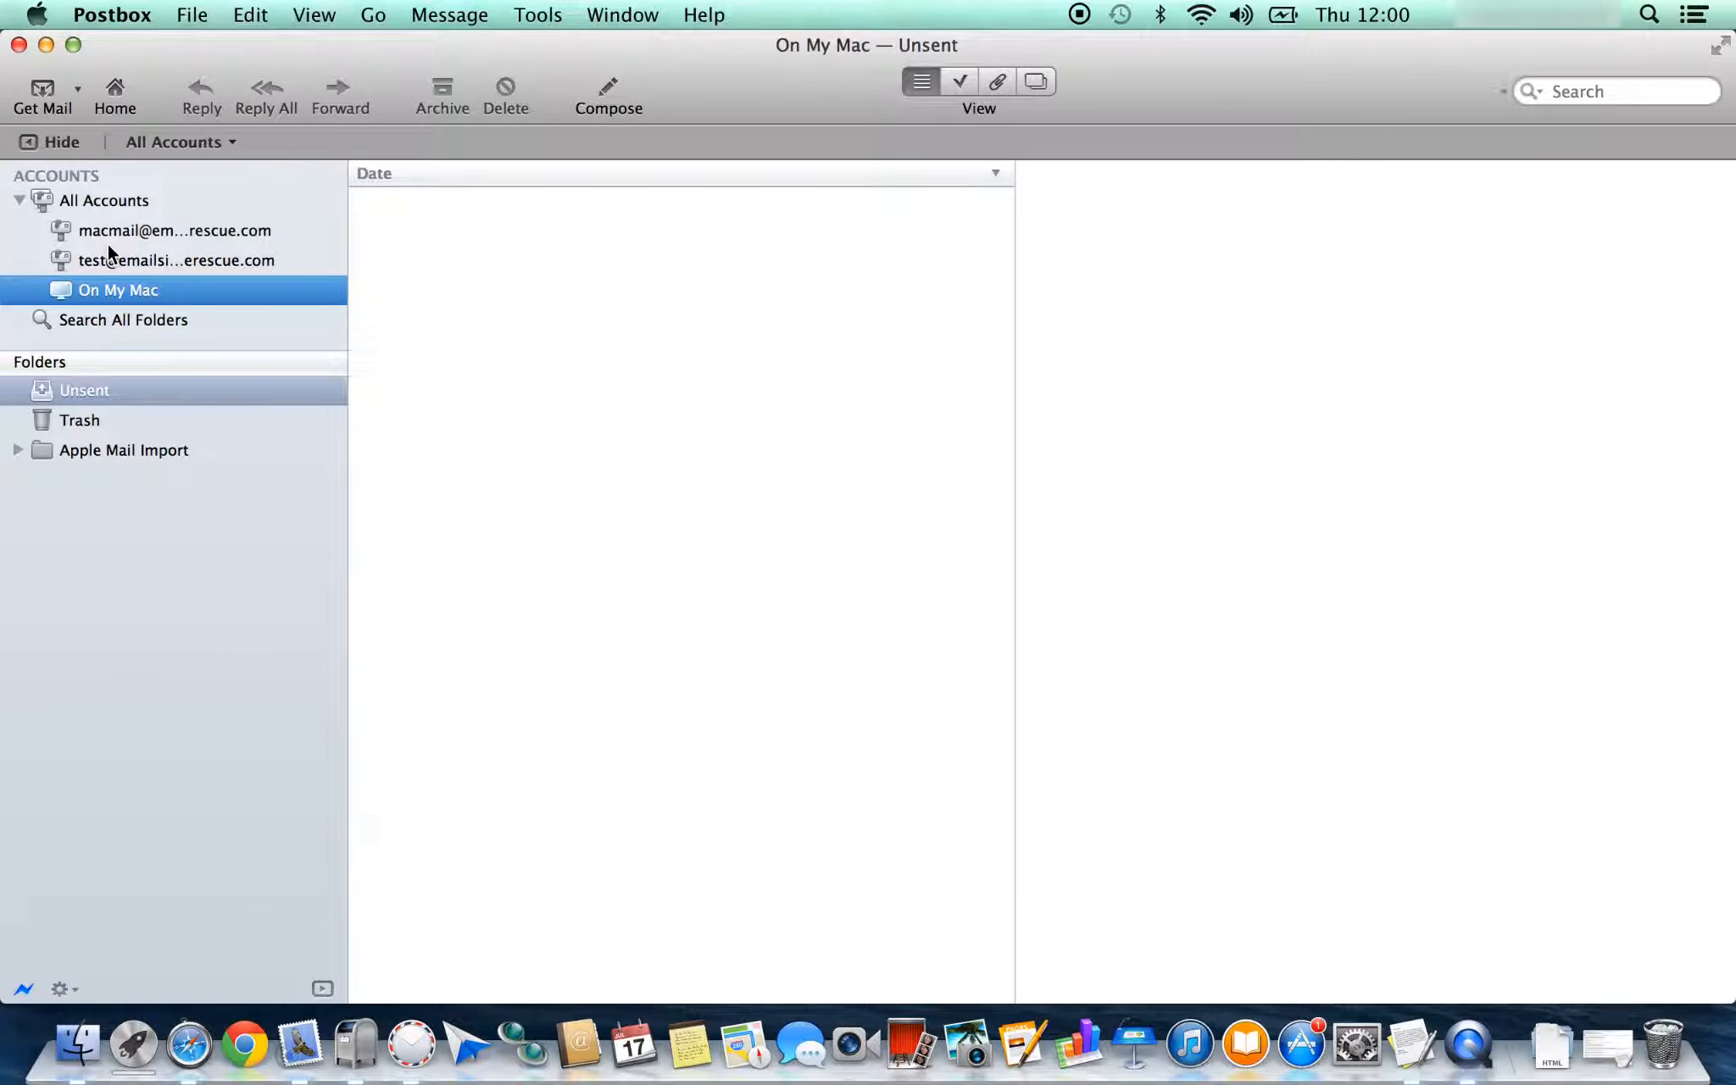
pyautogui.moveTo(127, 25)
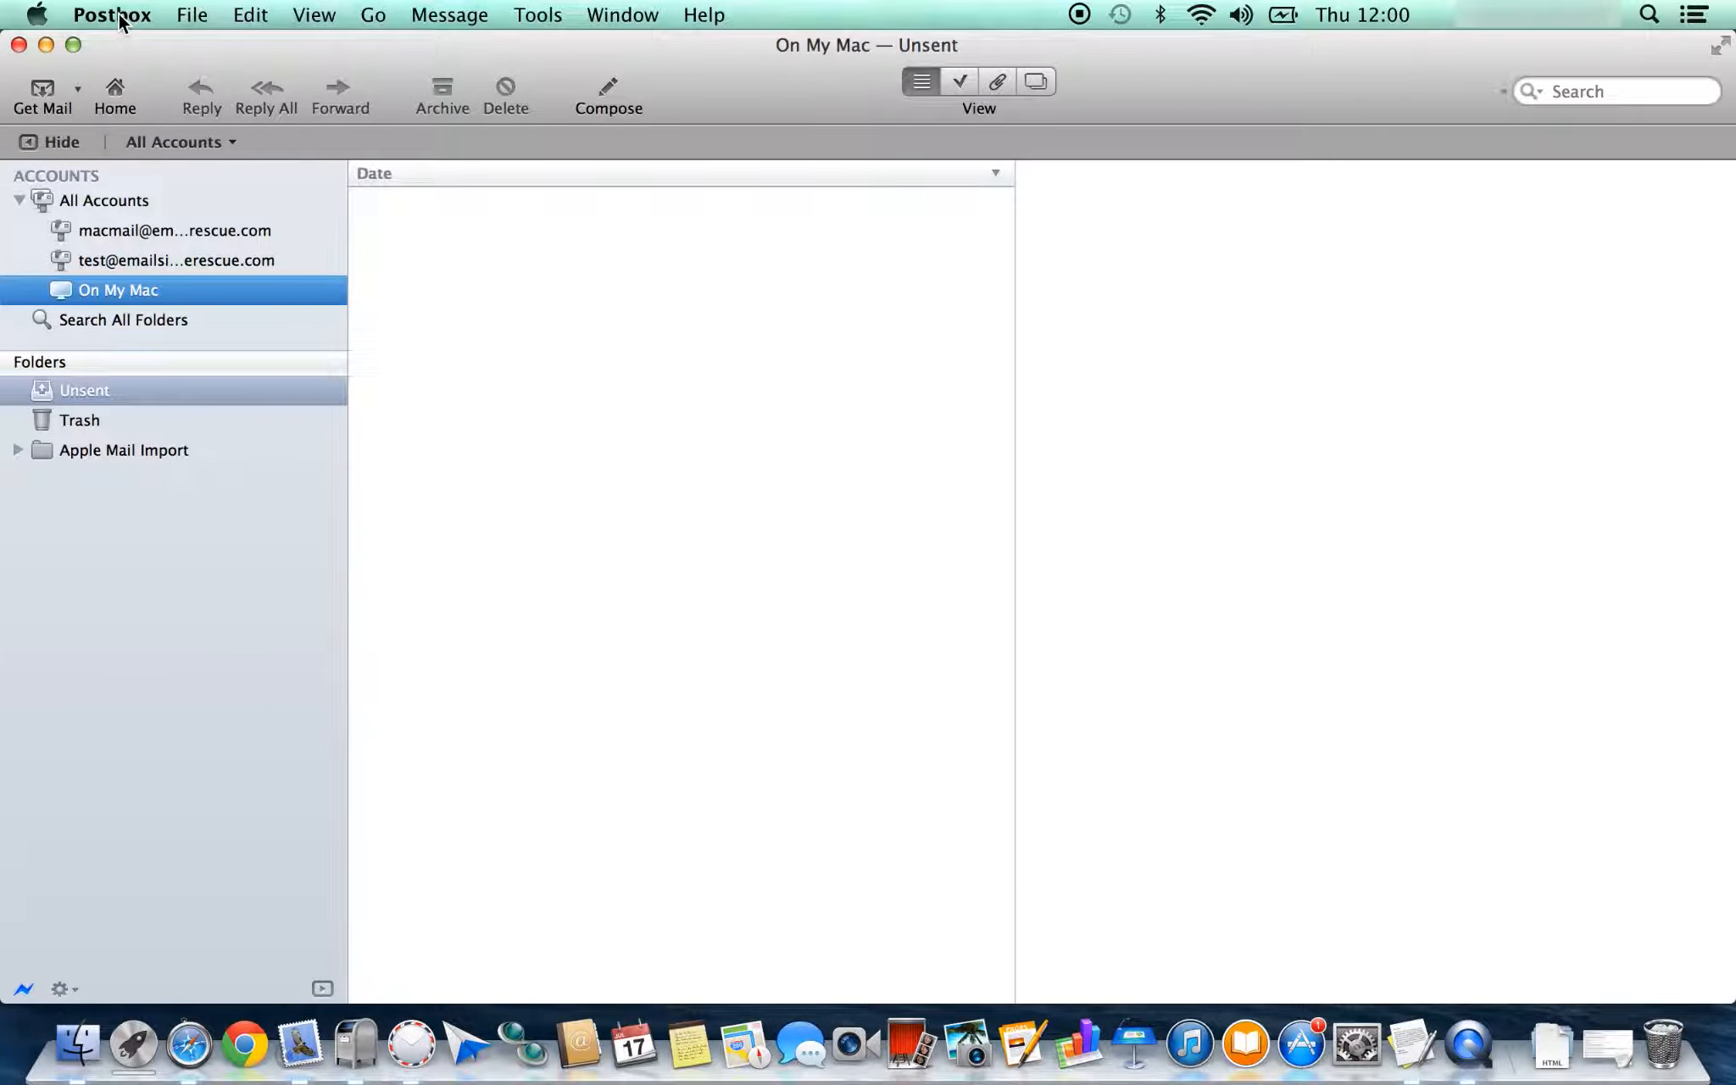
# Step: Show Postbox Preferences' Composition Signatures list (Biz Edge, biz edge, Postbox Signature)
pyautogui.click(110, 14)
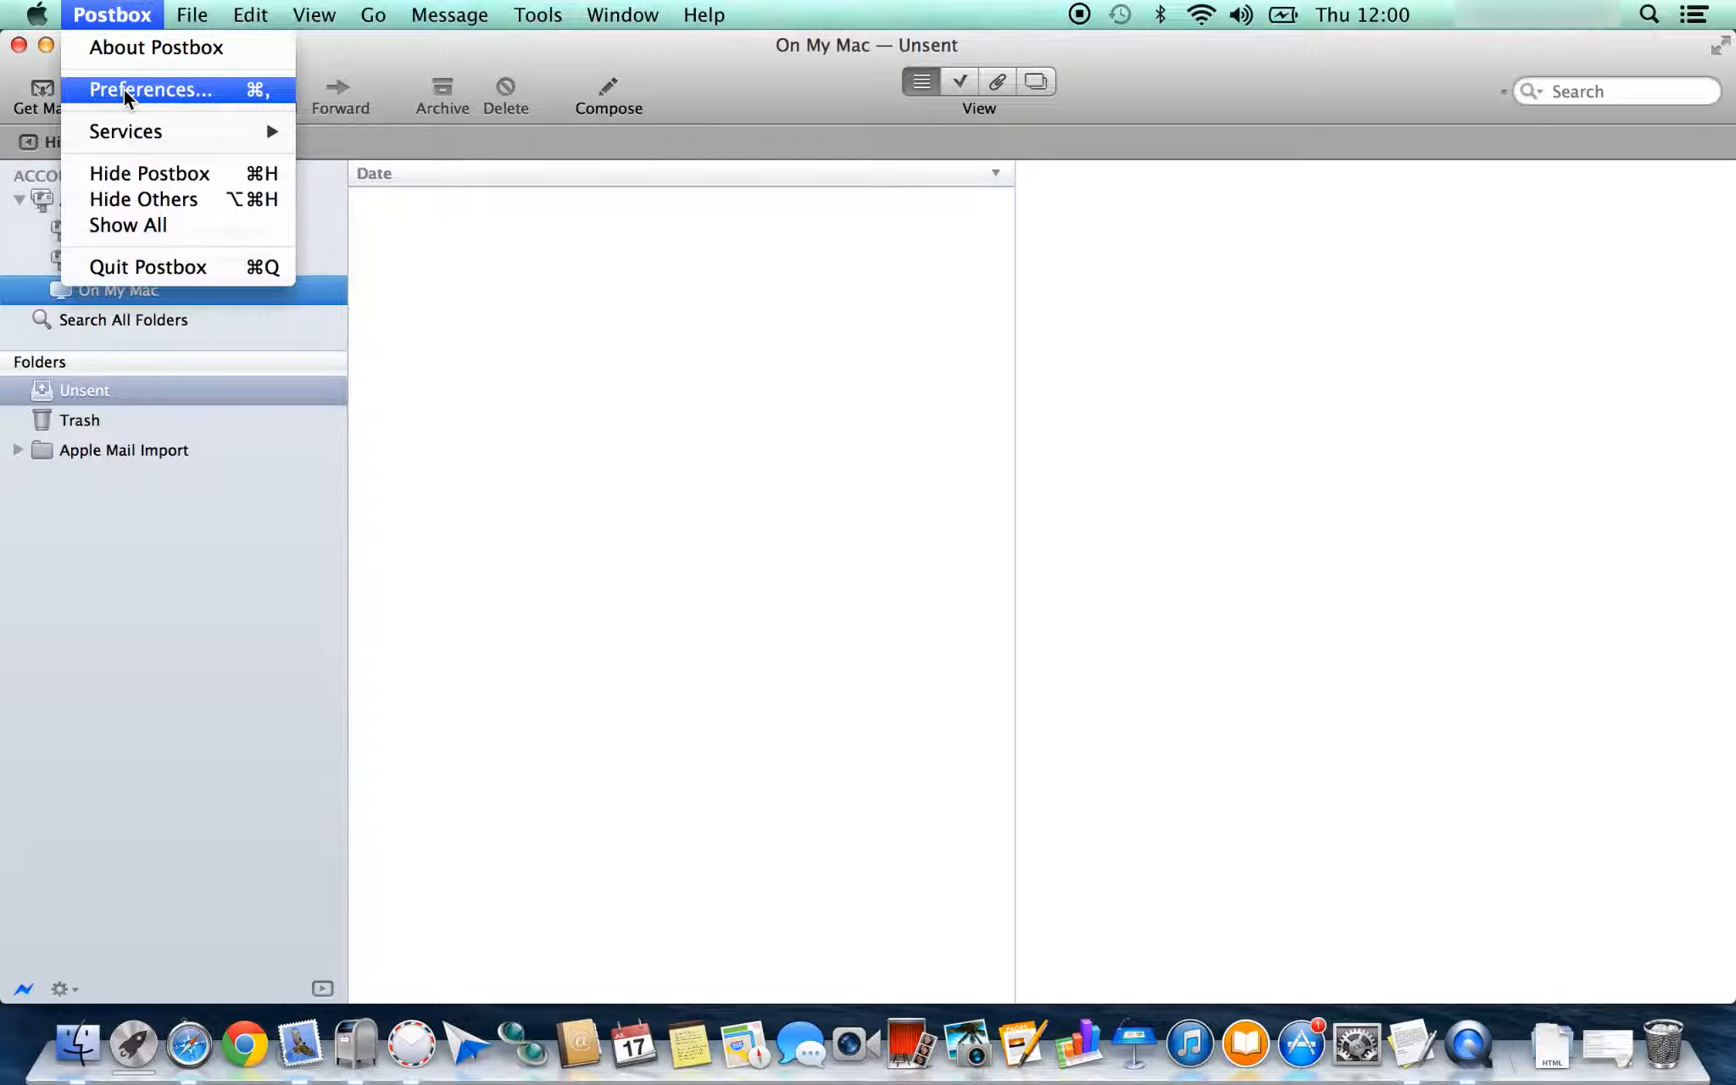
pyautogui.click(149, 88)
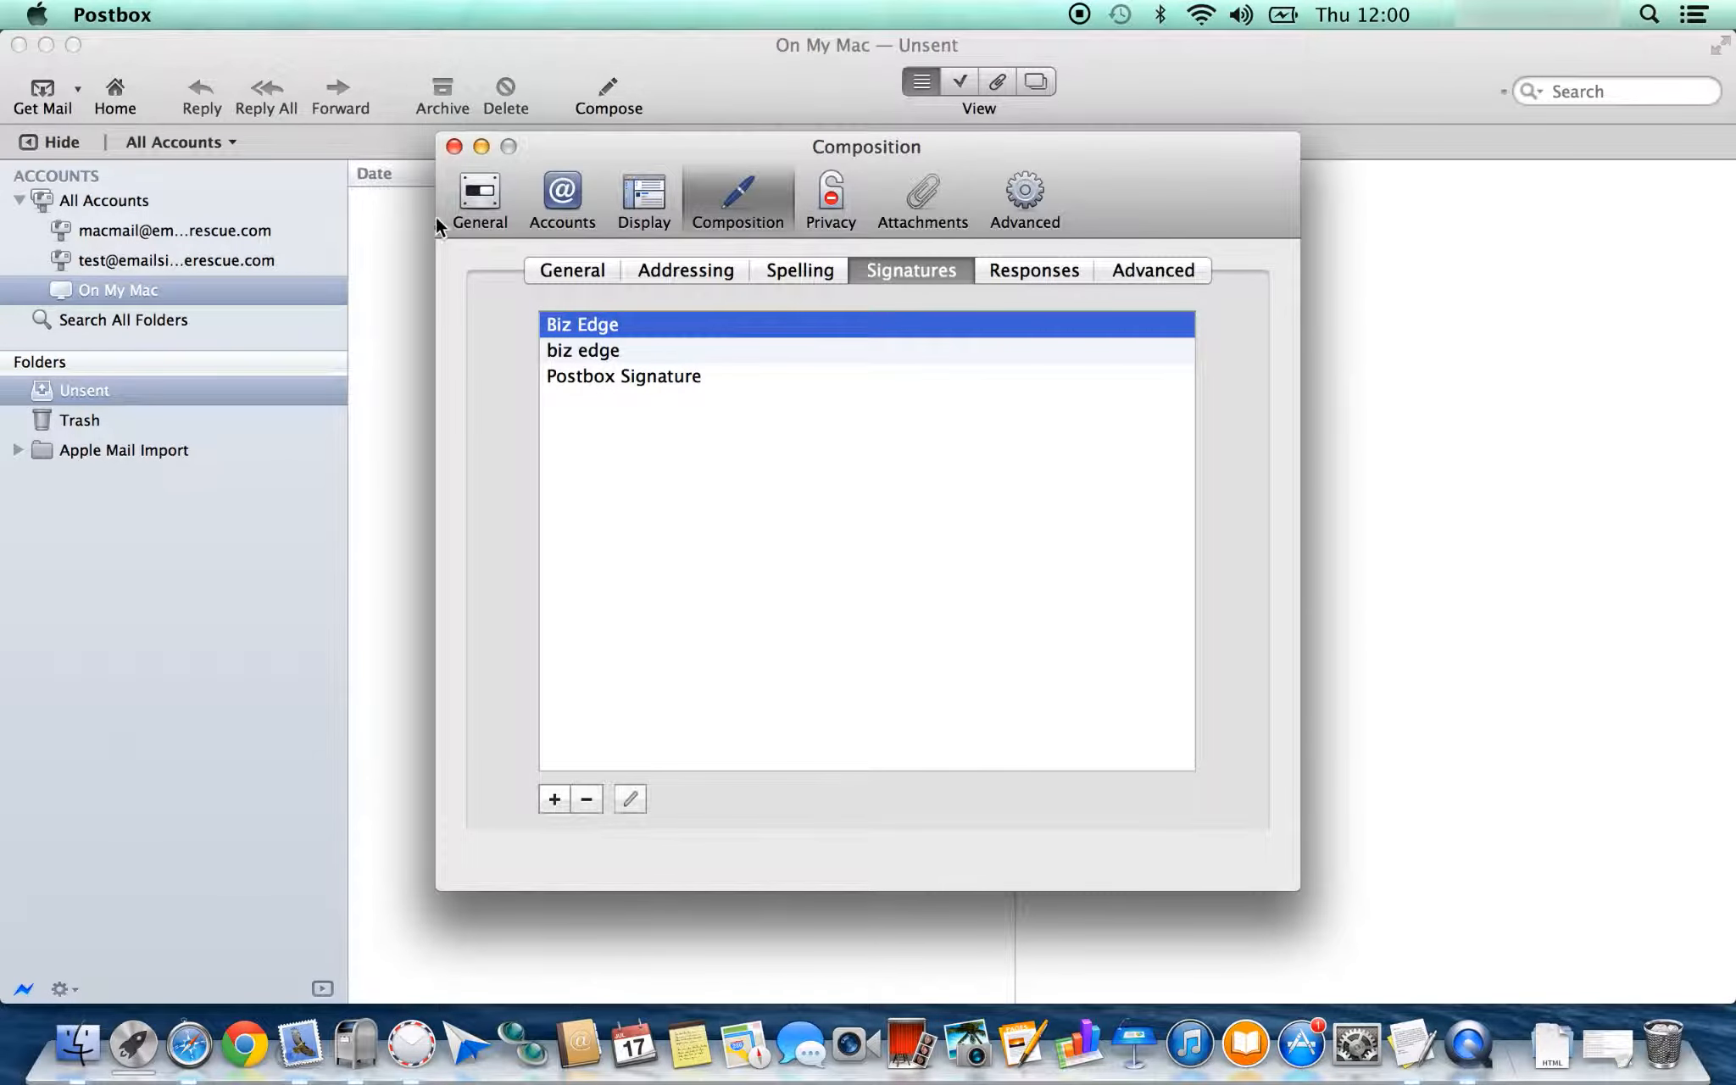
pyautogui.click(561, 190)
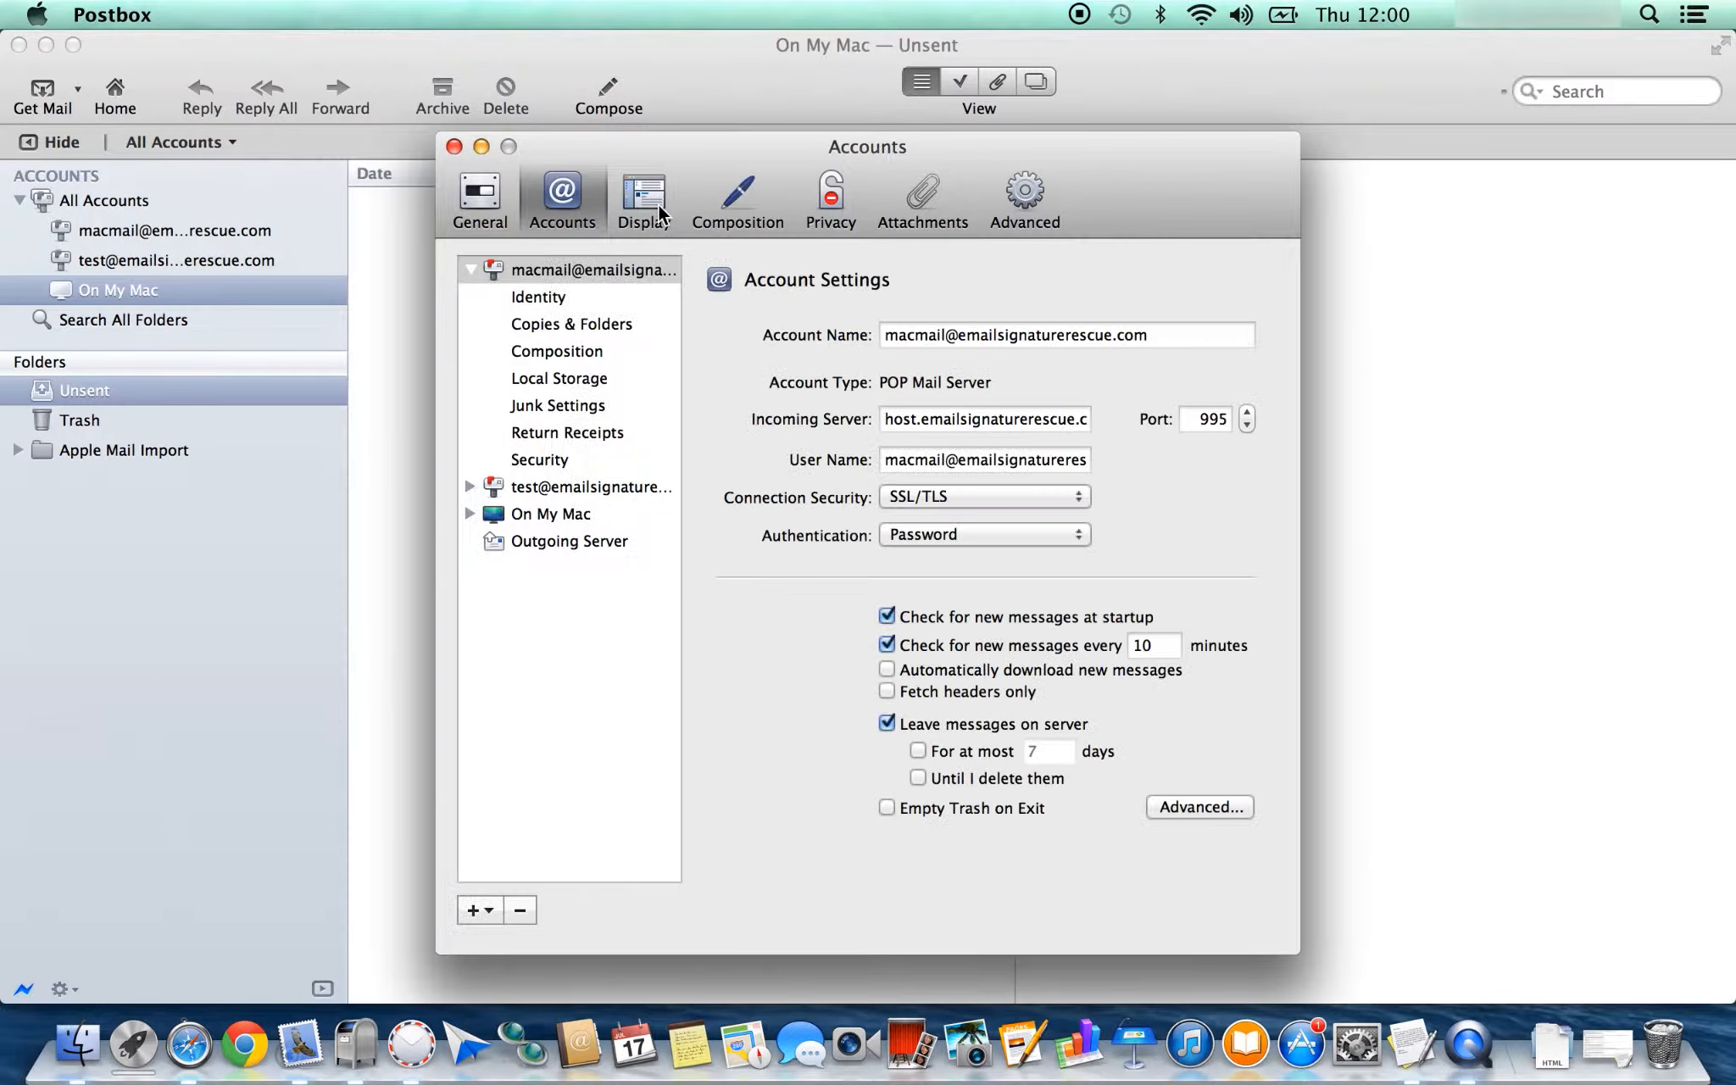
pyautogui.click(736, 195)
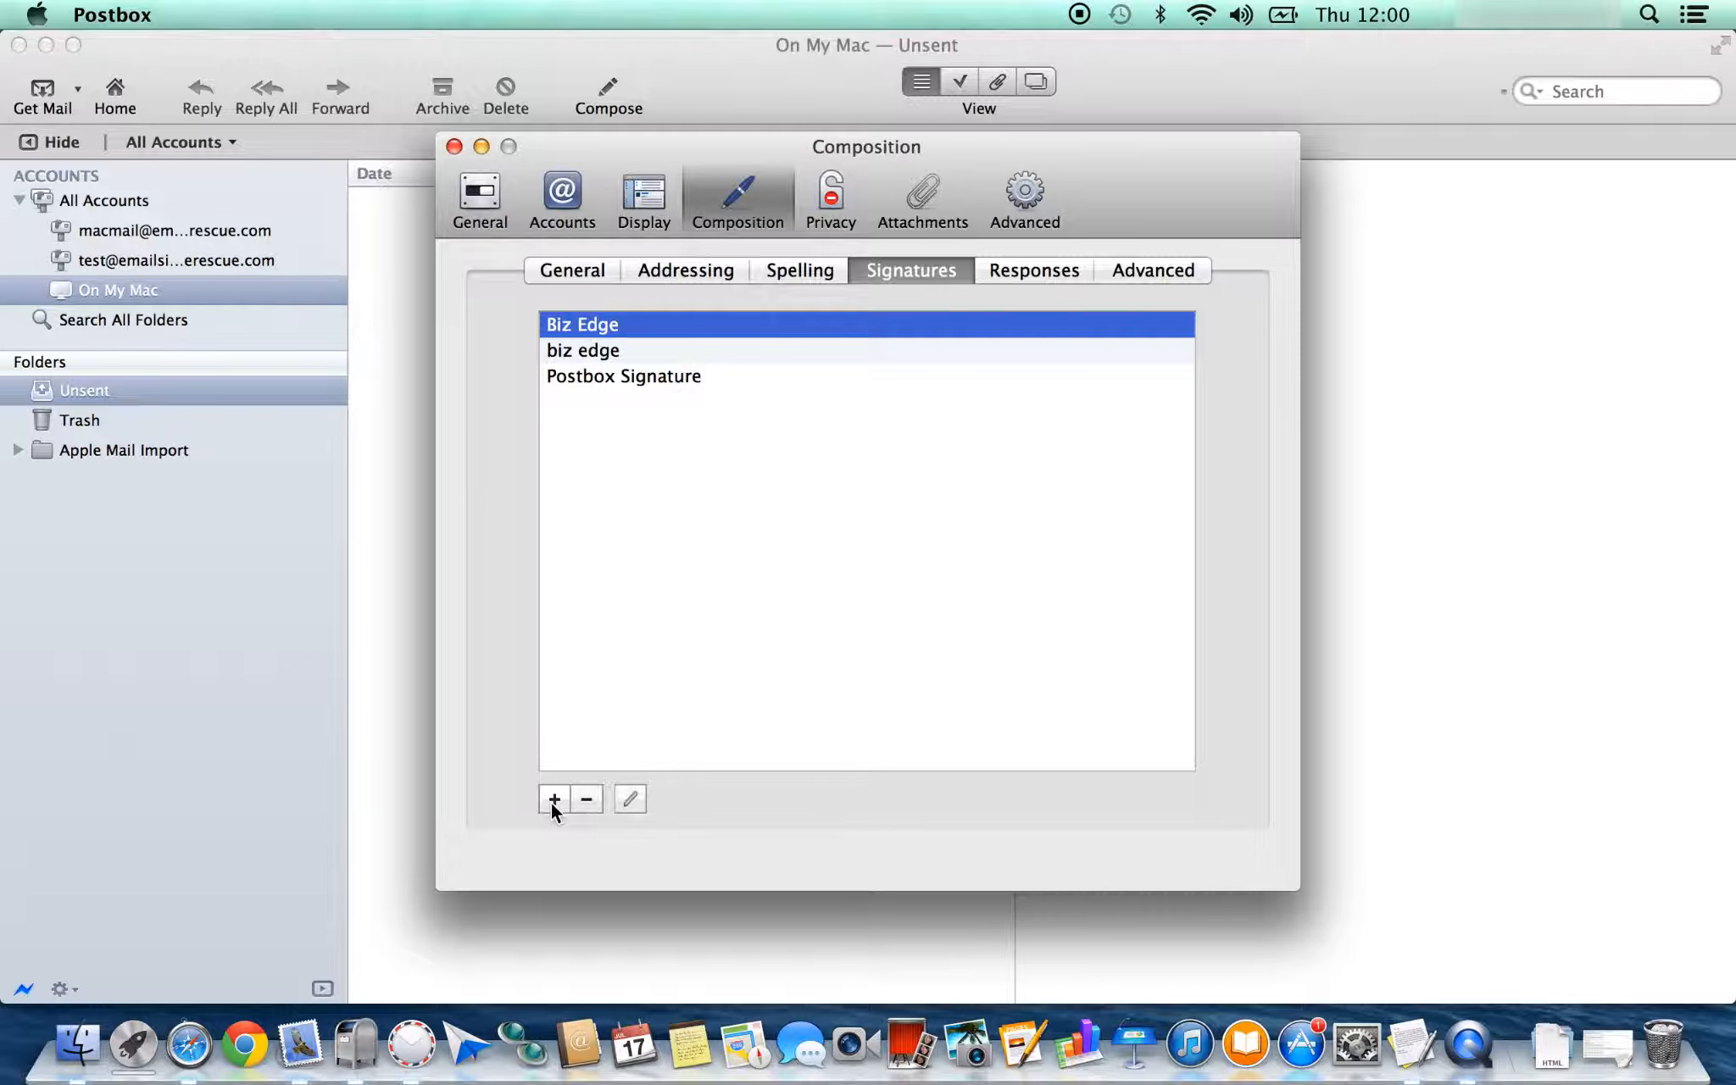
# Step: Add a new signature entry and name it Jed Albright
pyautogui.click(554, 799)
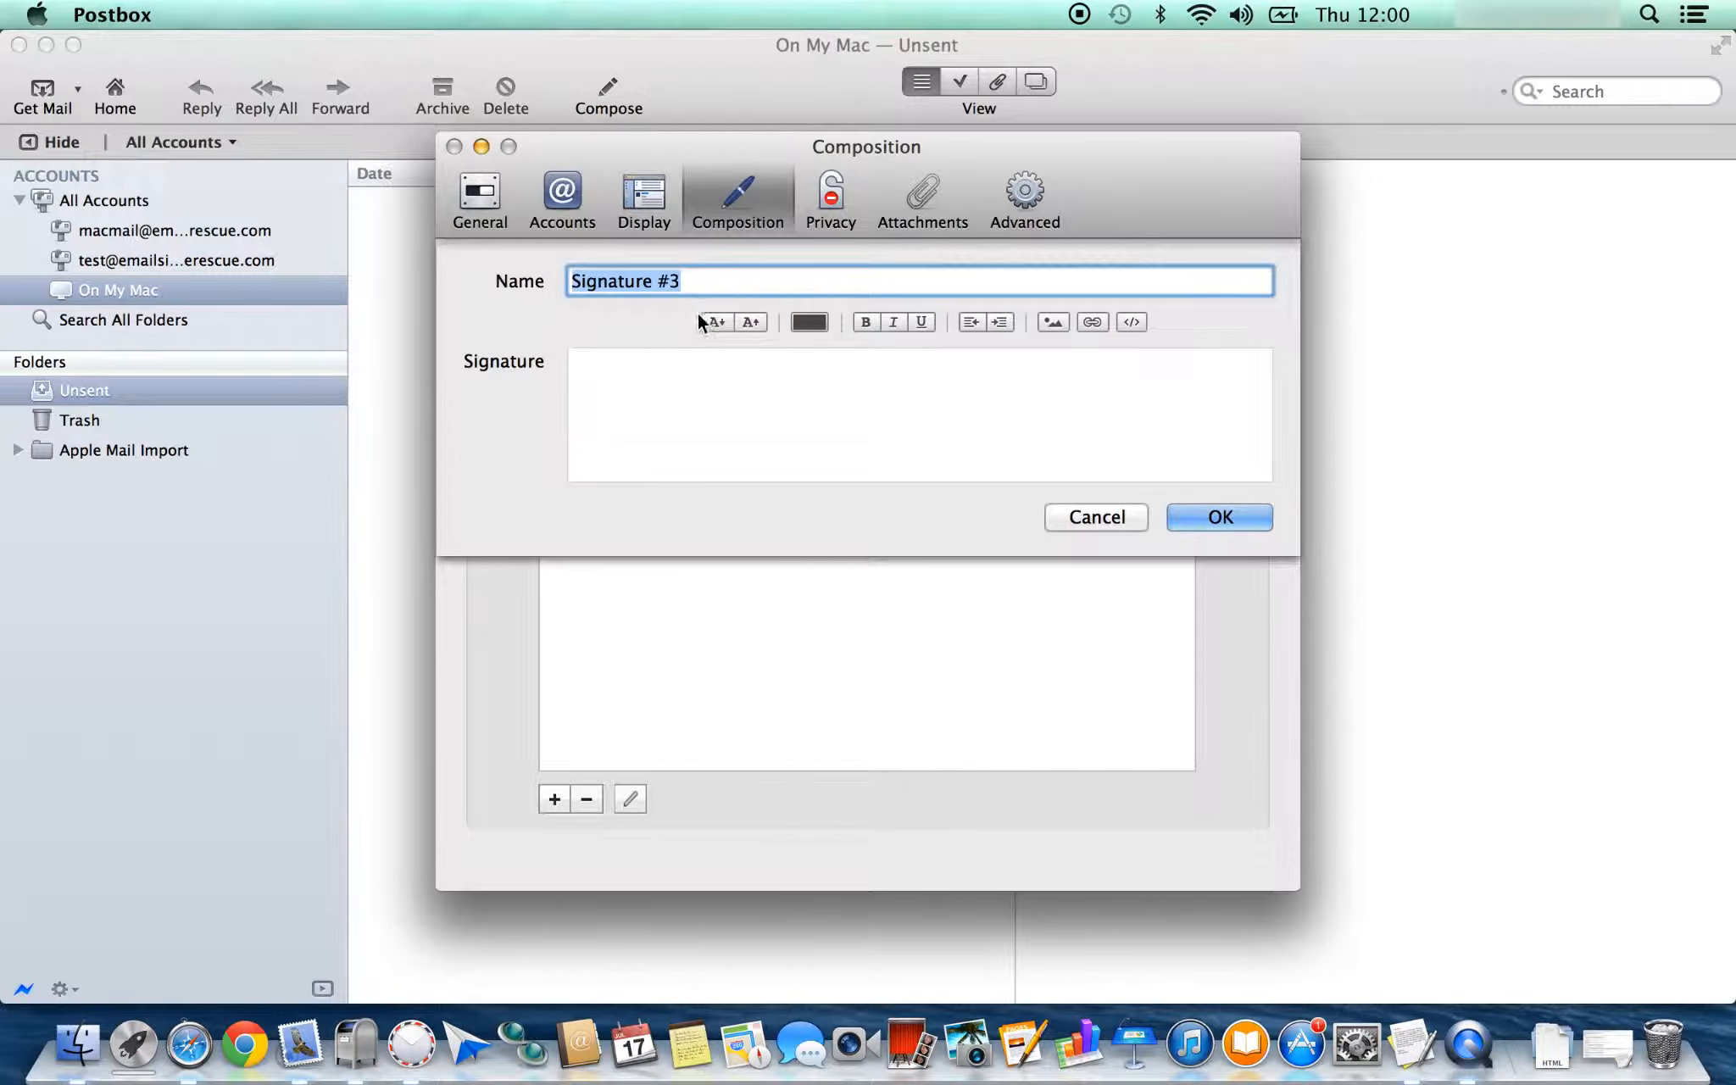
pyautogui.write('Jed')
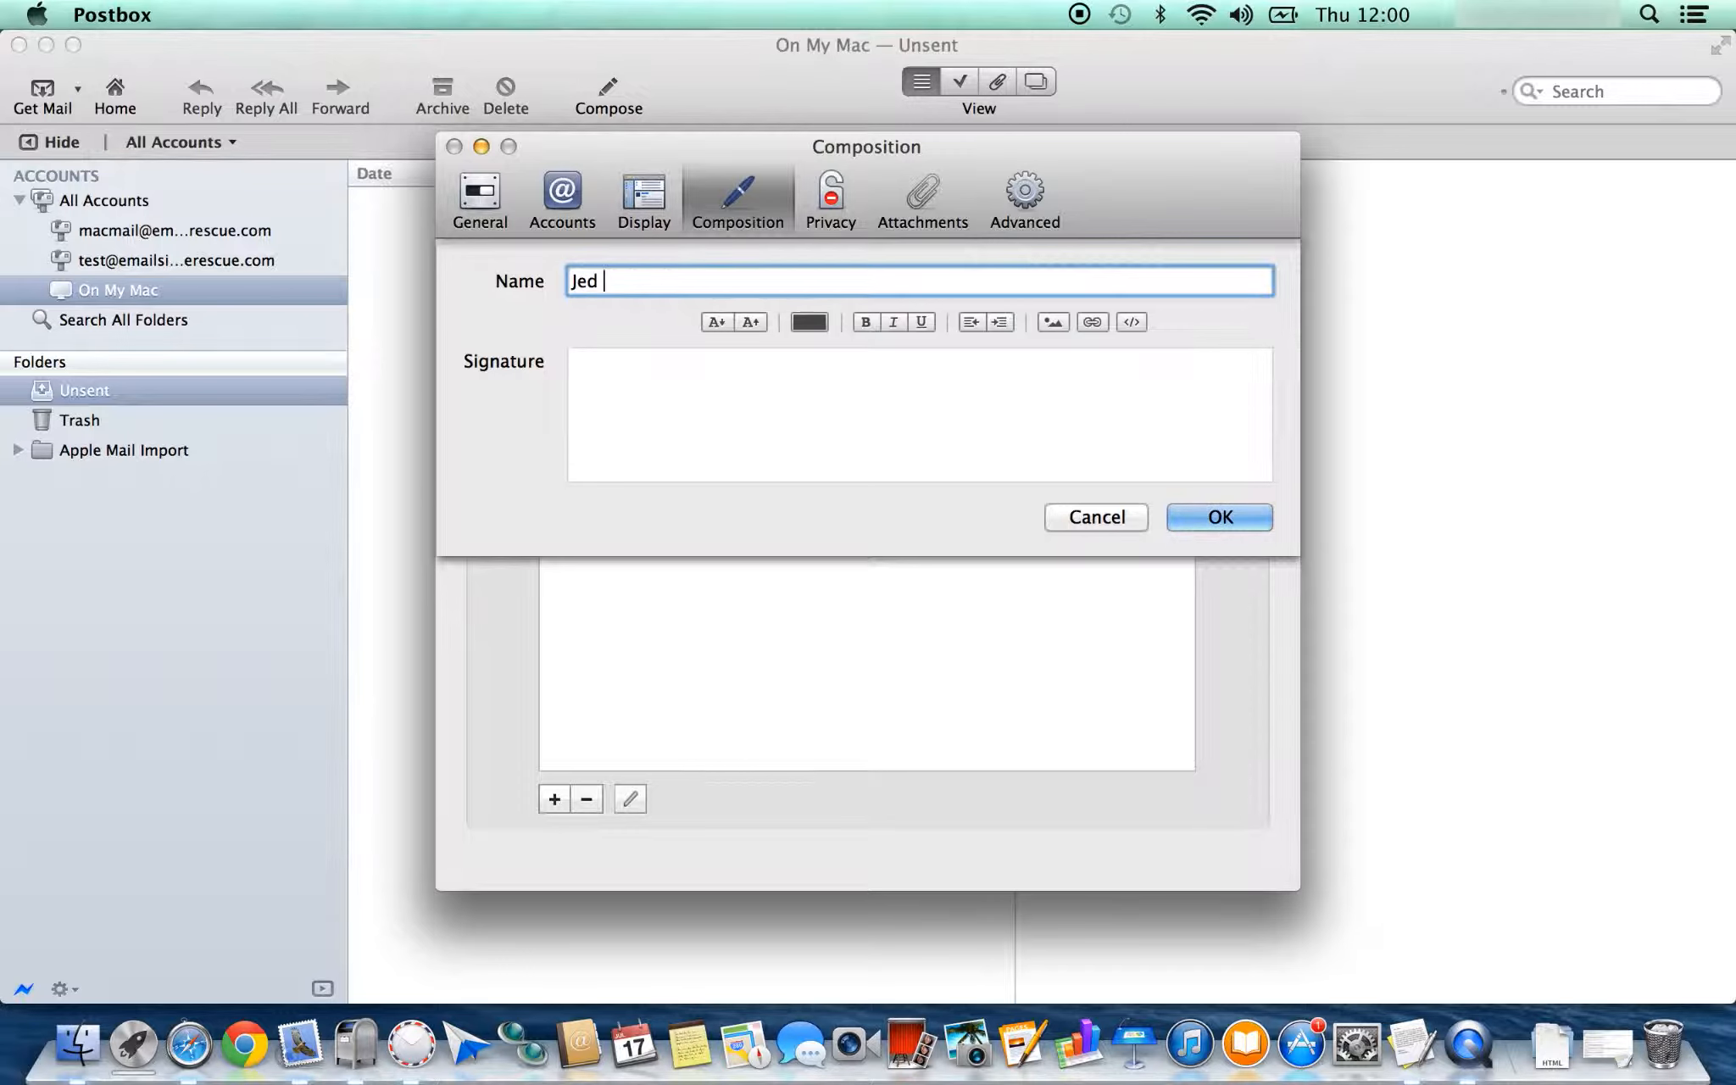
pyautogui.write('A')
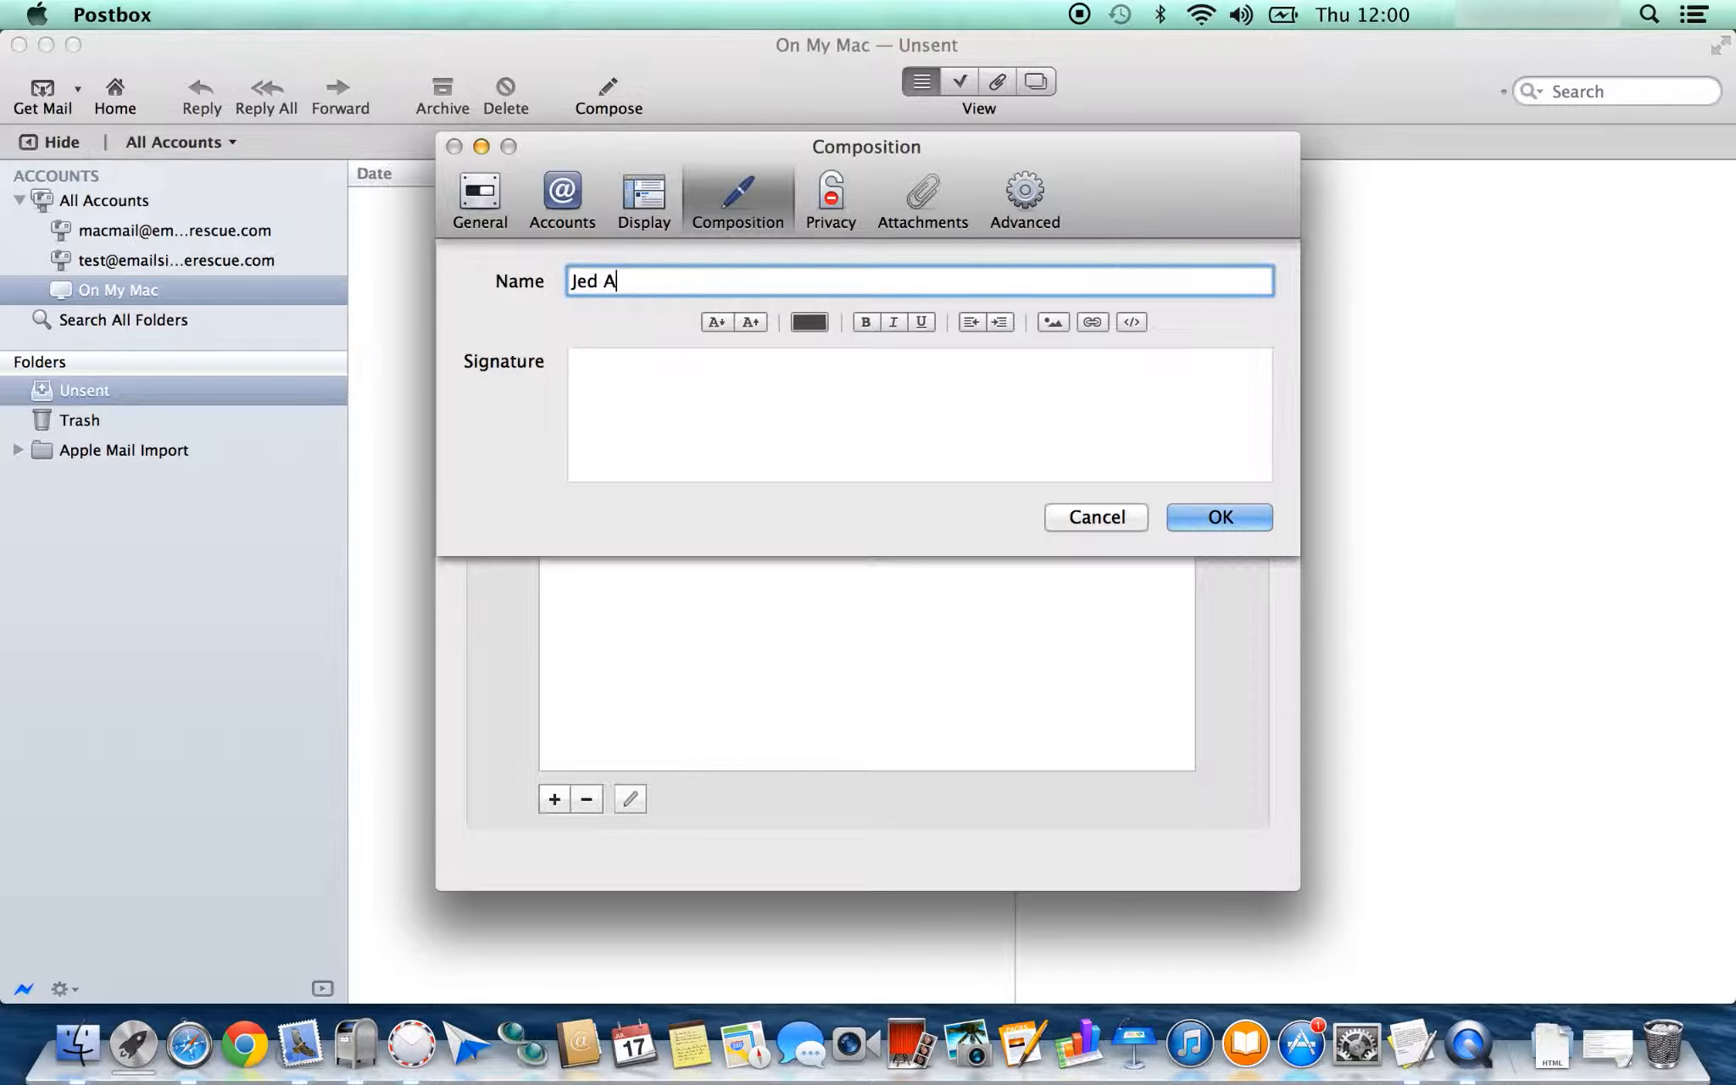
pyautogui.write('lbright')
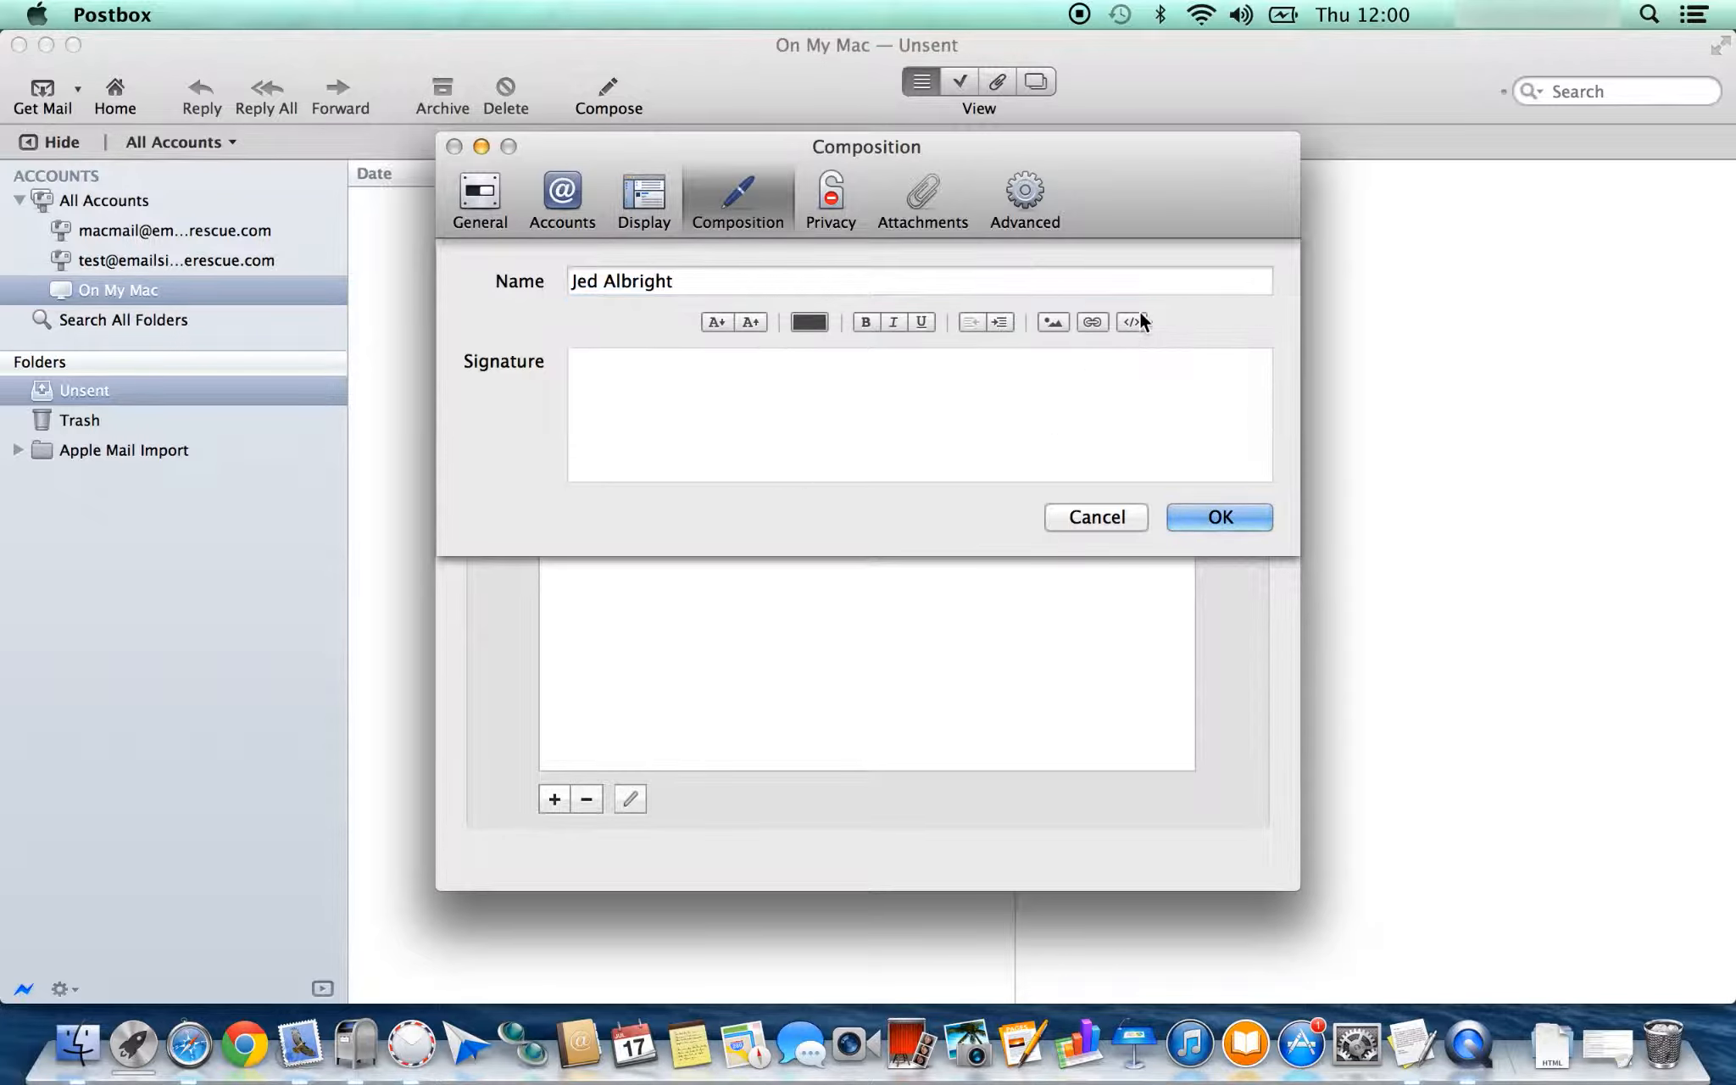
pyautogui.moveTo(1141, 322)
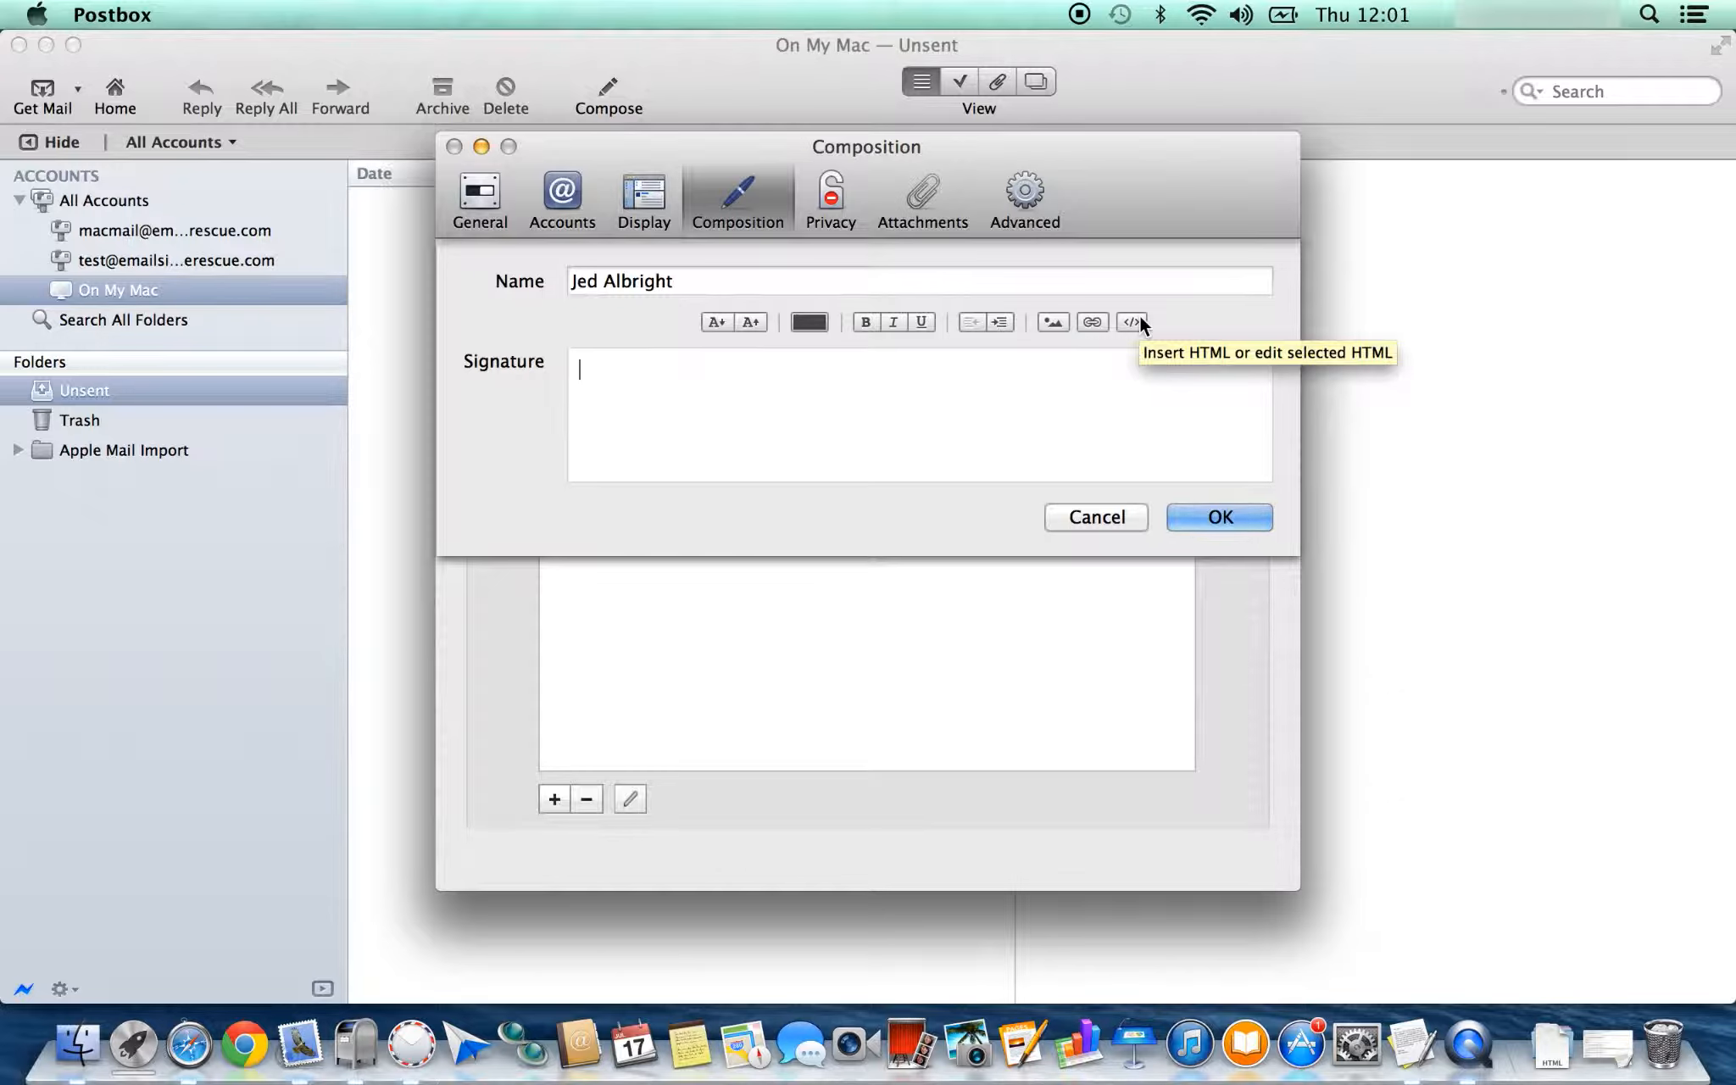
pyautogui.click(1132, 322)
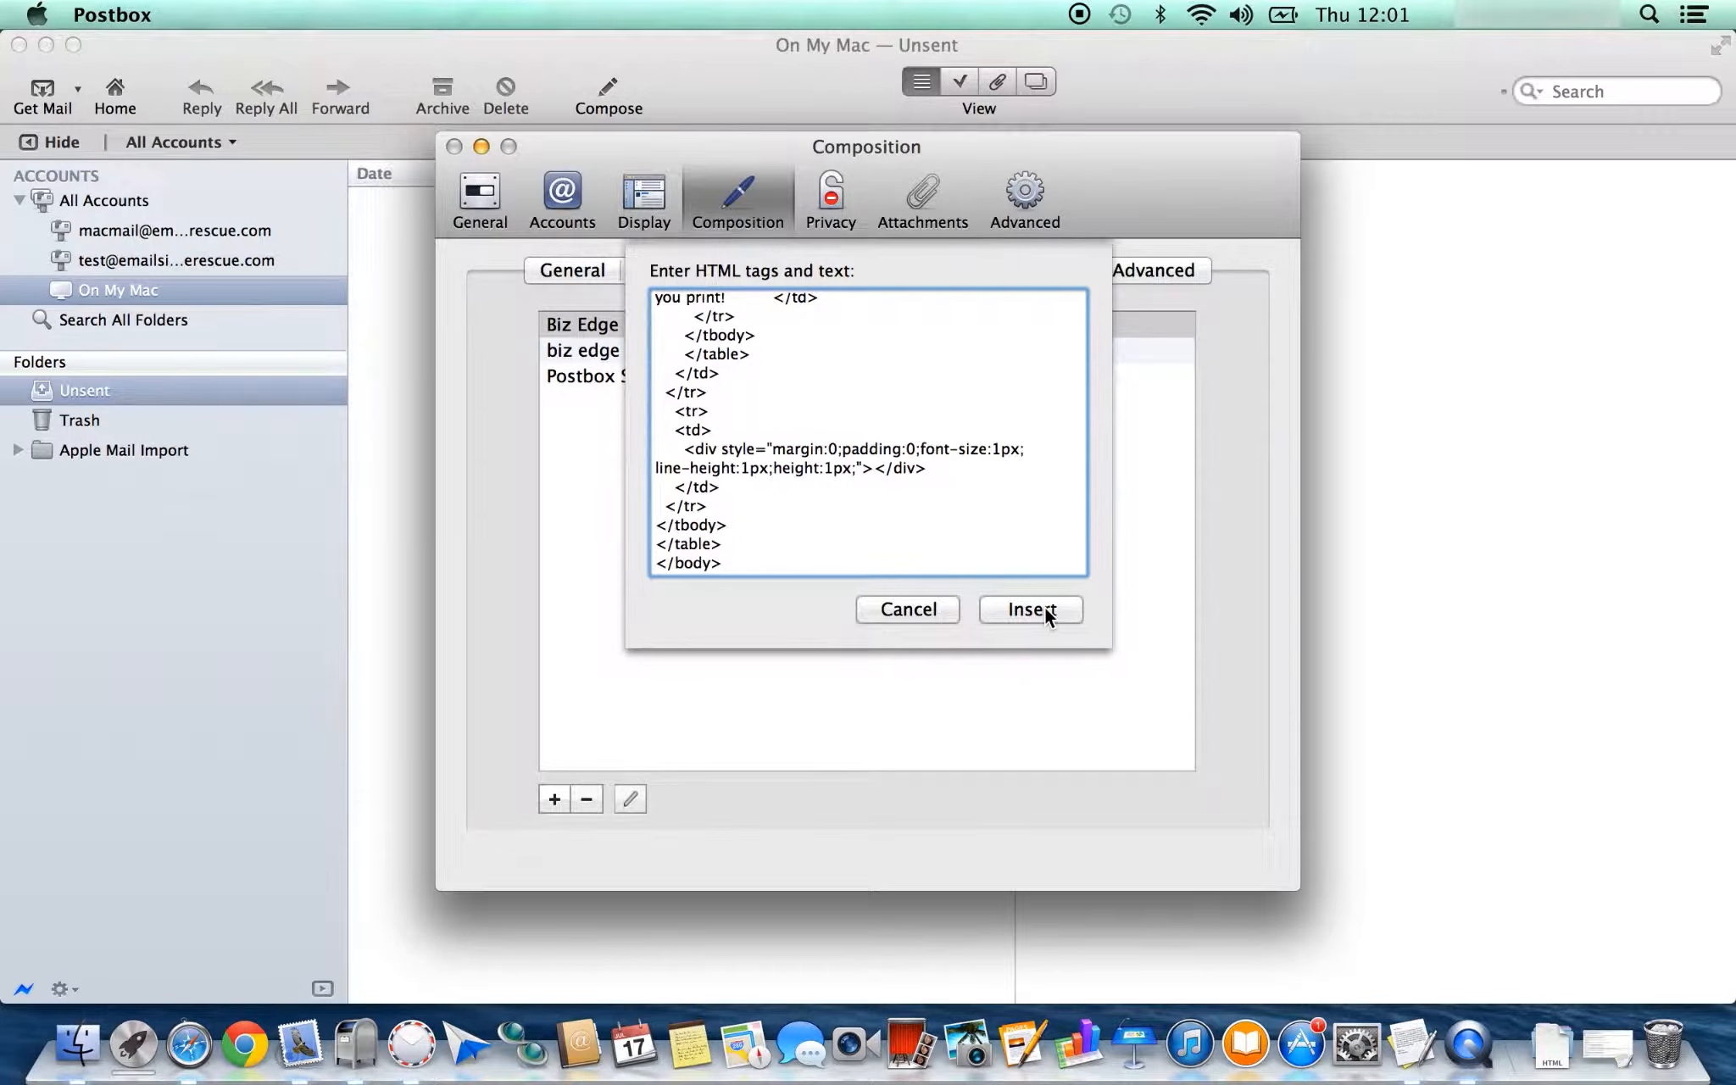
pyautogui.click(1031, 610)
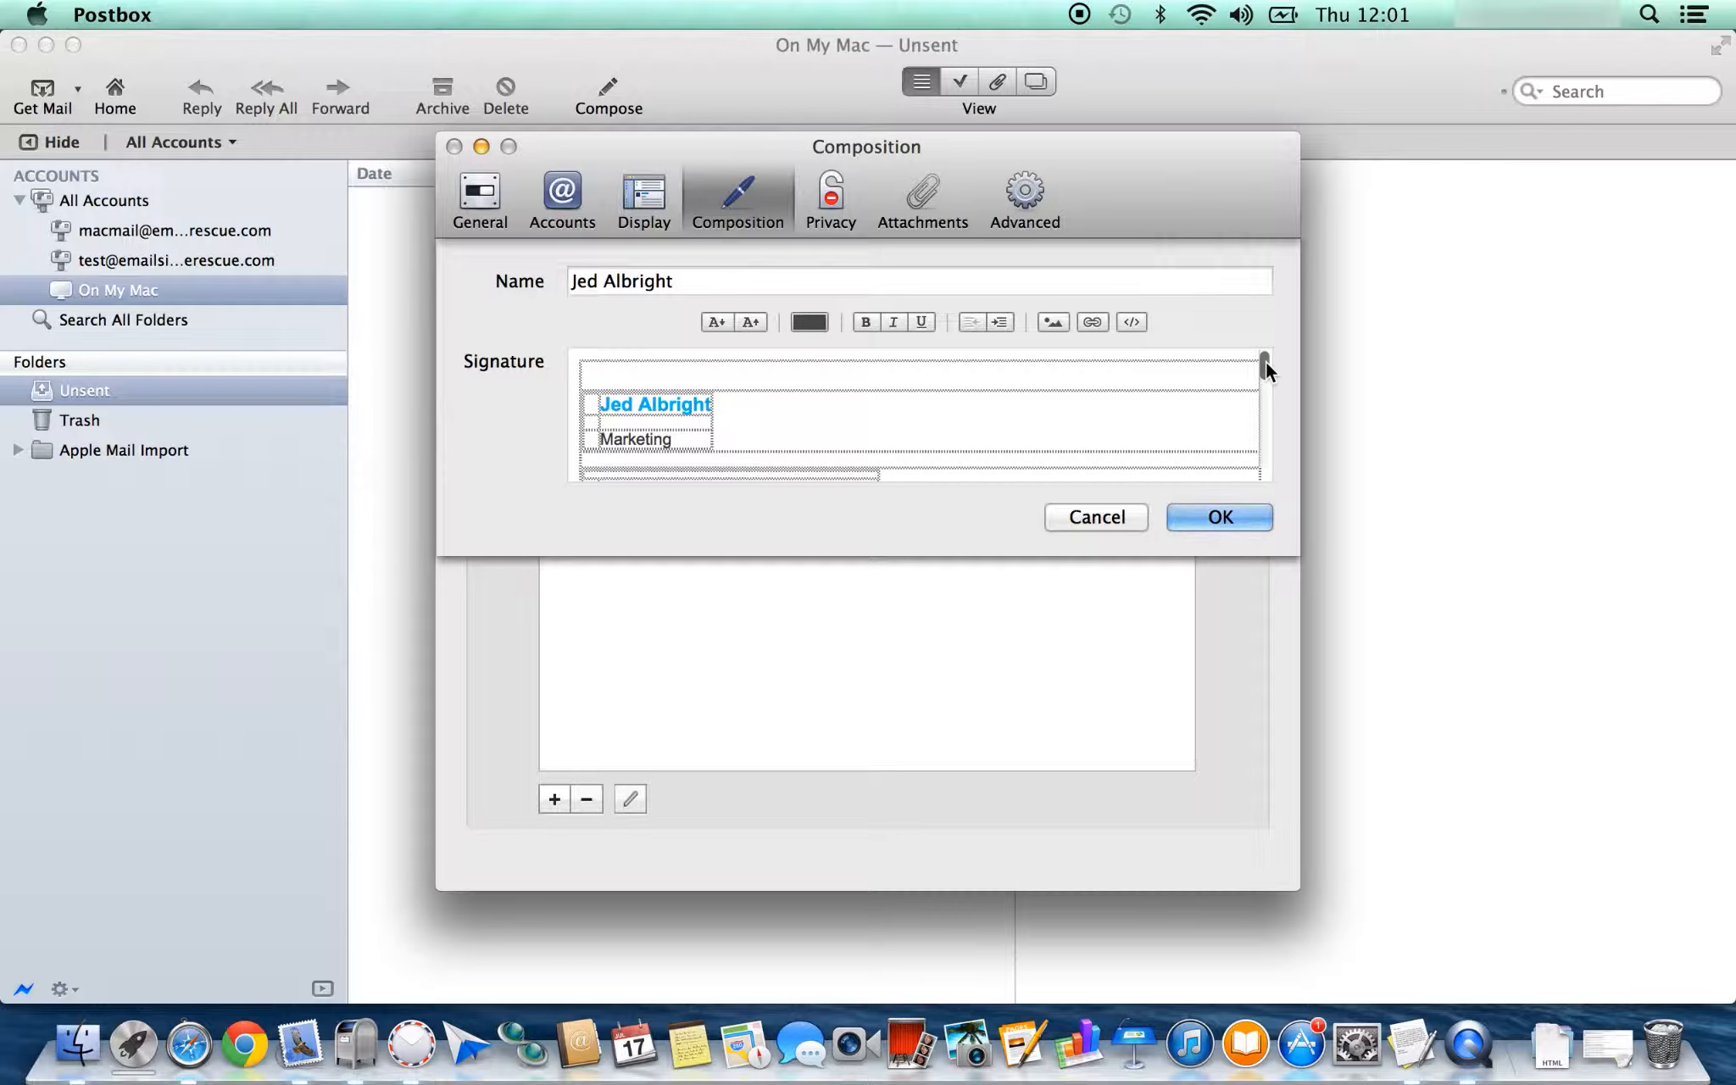
pyautogui.scroll(-3)
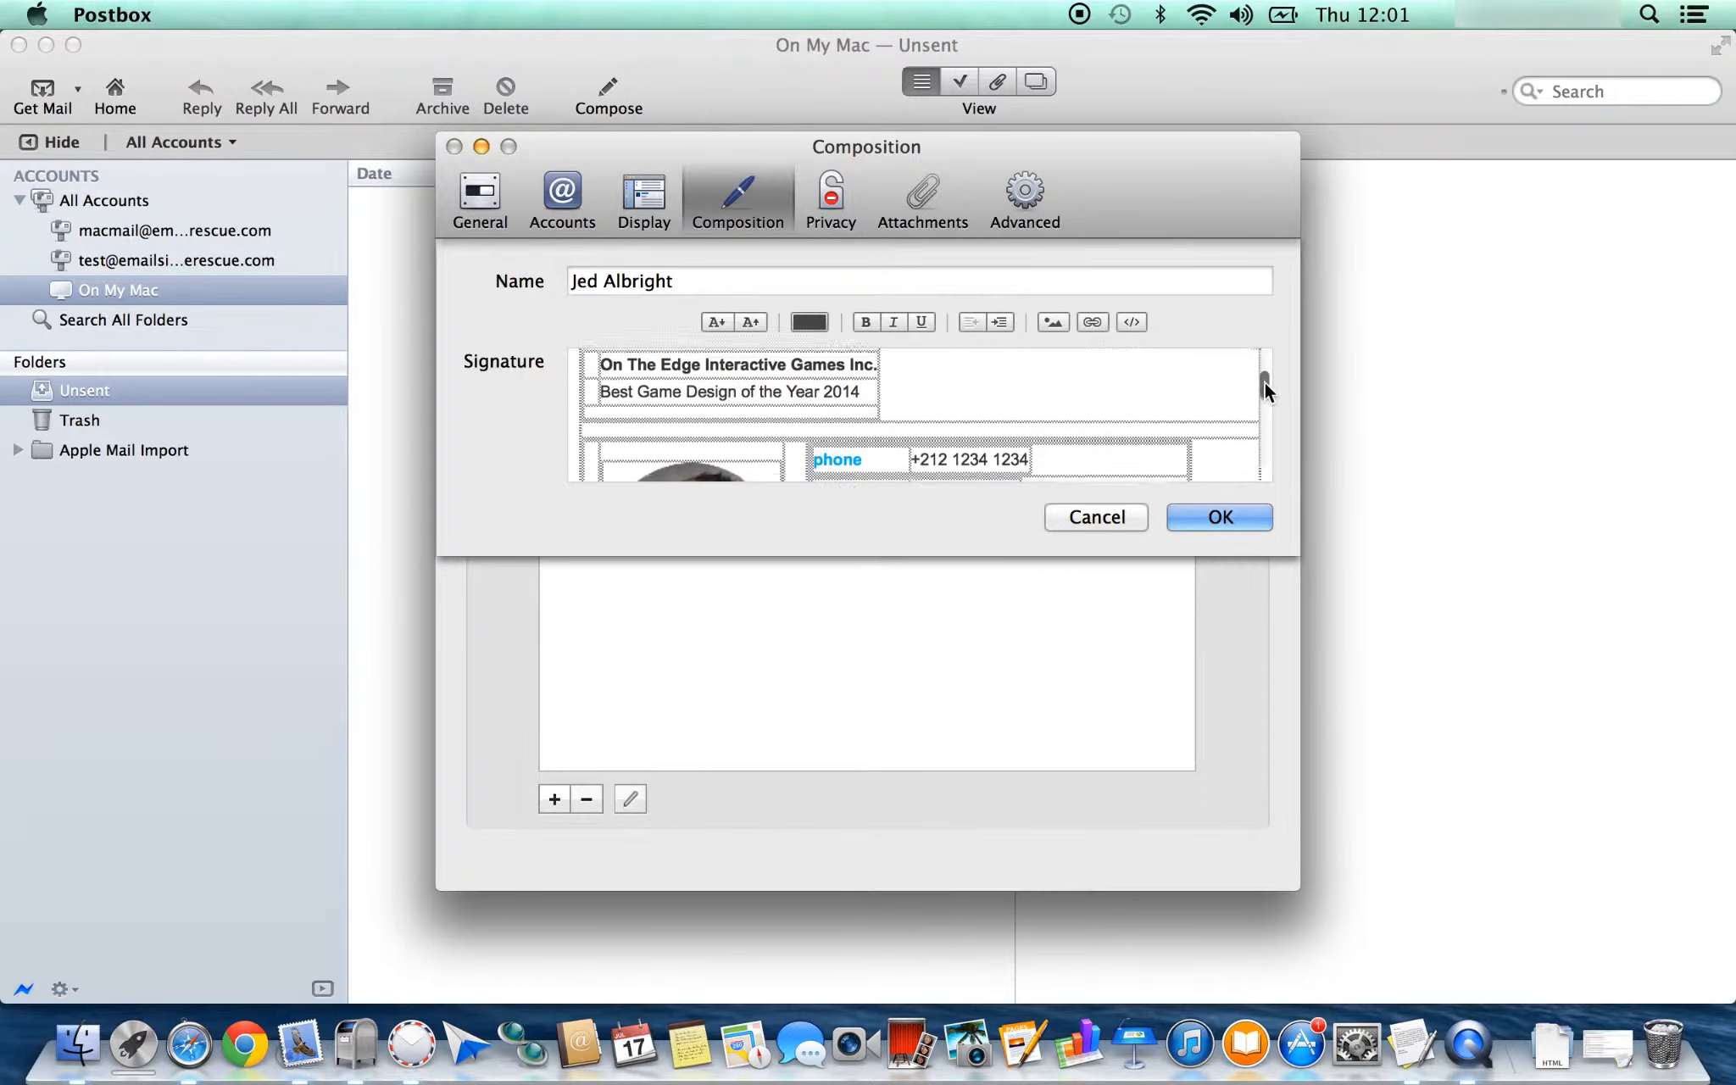
pyautogui.moveTo(1263, 381); pyautogui.dragTo(1263, 451)
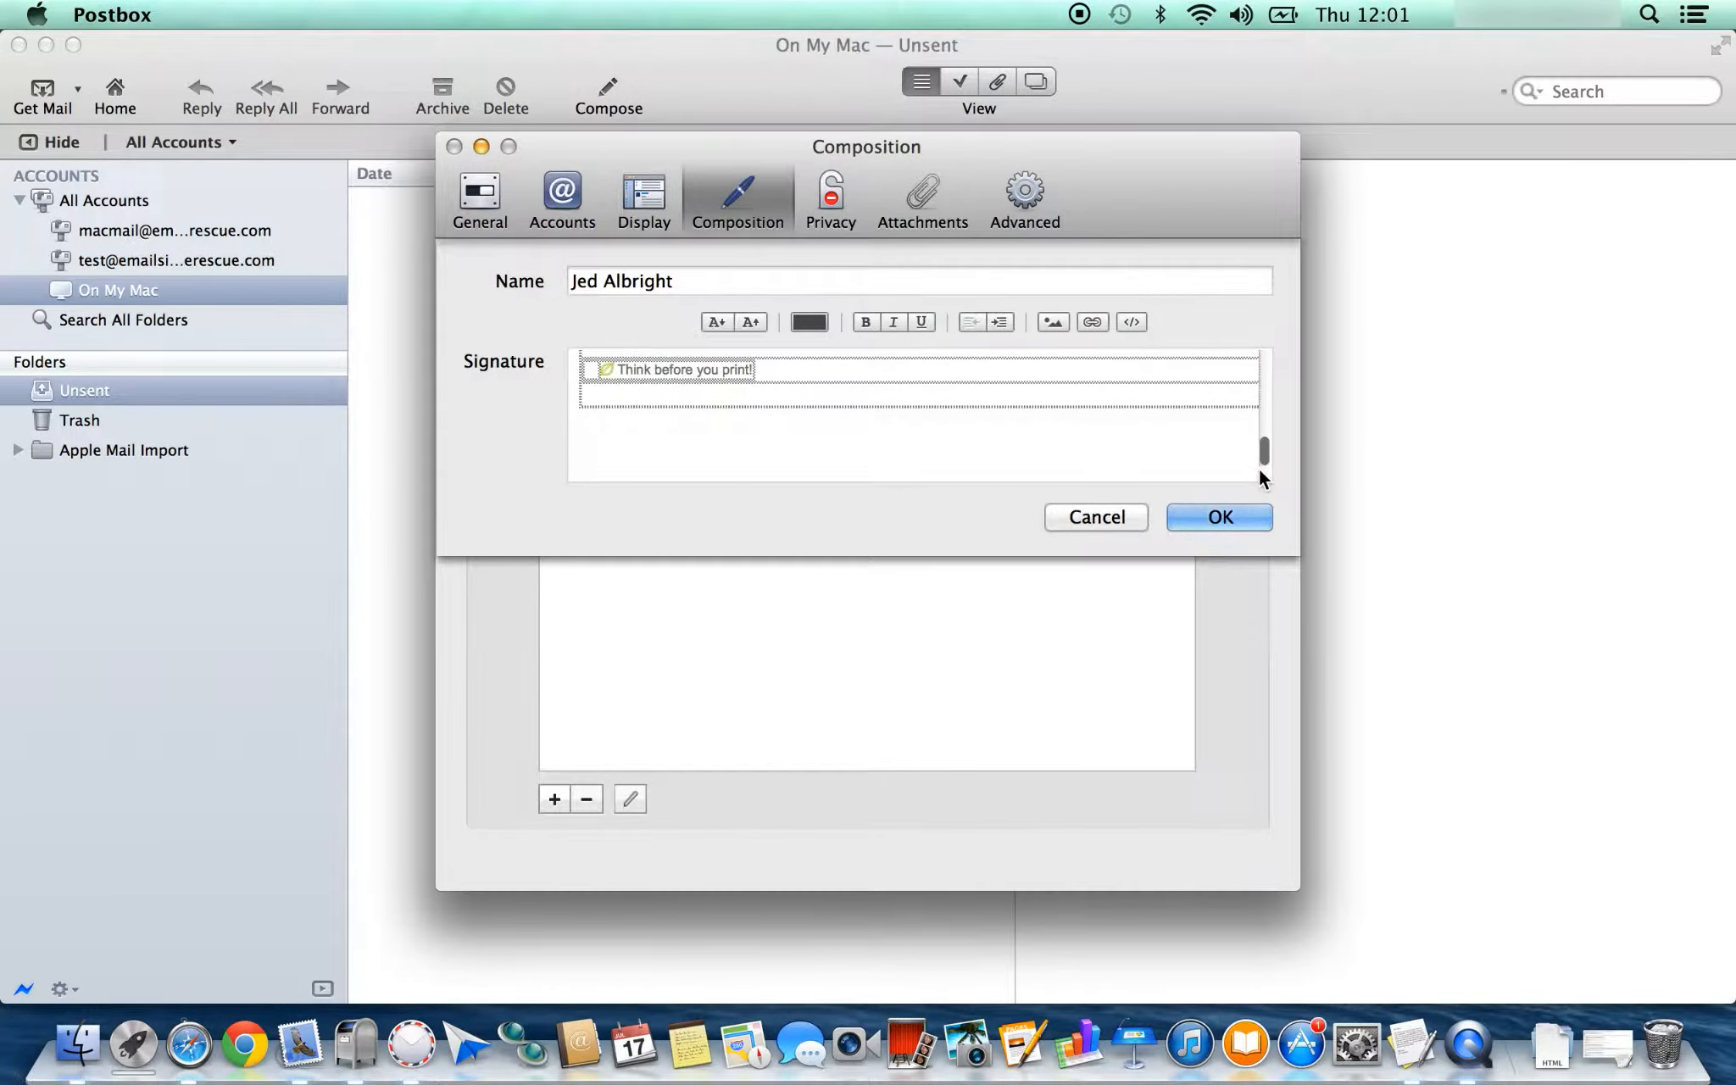
pyautogui.click(1220, 517)
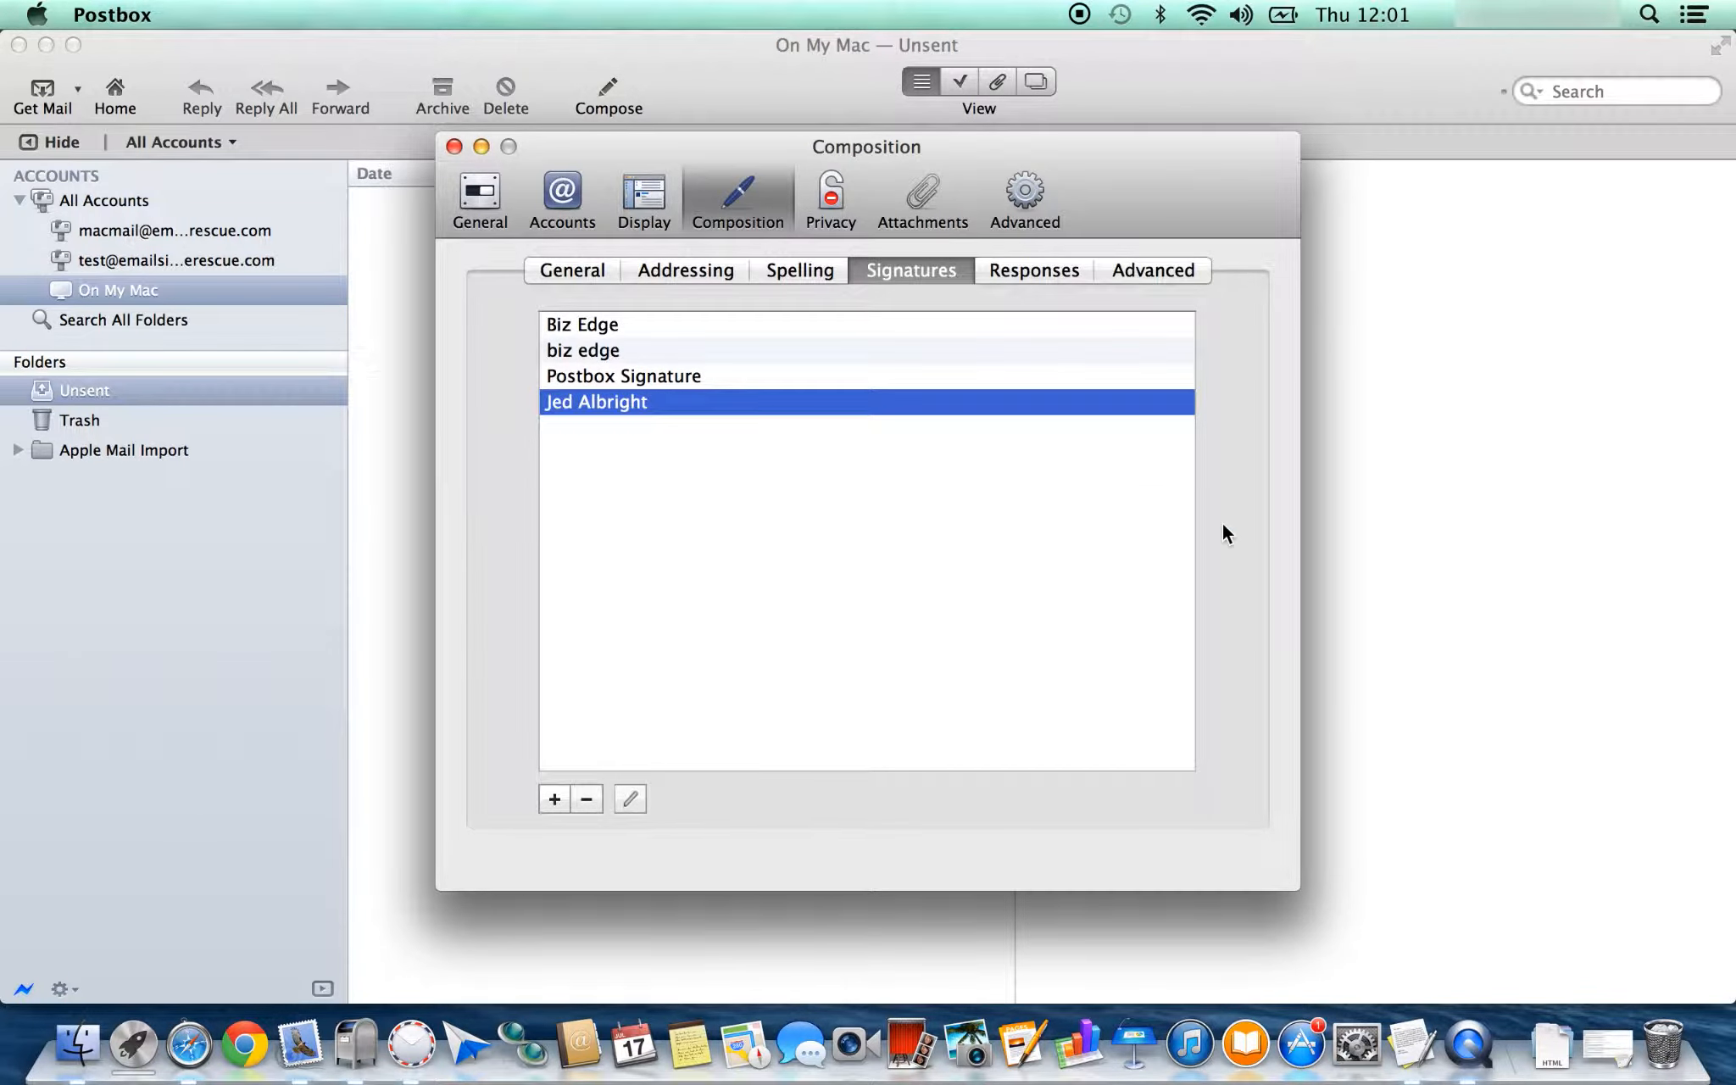
pyautogui.moveTo(578, 216)
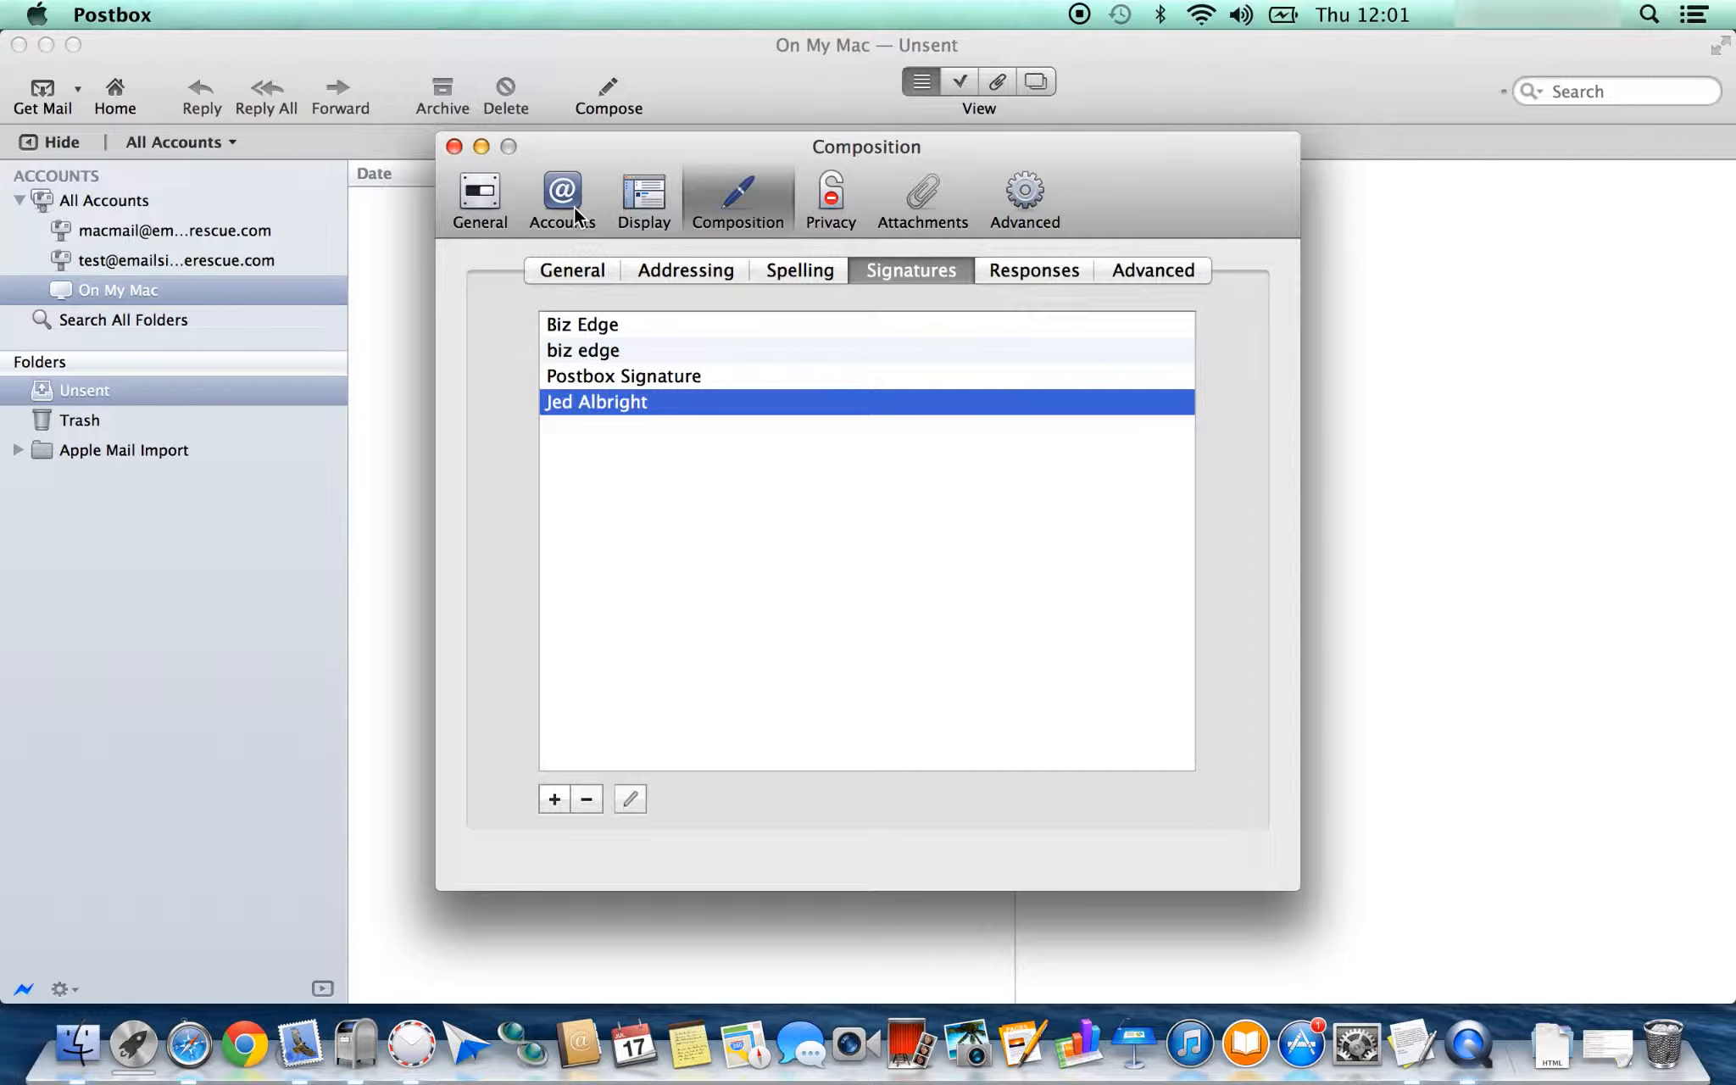
pyautogui.click(563, 190)
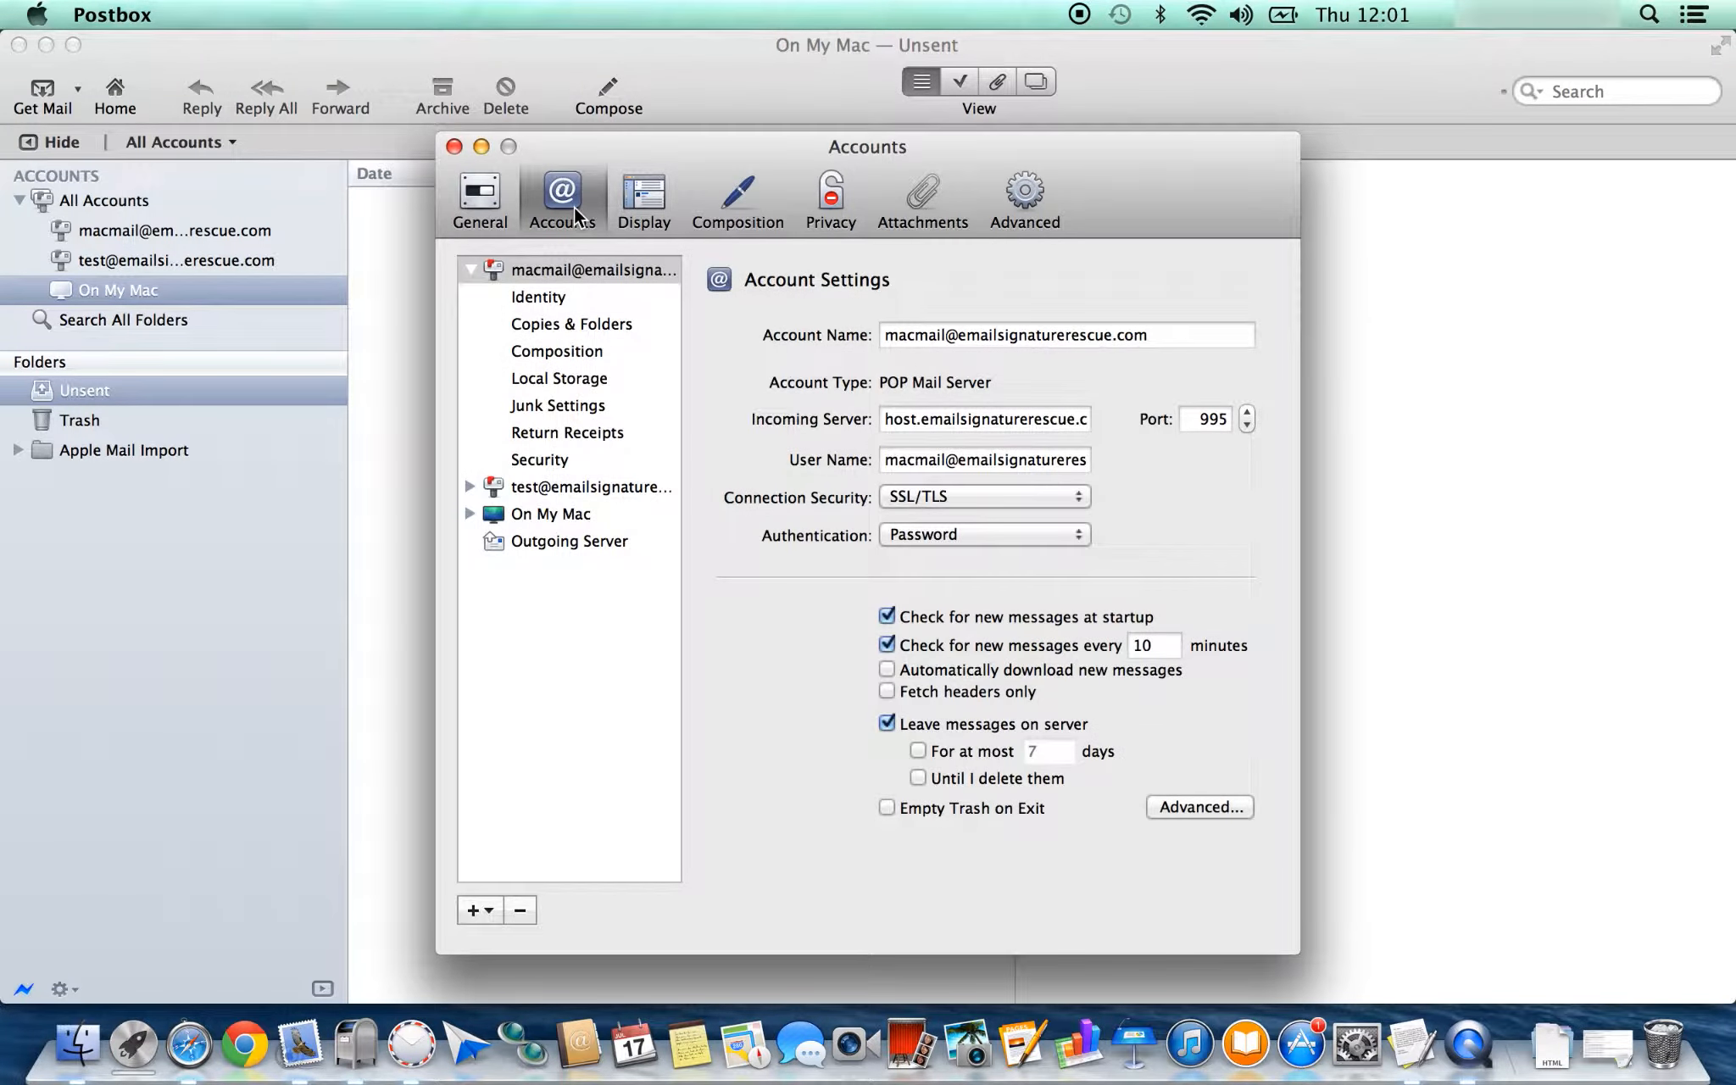
pyautogui.moveTo(473, 495)
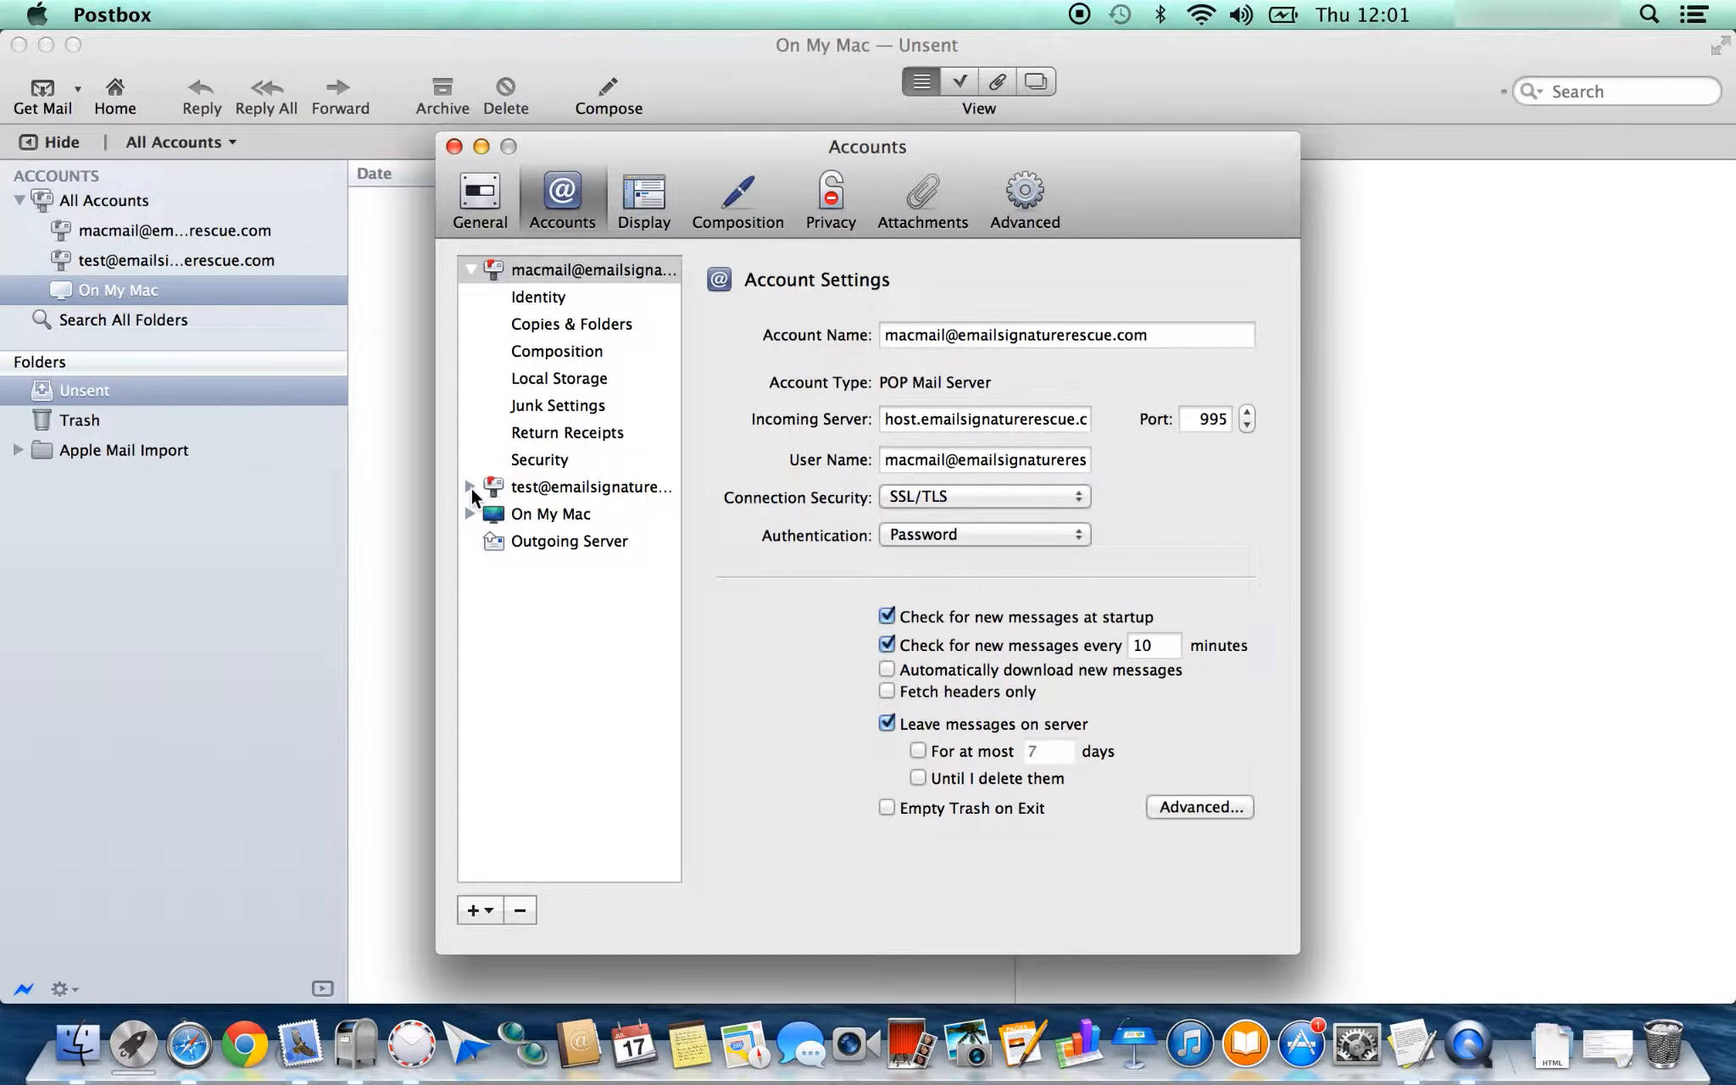
pyautogui.click(471, 487)
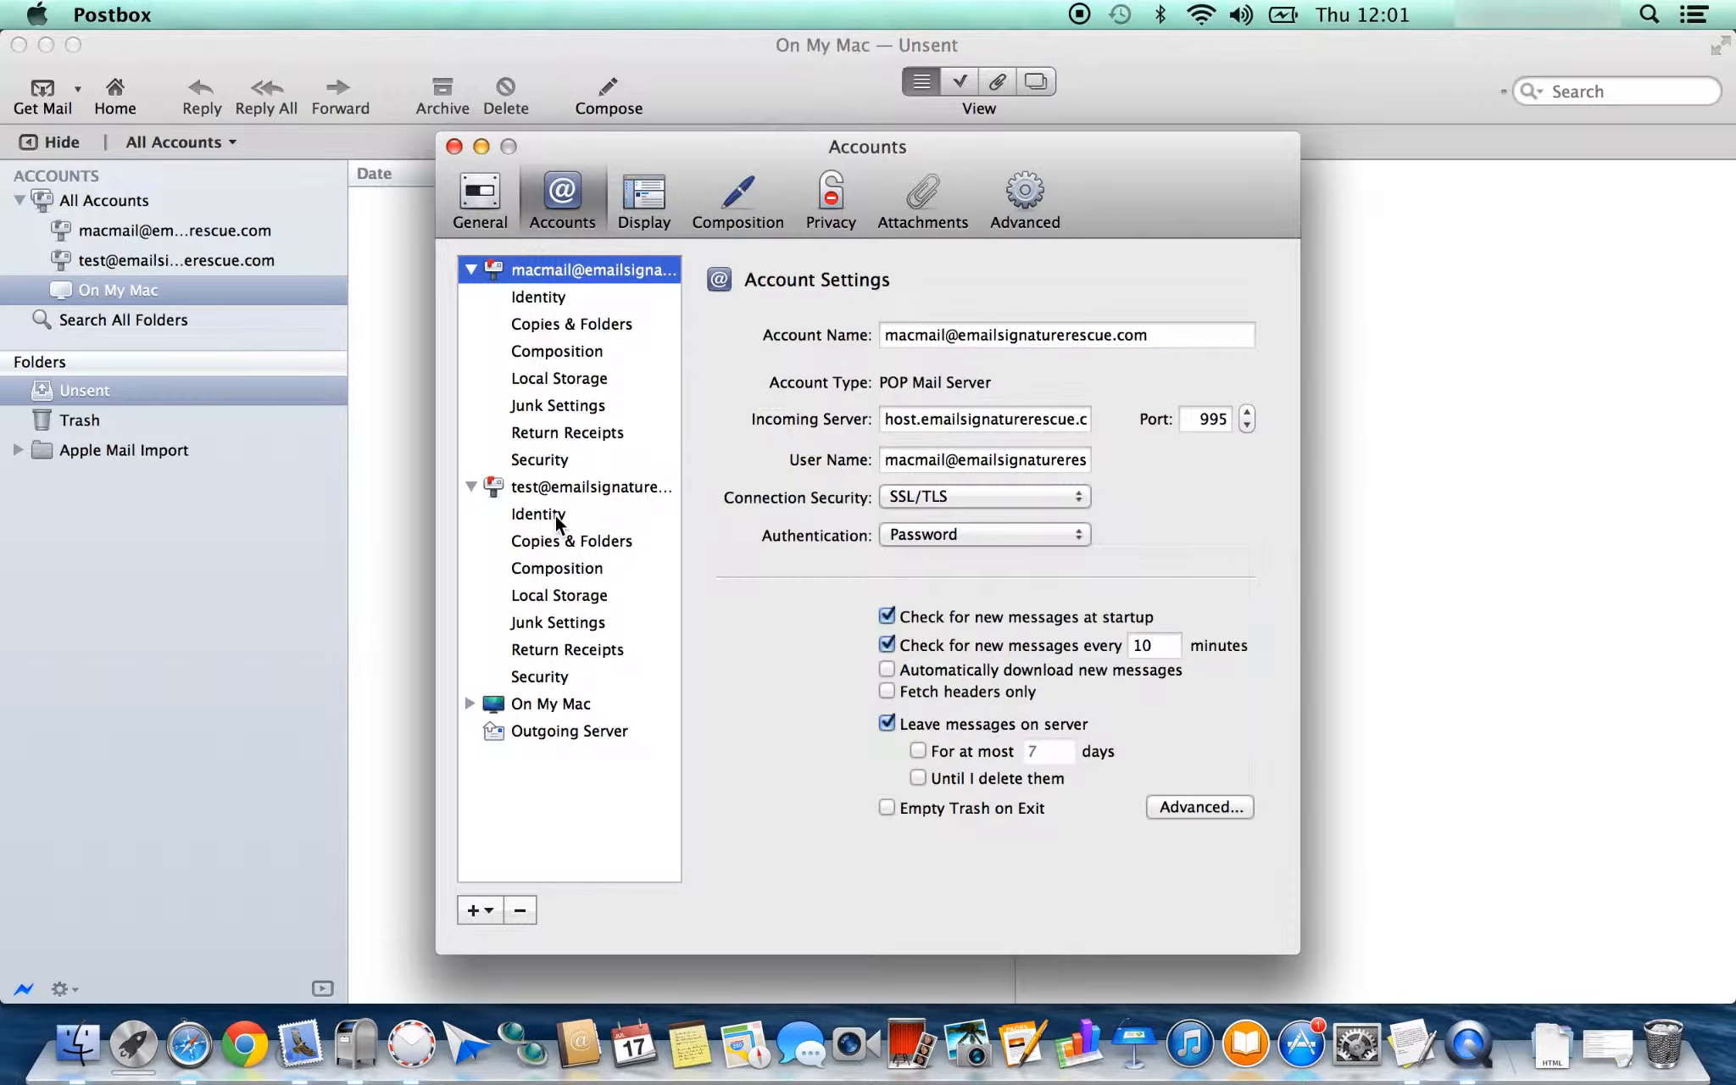
pyautogui.click(1000, 501)
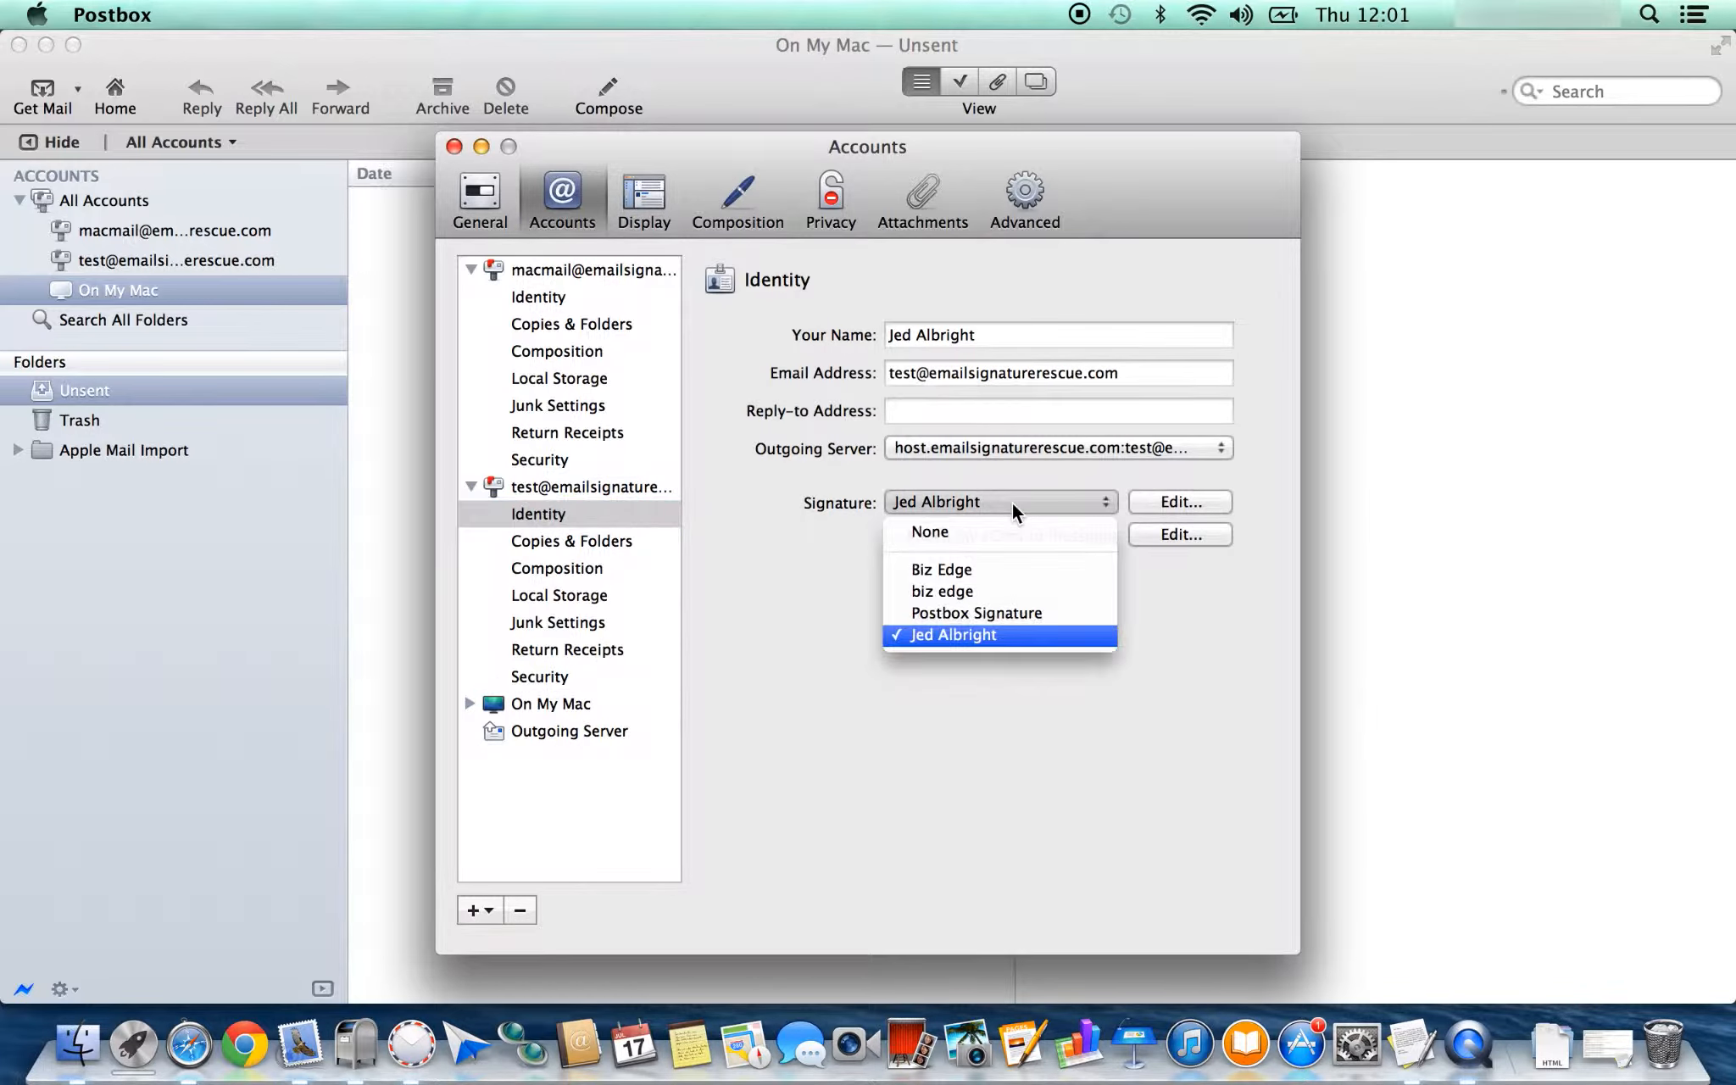
pyautogui.moveTo(956, 534)
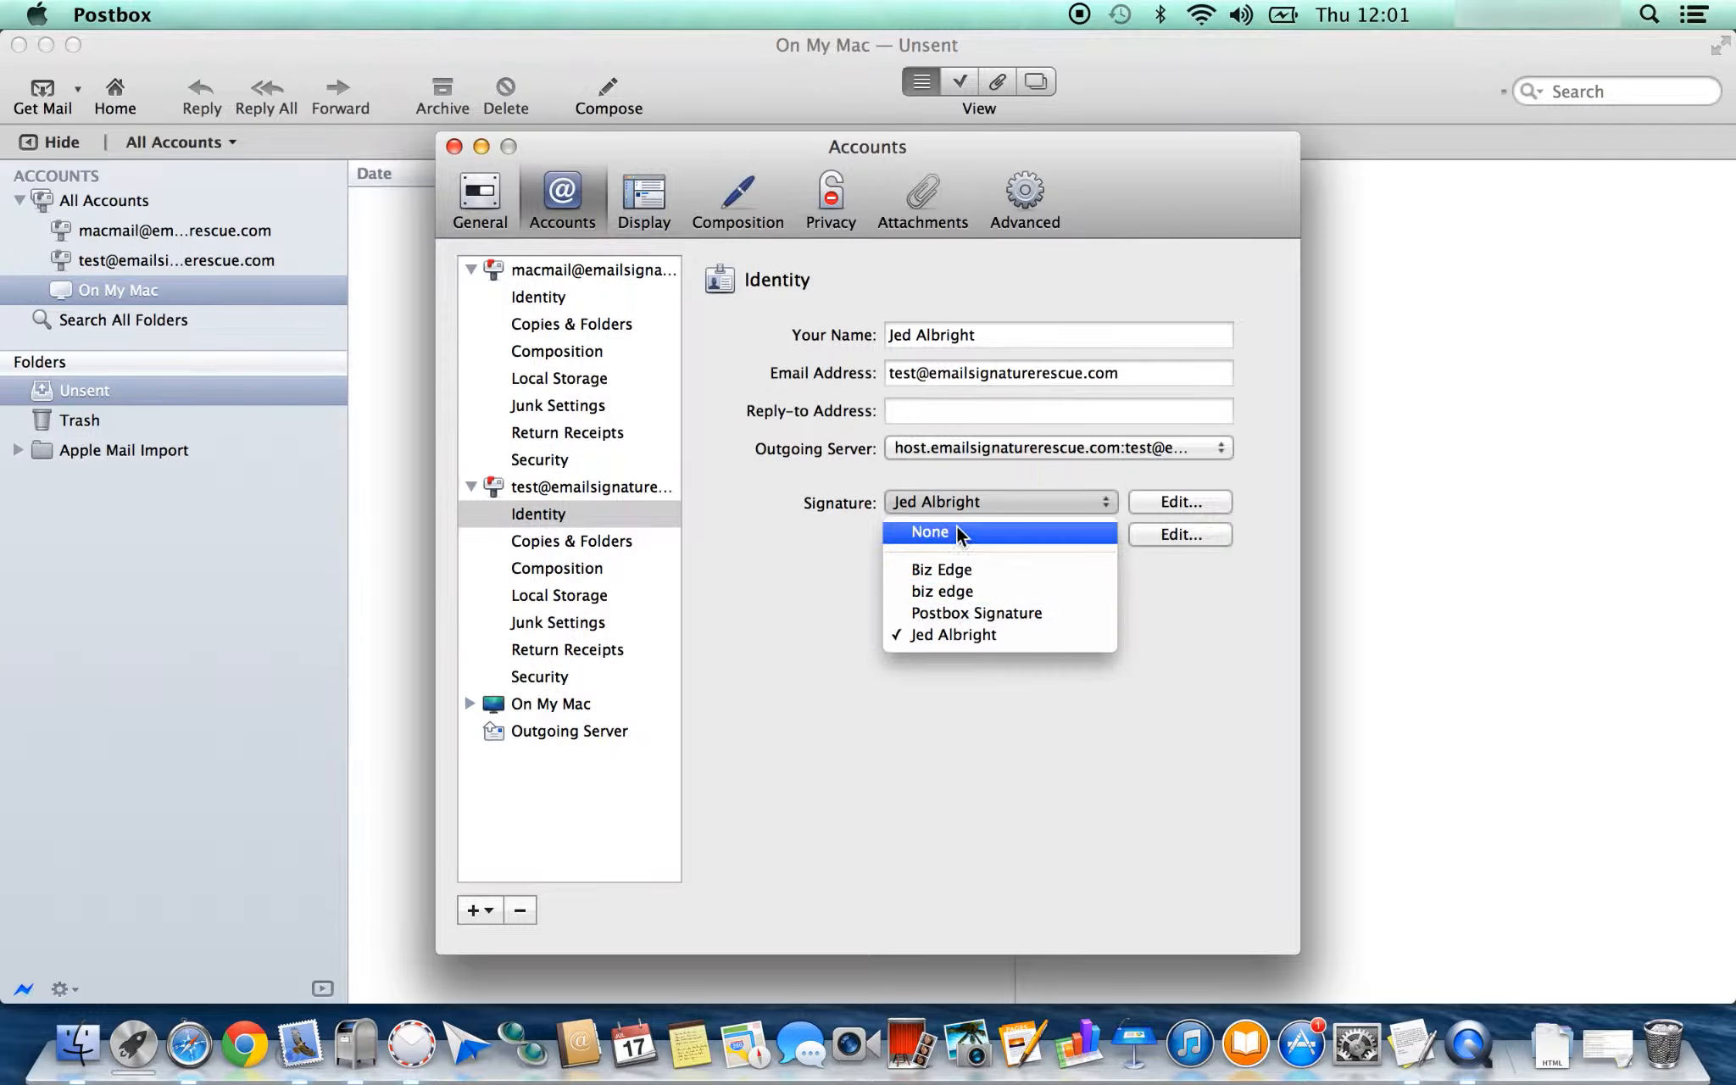
pyautogui.click(929, 532)
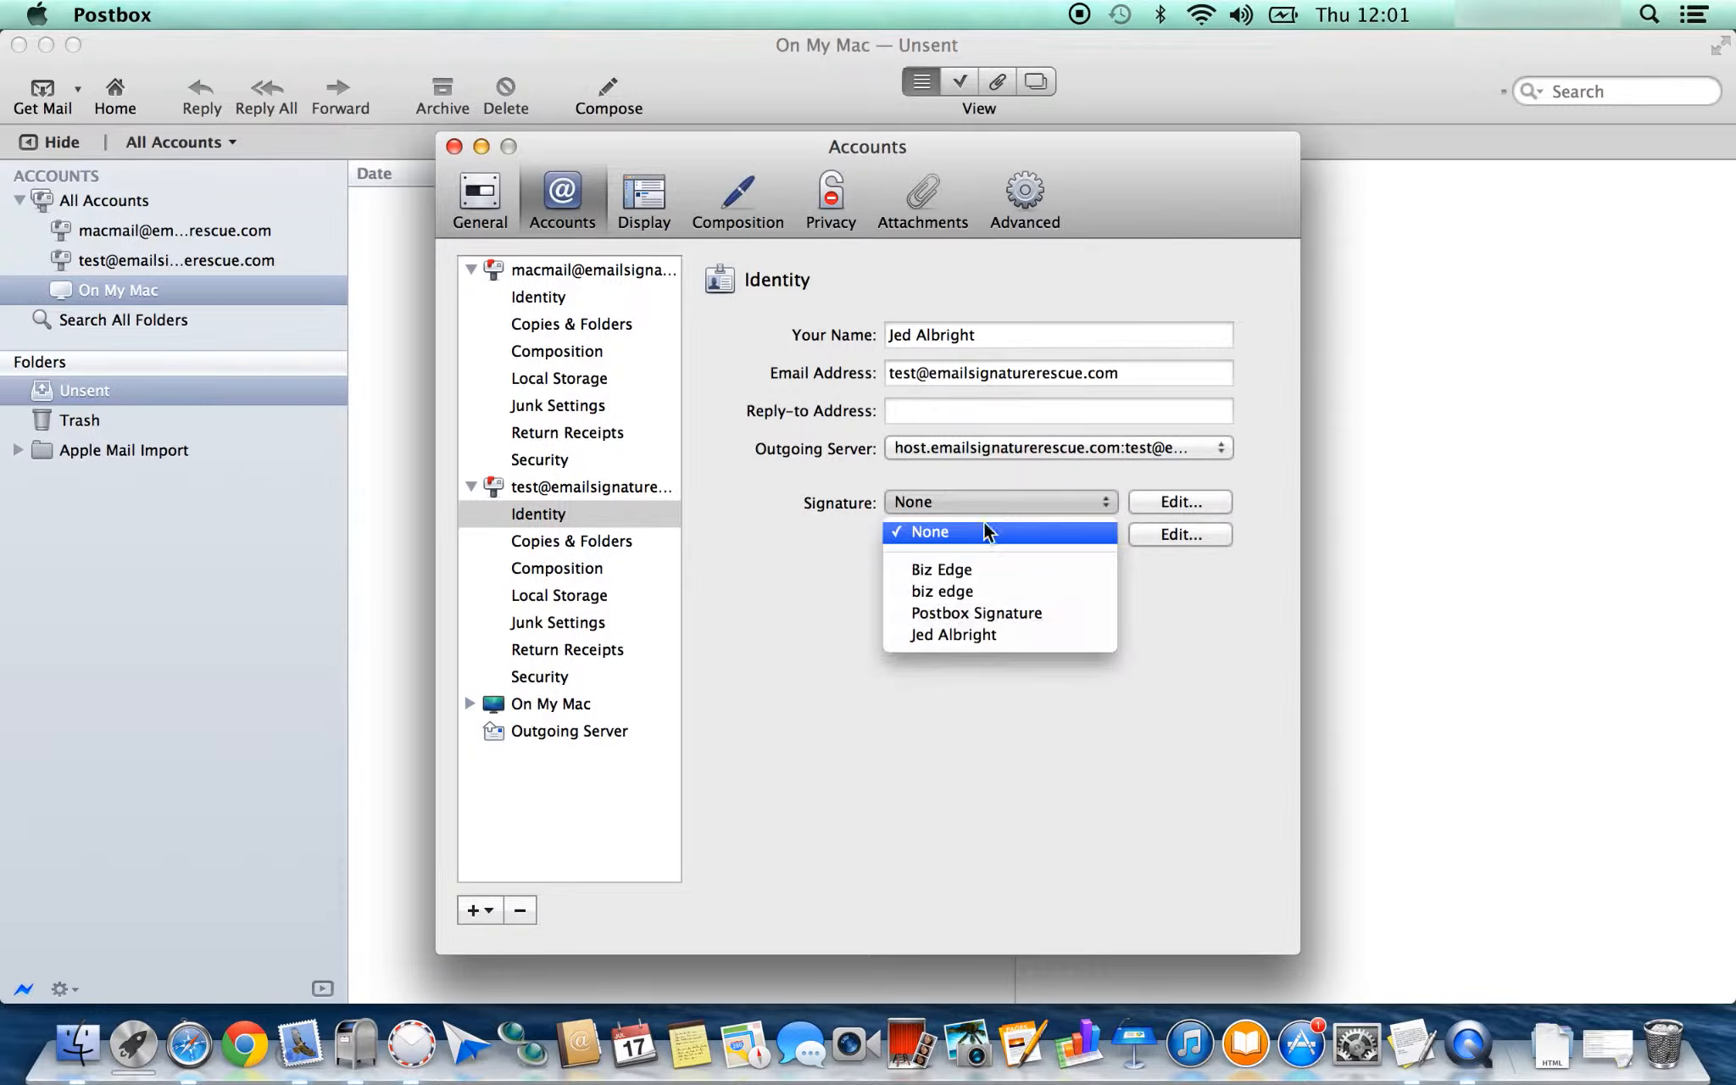
# Step: Close Preferences and compose a new message showing the Jed Albright signature
pyautogui.click(953, 634)
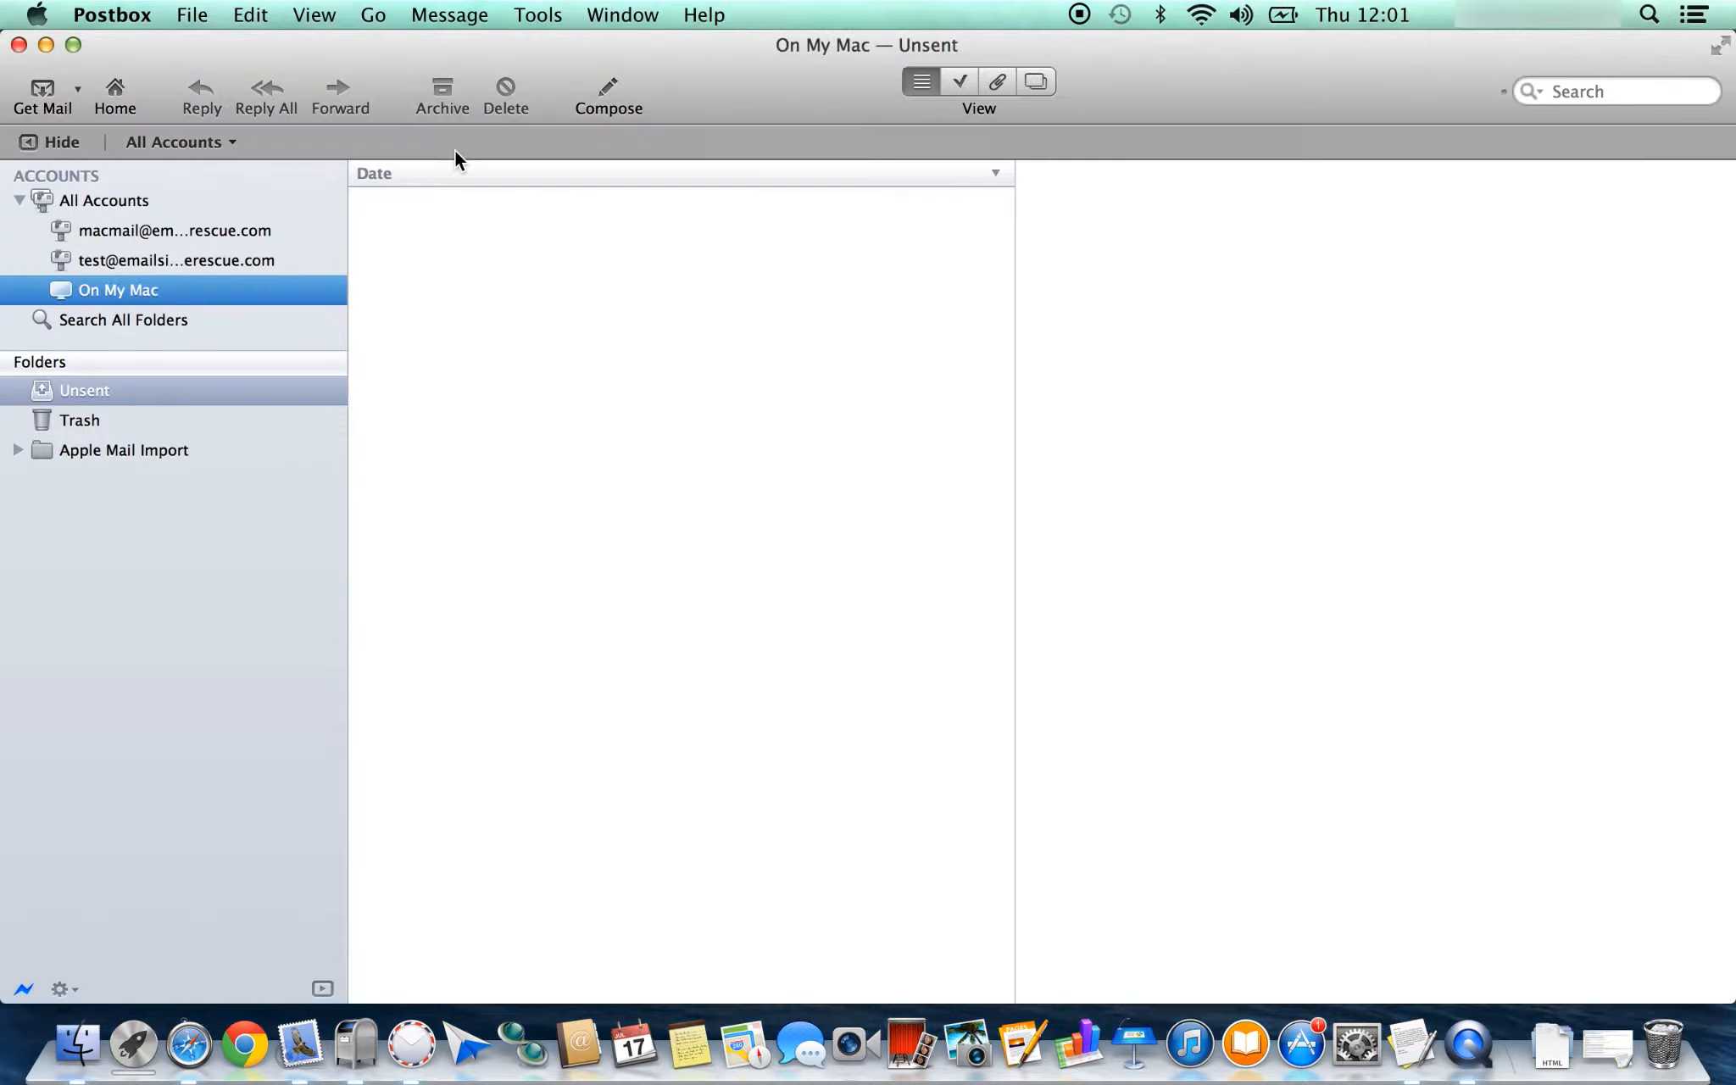
pyautogui.click(607, 88)
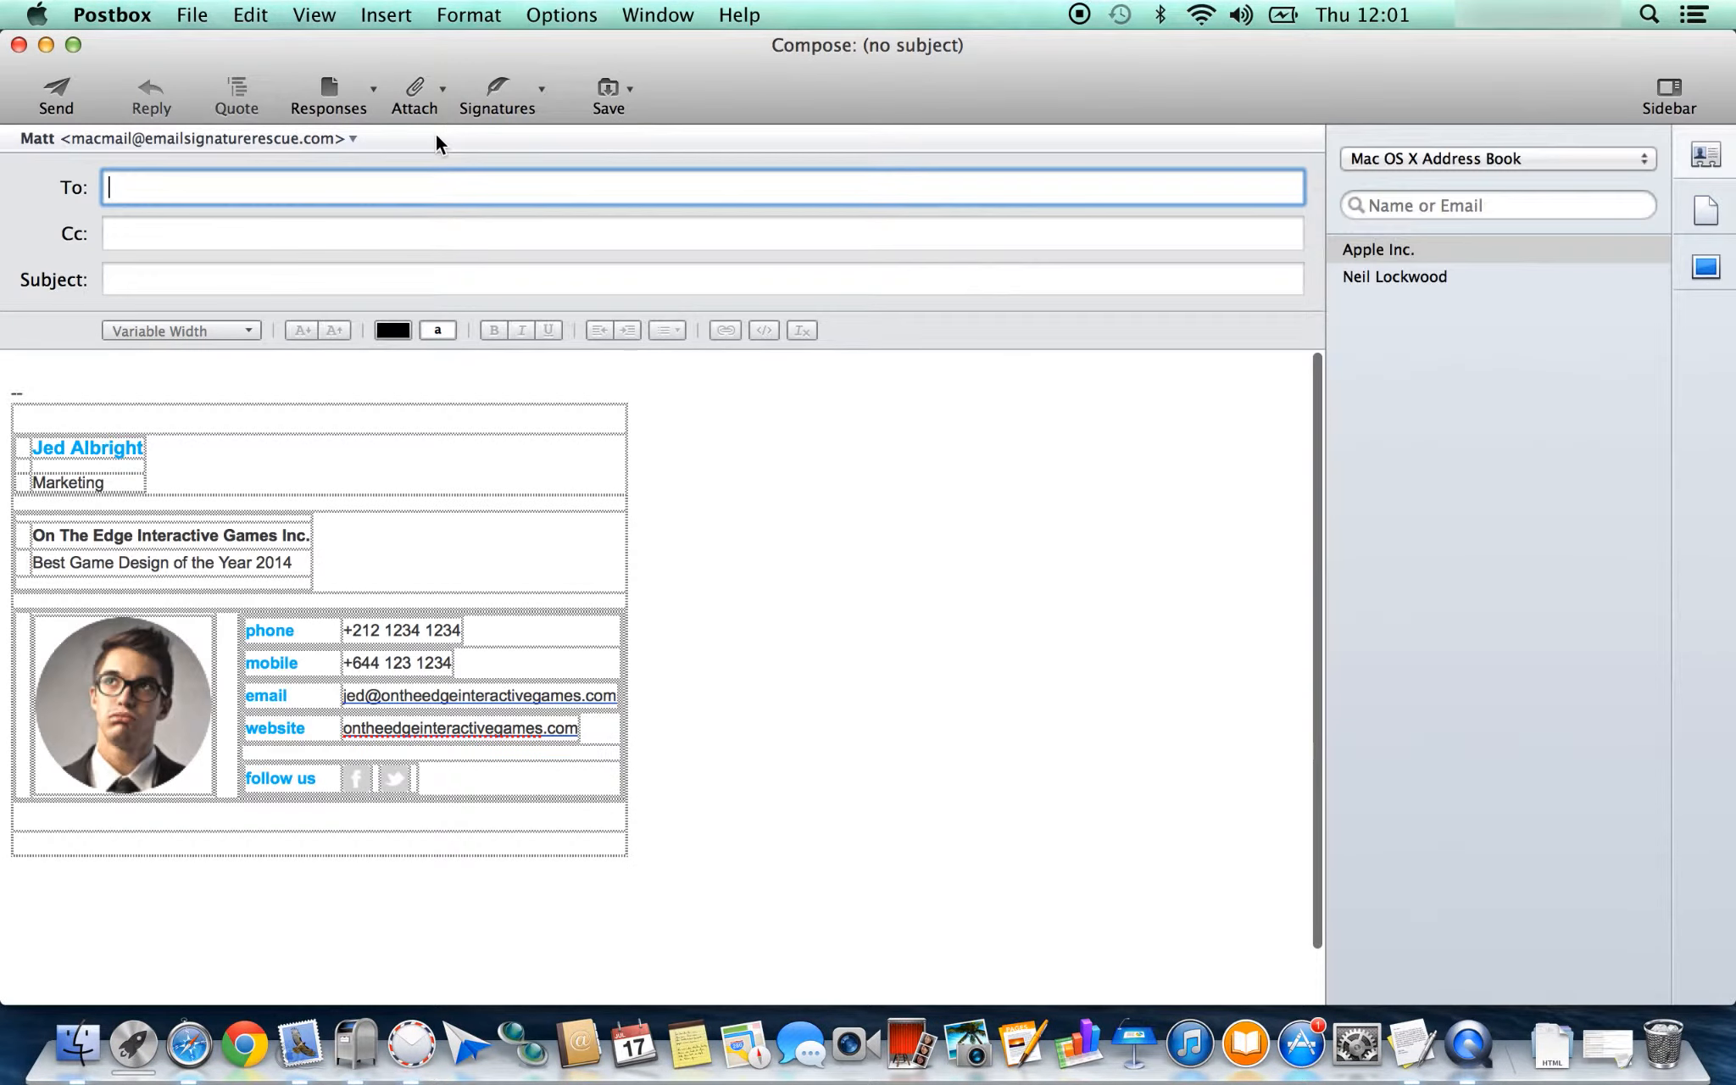